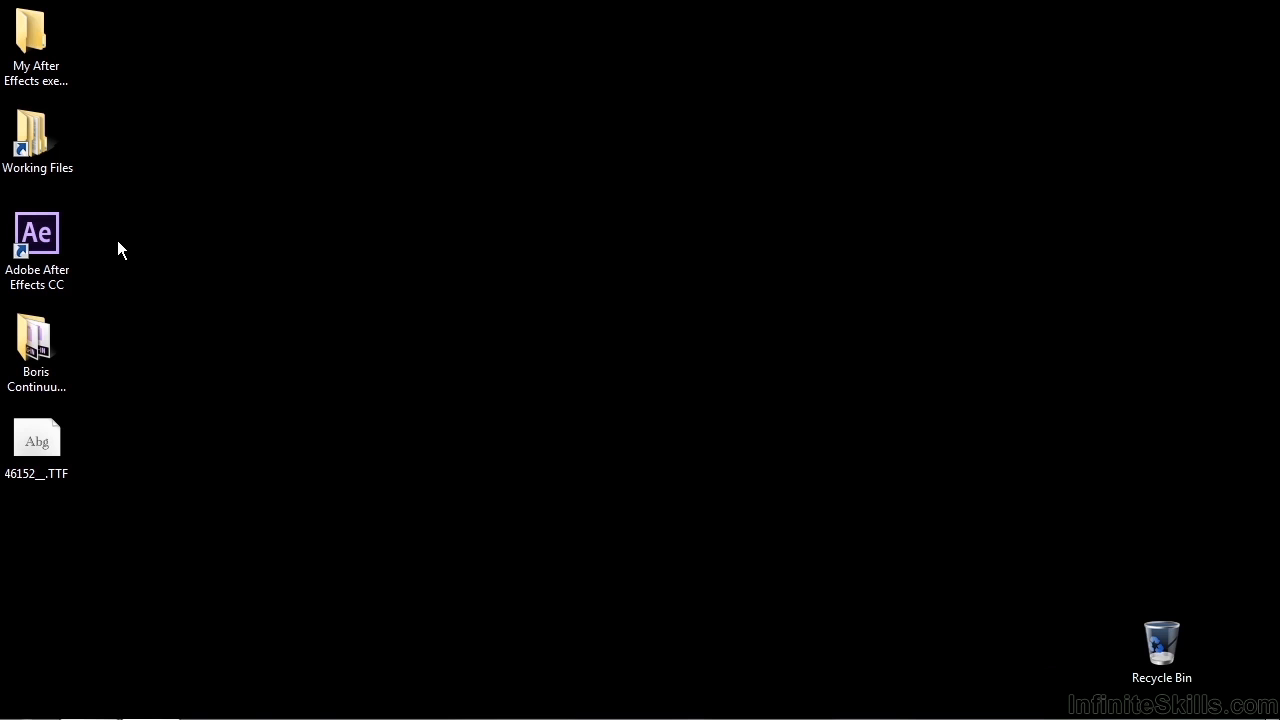
{"action": "mouse_move", "coordinate": [104, 272]}
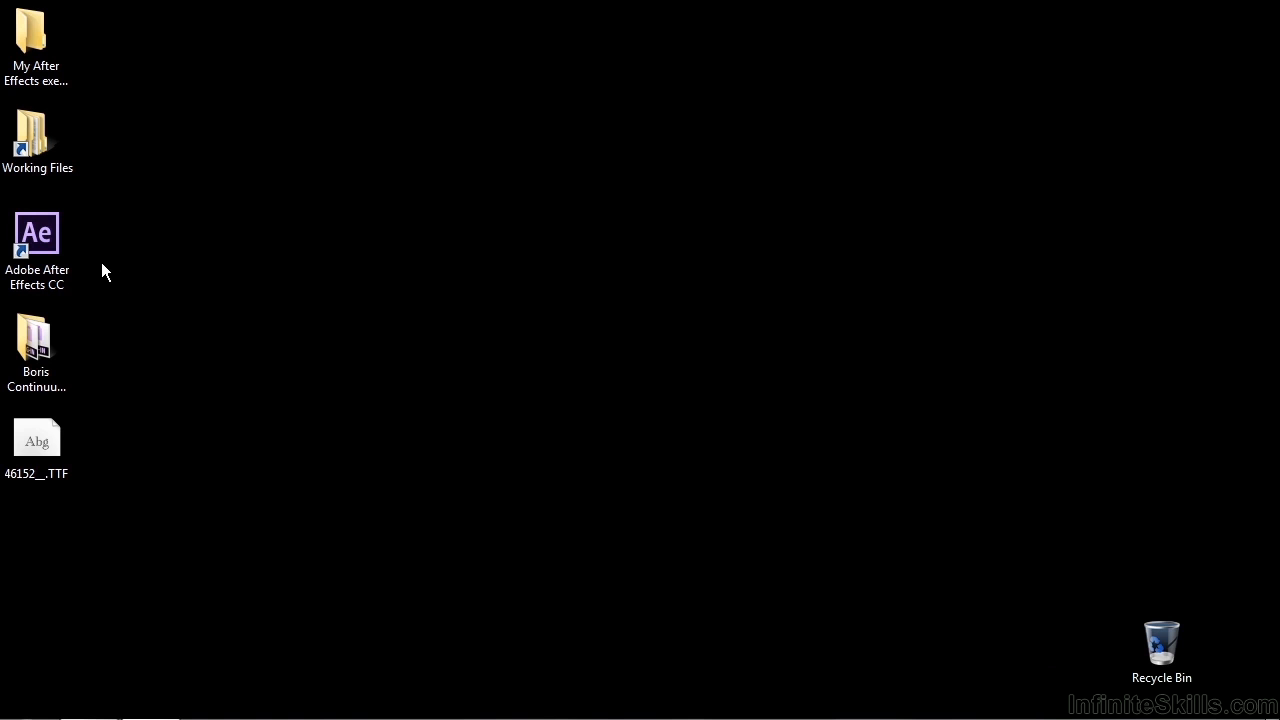
Step: Open the Working Files folder from its desktop shortcut to show its subfolders
{"action": "double_click", "coordinate": [36, 130]}
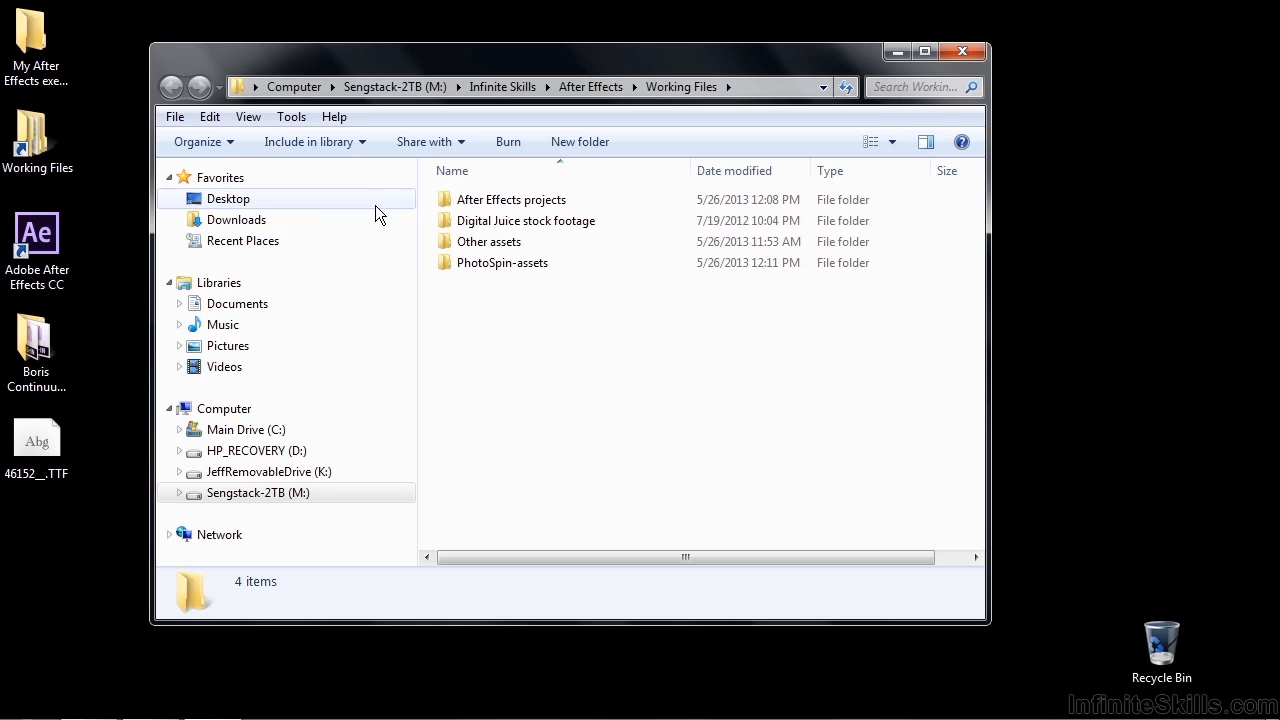
Step: In PhotoSpin-assets, rename abstract-waves.jpg to abstract-waves-changed.jpg and close the window
{"action": "double_click", "coordinate": [502, 262]}
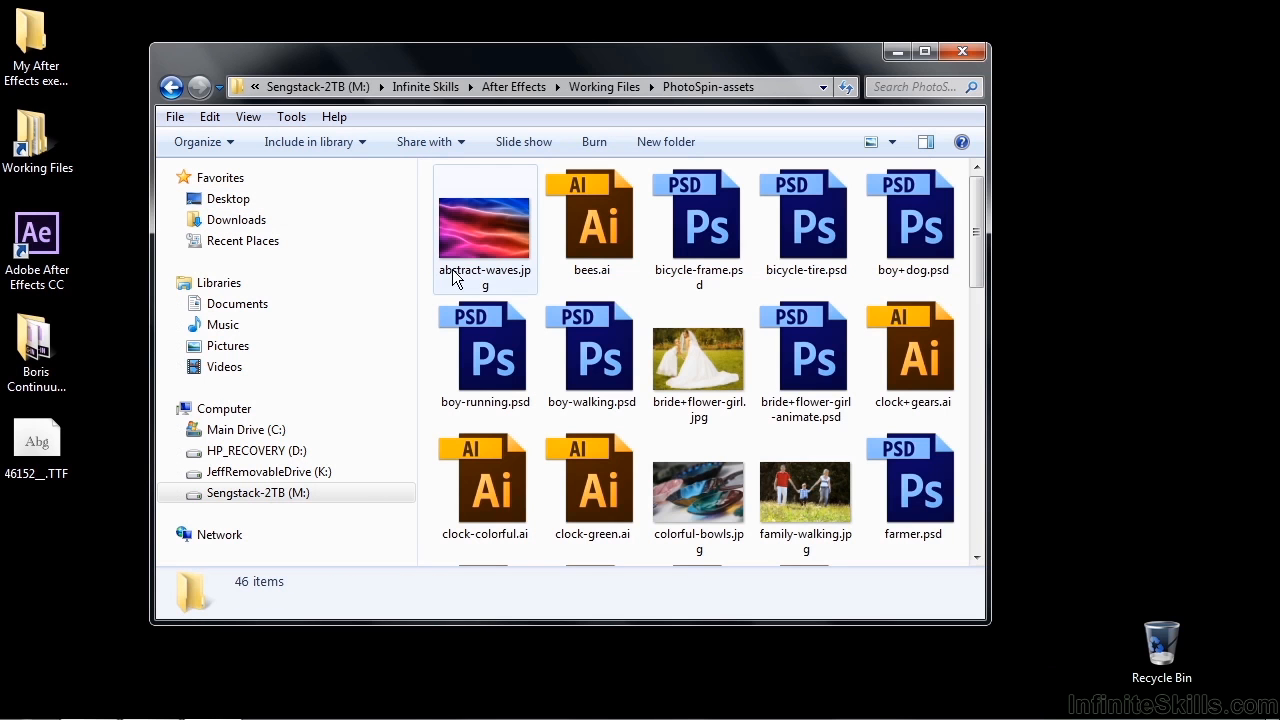
{"action": "left_click", "coordinate": [484, 224]}
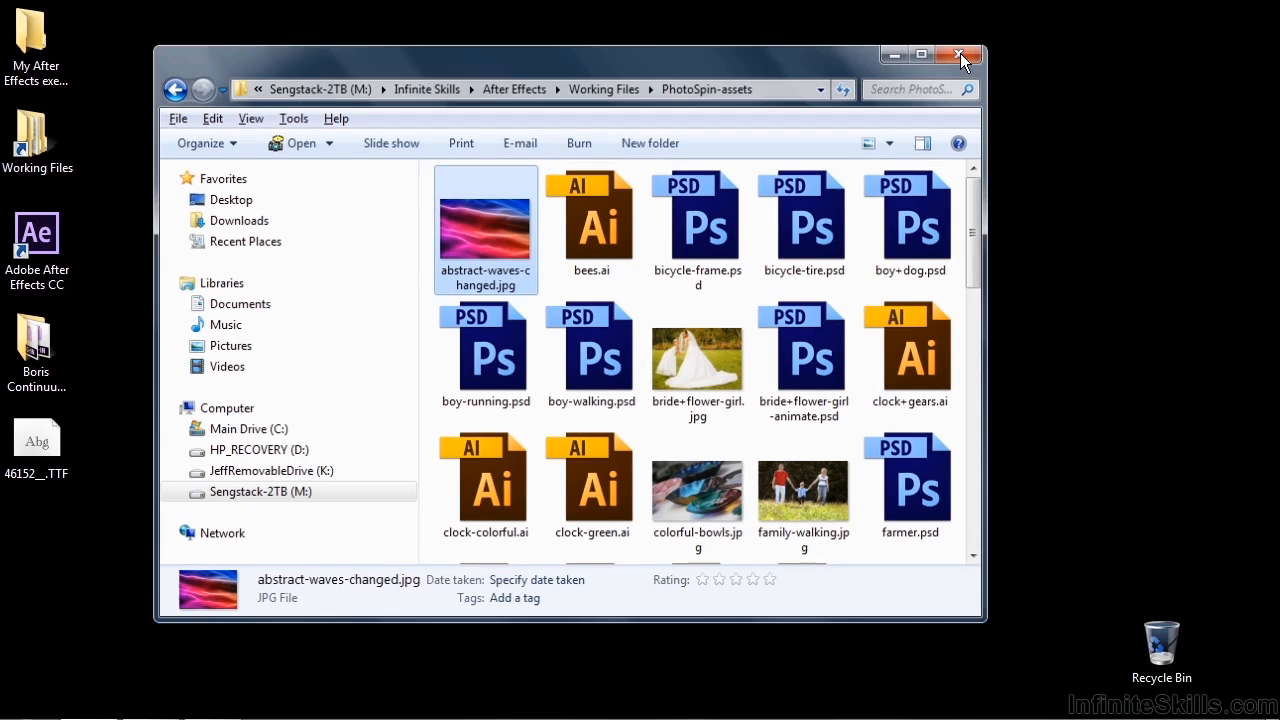
{"action": "left_click", "coordinate": [960, 56]}
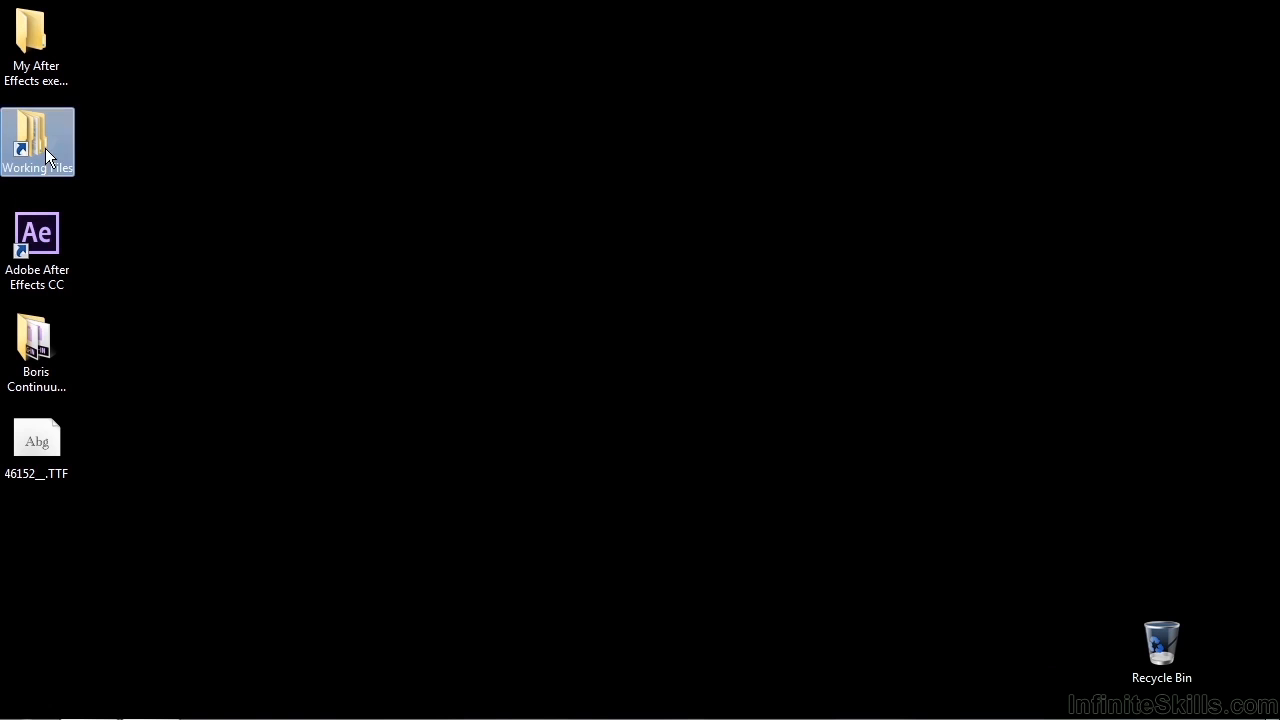
Step: From Working Files > After Effects projects, launch missing-fonts-effects.aep in After Effects
{"action": "double_click", "coordinate": [36, 140]}
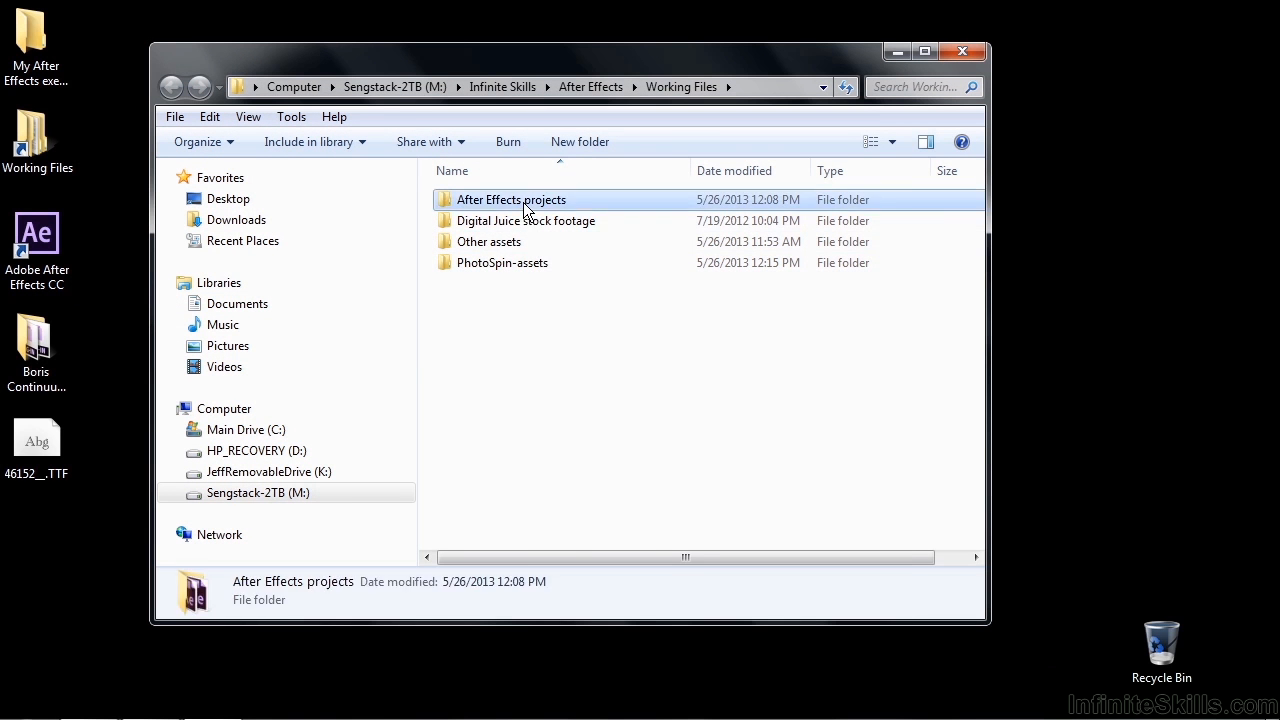
{"action": "double_click", "coordinate": [512, 200]}
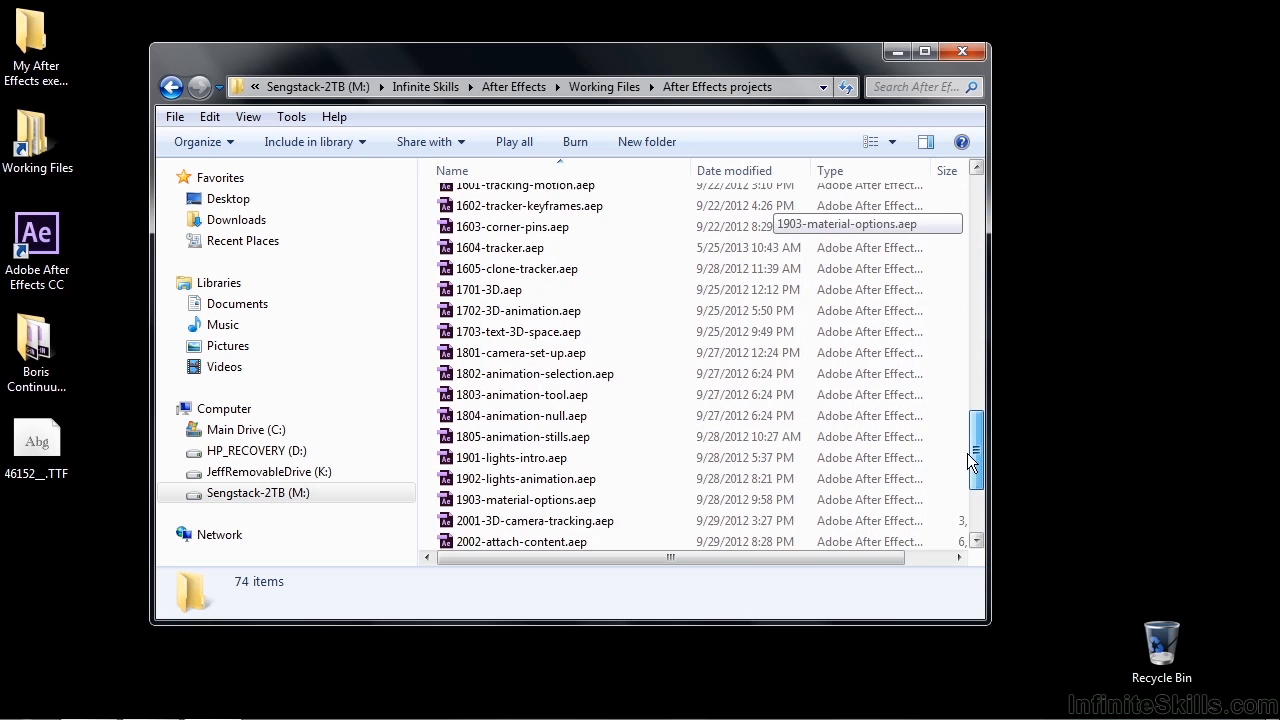
{"action": "scroll", "scroll_direction": "down", "scroll_amount": 3}
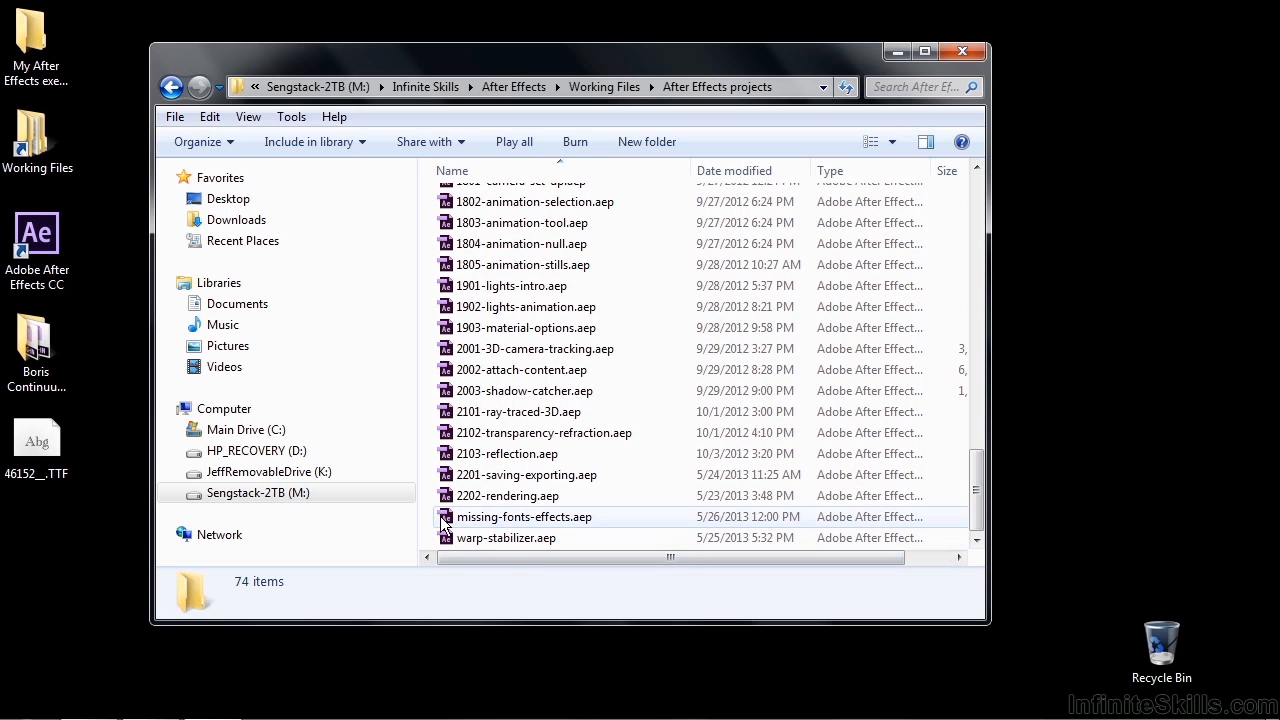
{"action": "double_click", "coordinate": [524, 516]}
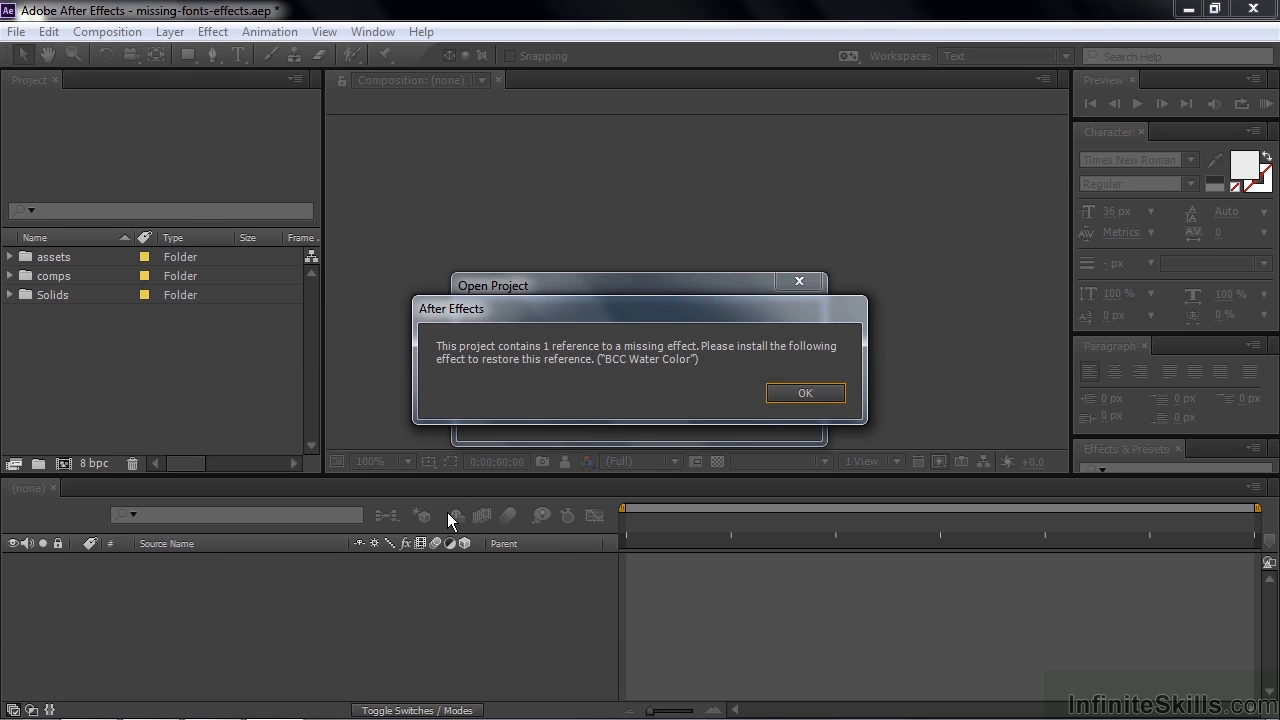
{"action": "mouse_move", "coordinate": [540, 364]}
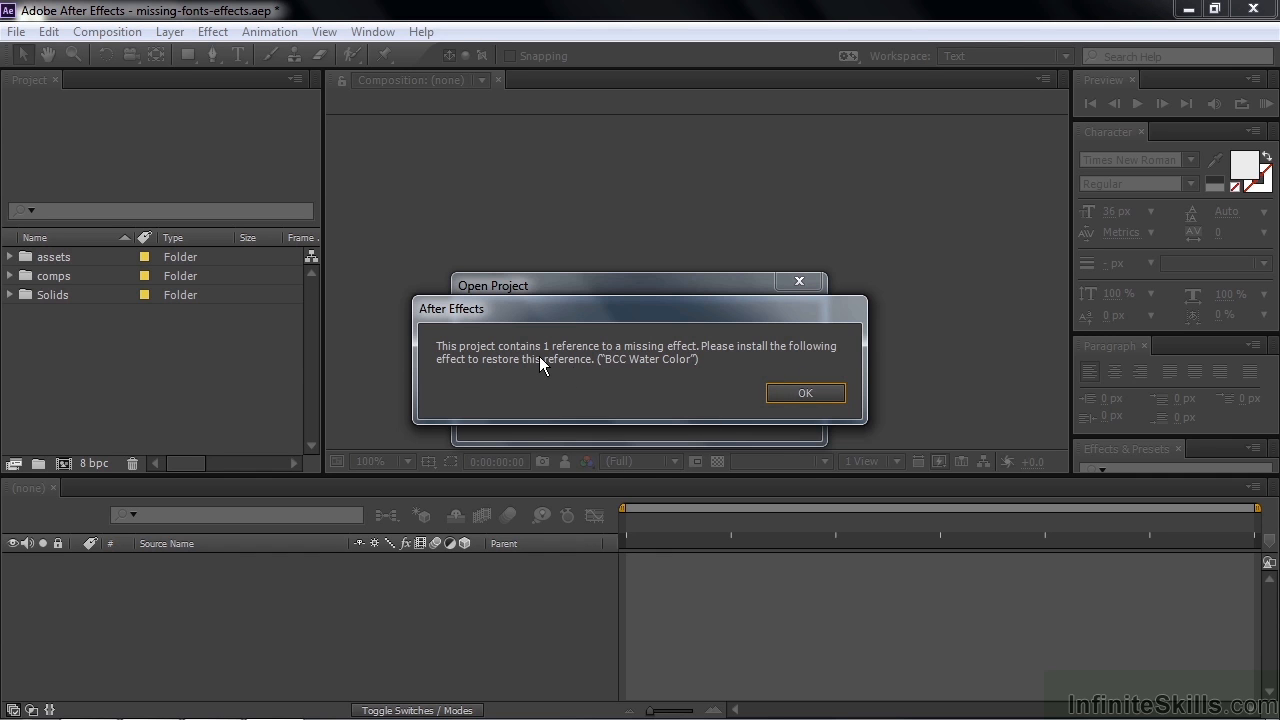
{"action": "mouse_move", "coordinate": [604, 362]}
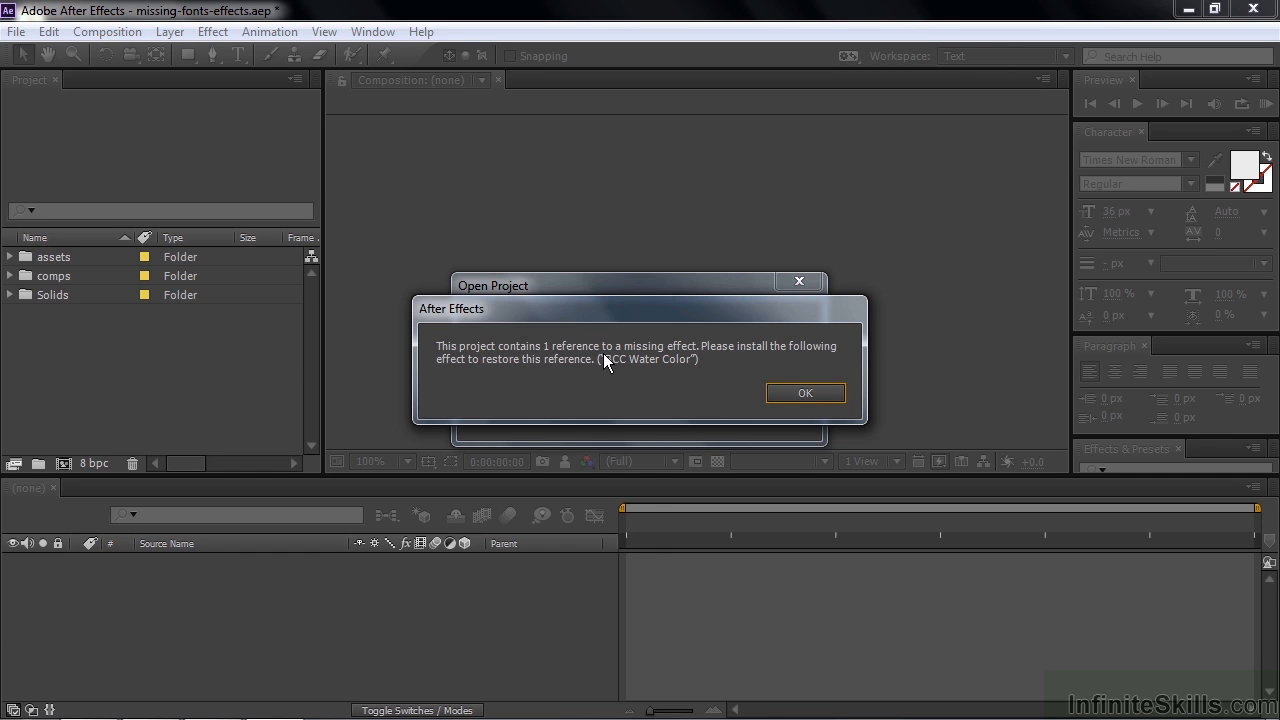
{"action": "mouse_move", "coordinate": [618, 368]}
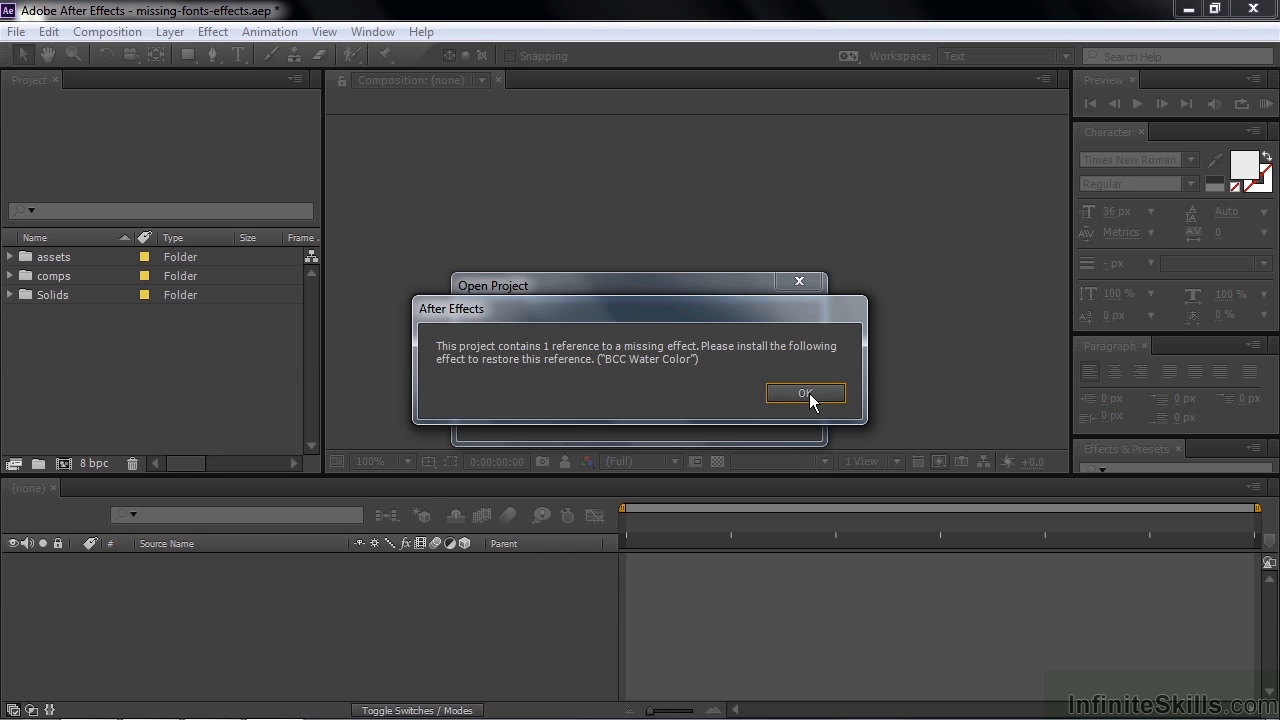
Step: Acknowledge the missing BCC Water Color effect, missing font and missing file alerts with OK
{"action": "left_click", "coordinate": [804, 392]}
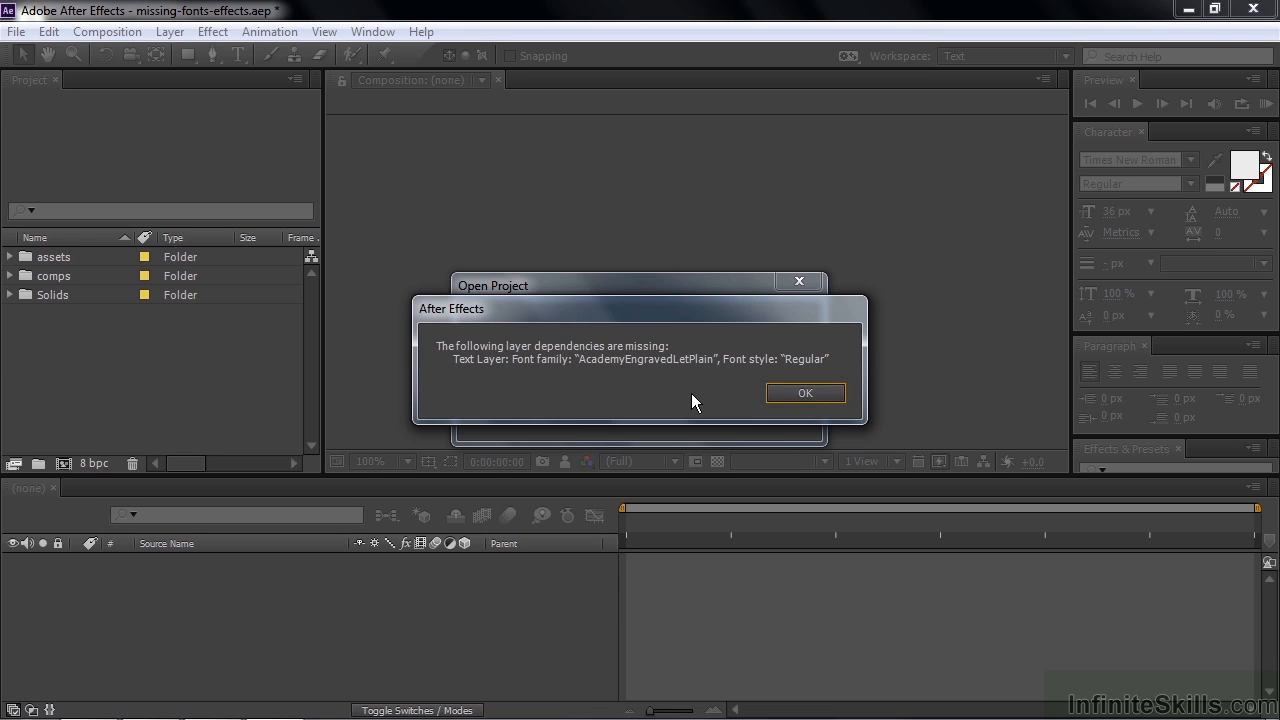
{"action": "mouse_move", "coordinate": [674, 372]}
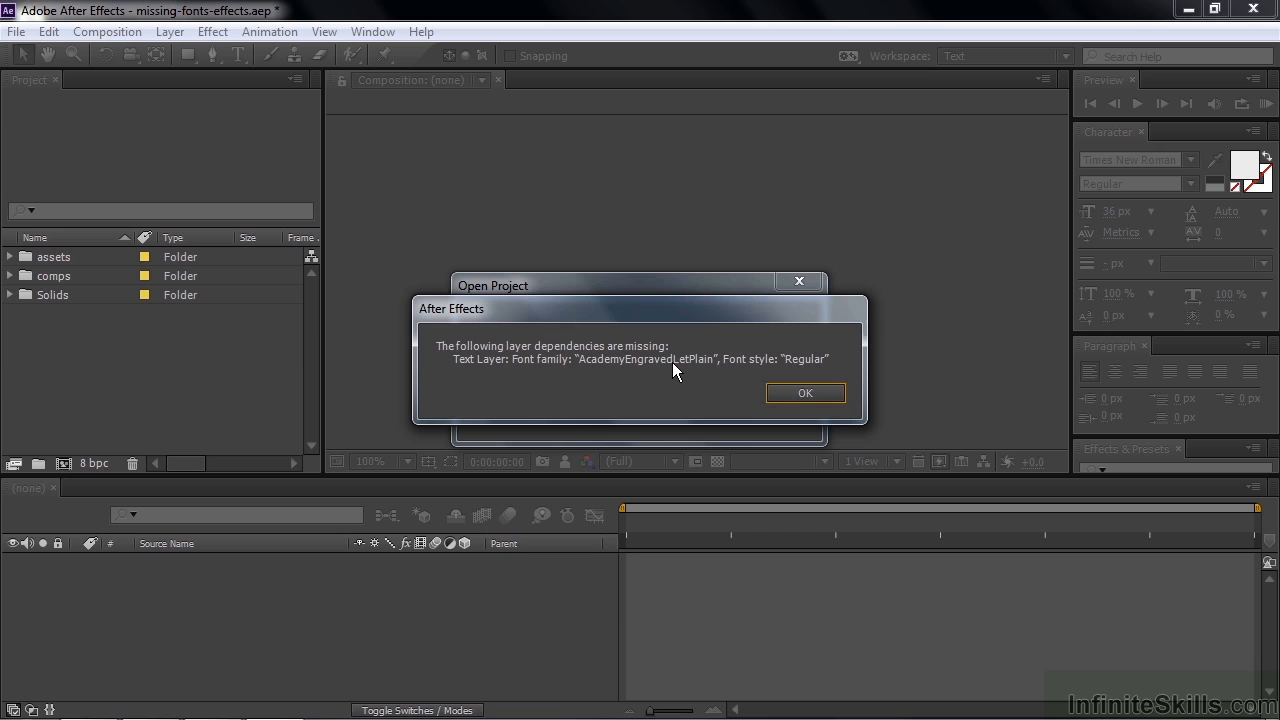
{"action": "left_click", "coordinate": [804, 392]}
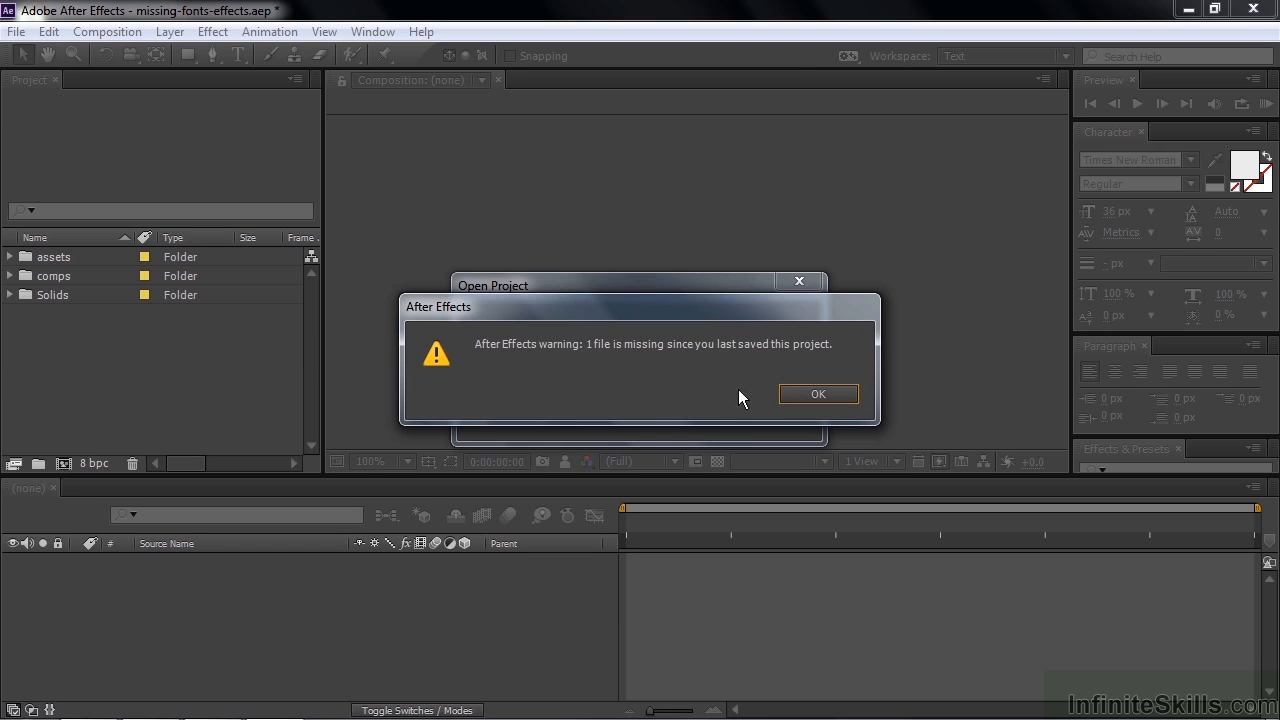
{"action": "mouse_move", "coordinate": [648, 376]}
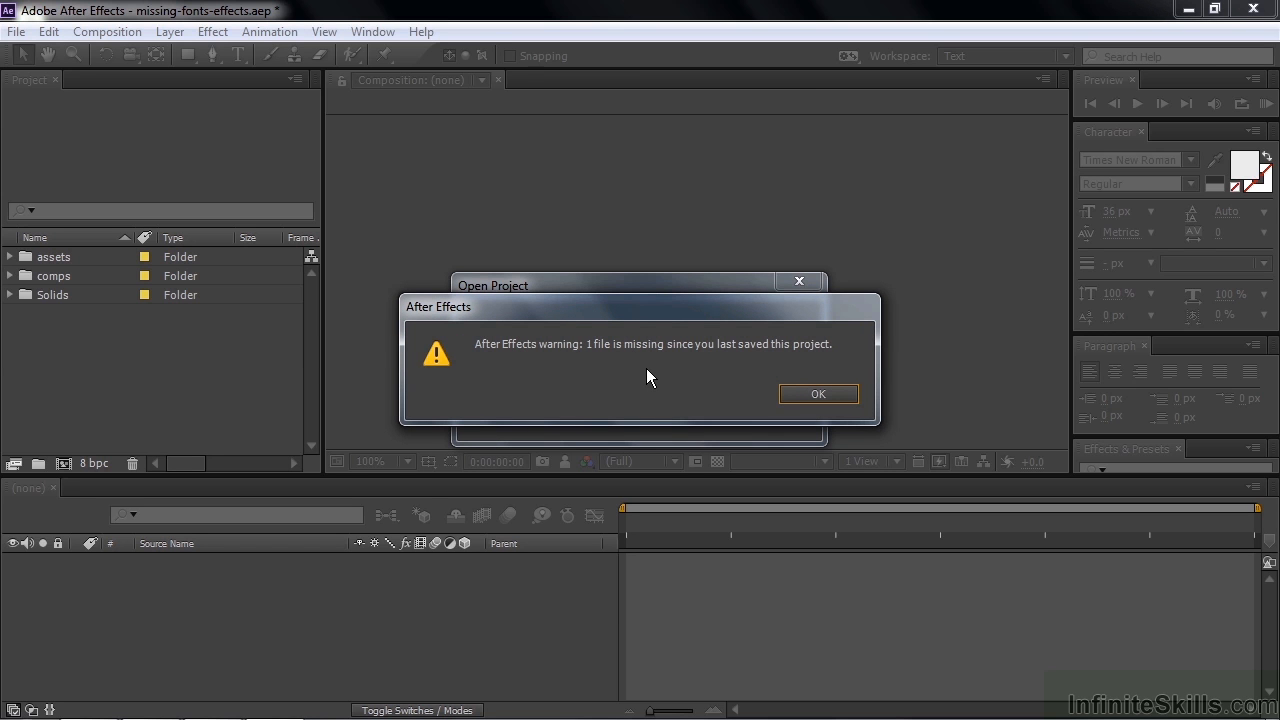
{"action": "mouse_move", "coordinate": [744, 398]}
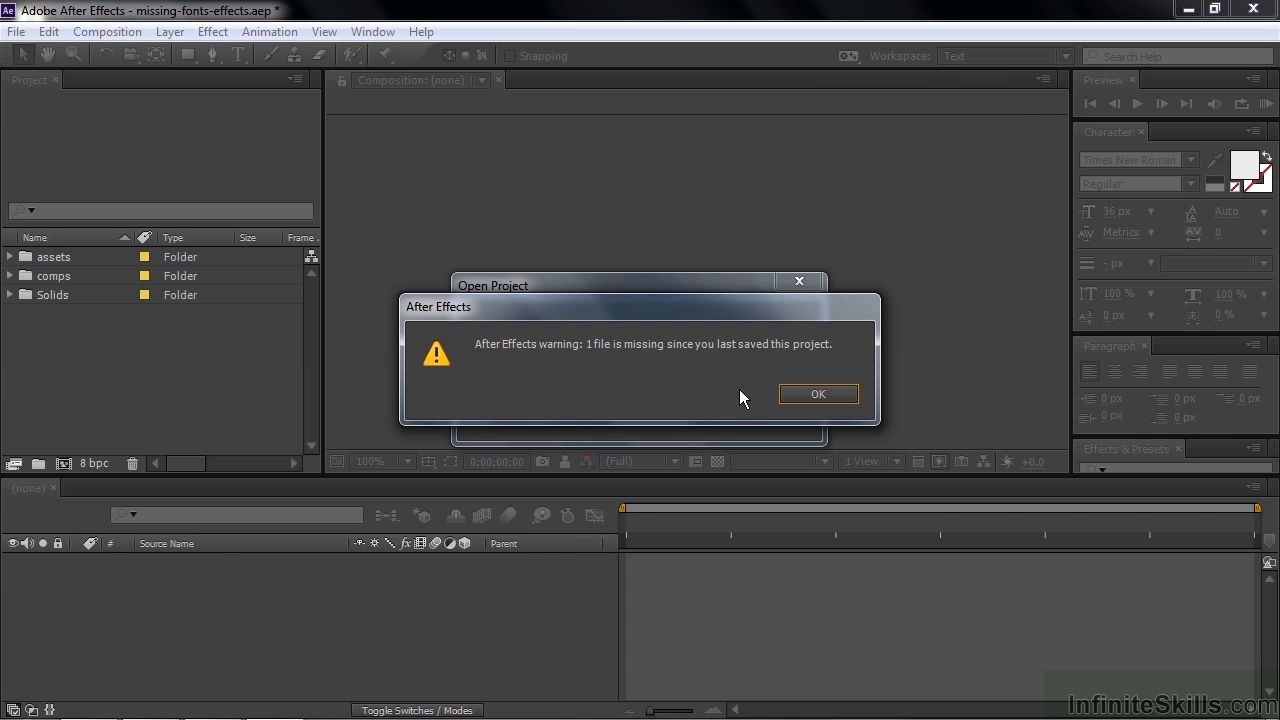
{"action": "left_click", "coordinate": [818, 392]}
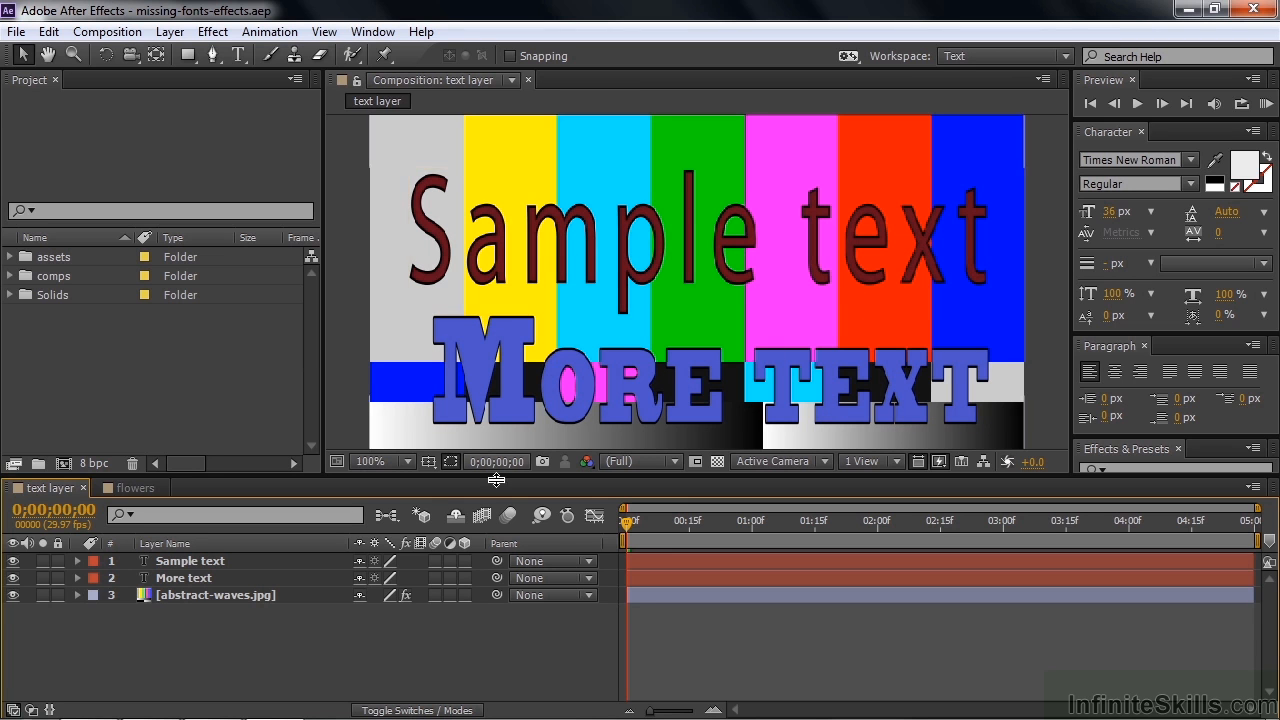
{"action": "mouse_move", "coordinate": [144, 604]}
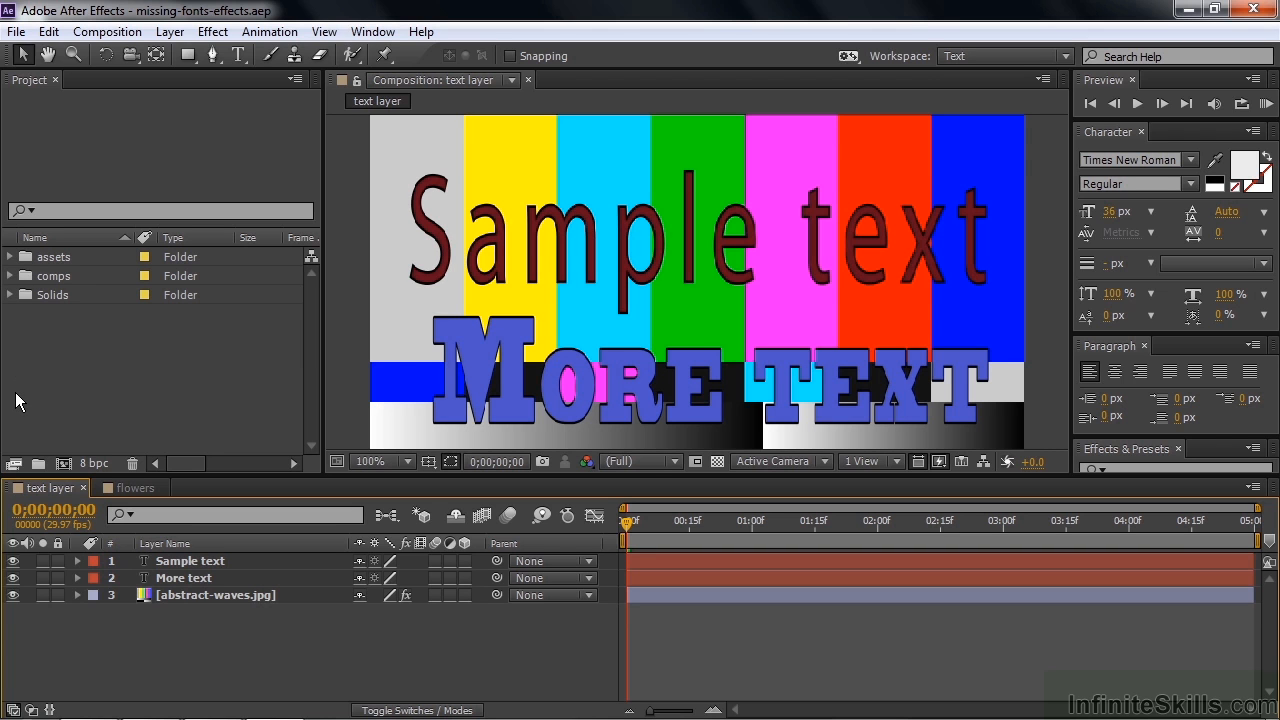
{"action": "mouse_move", "coordinate": [16, 260]}
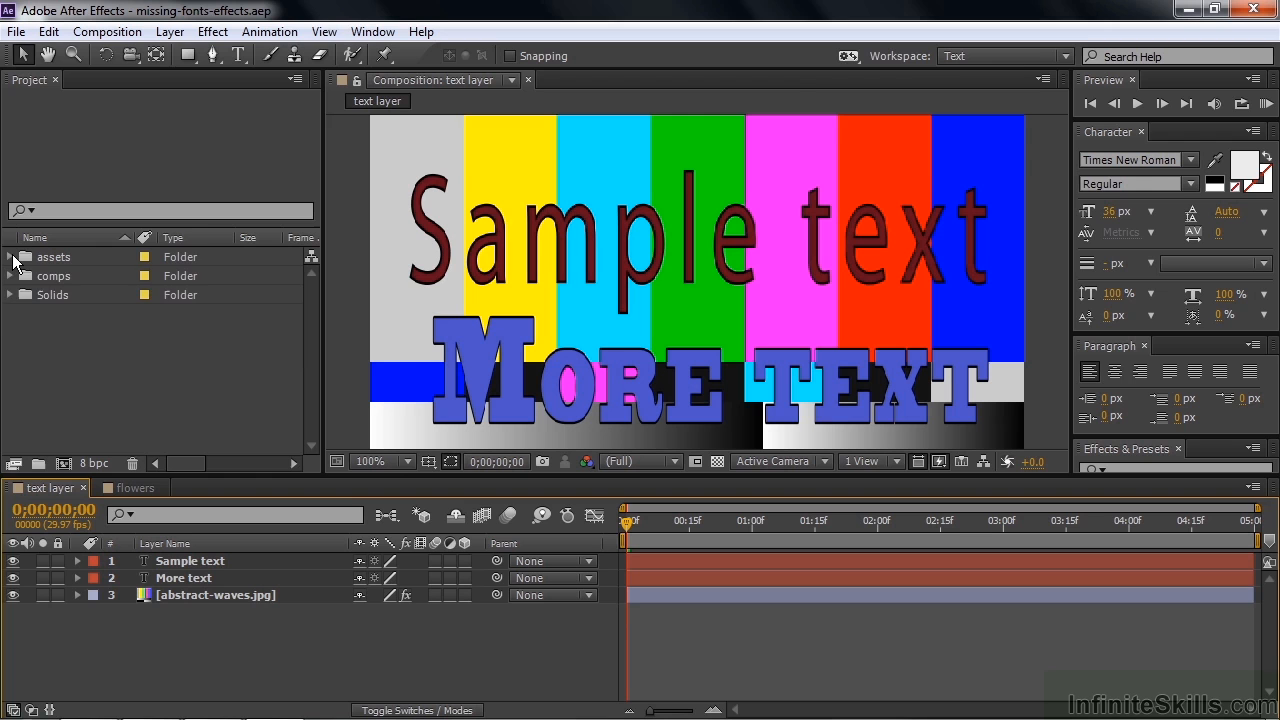
{"action": "left_click", "coordinate": [8, 256]}
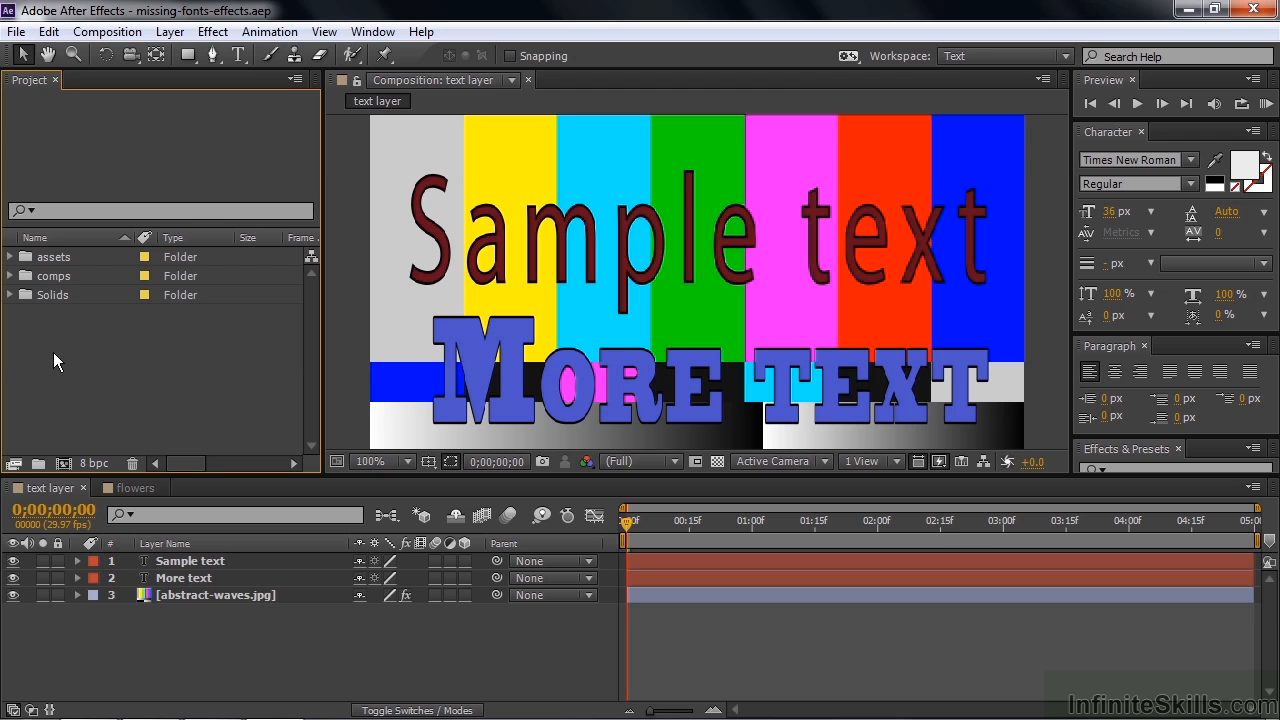
Step: Filter the Project panel to Missing Footage to isolate the abstract-waves item
{"action": "left_click", "coordinate": [160, 210]}
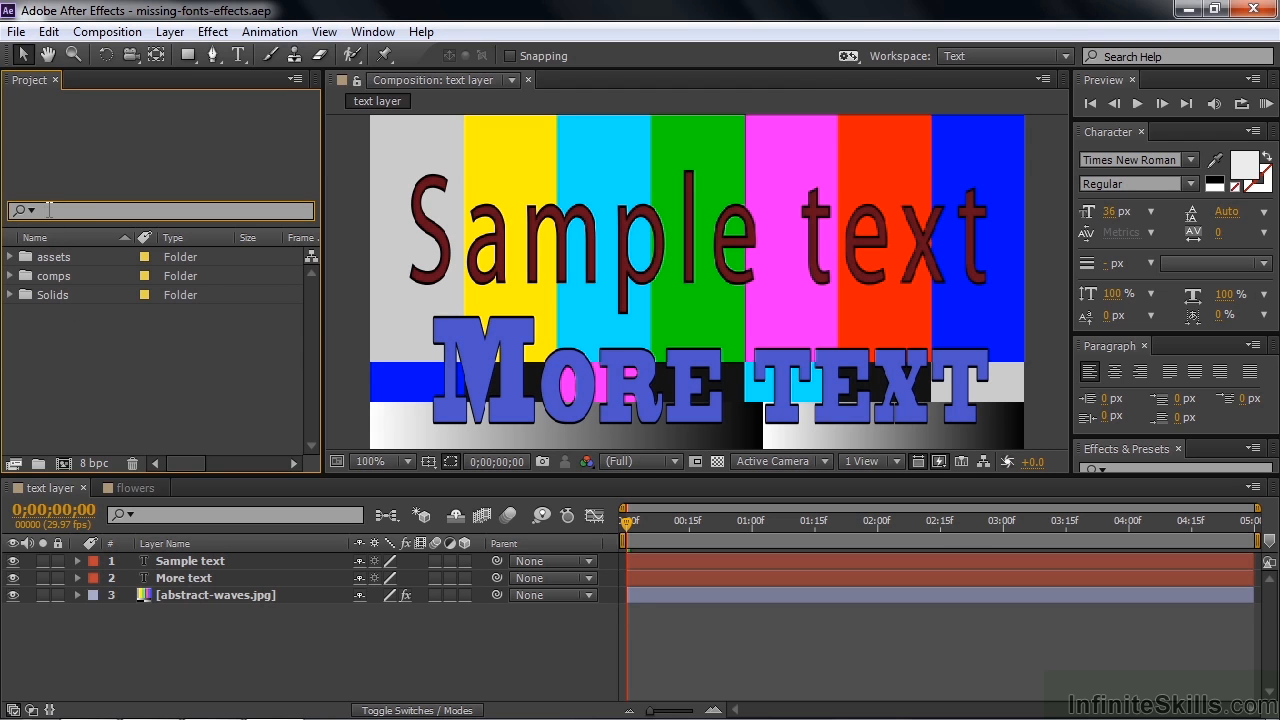
{"action": "type", "text": "mi"}
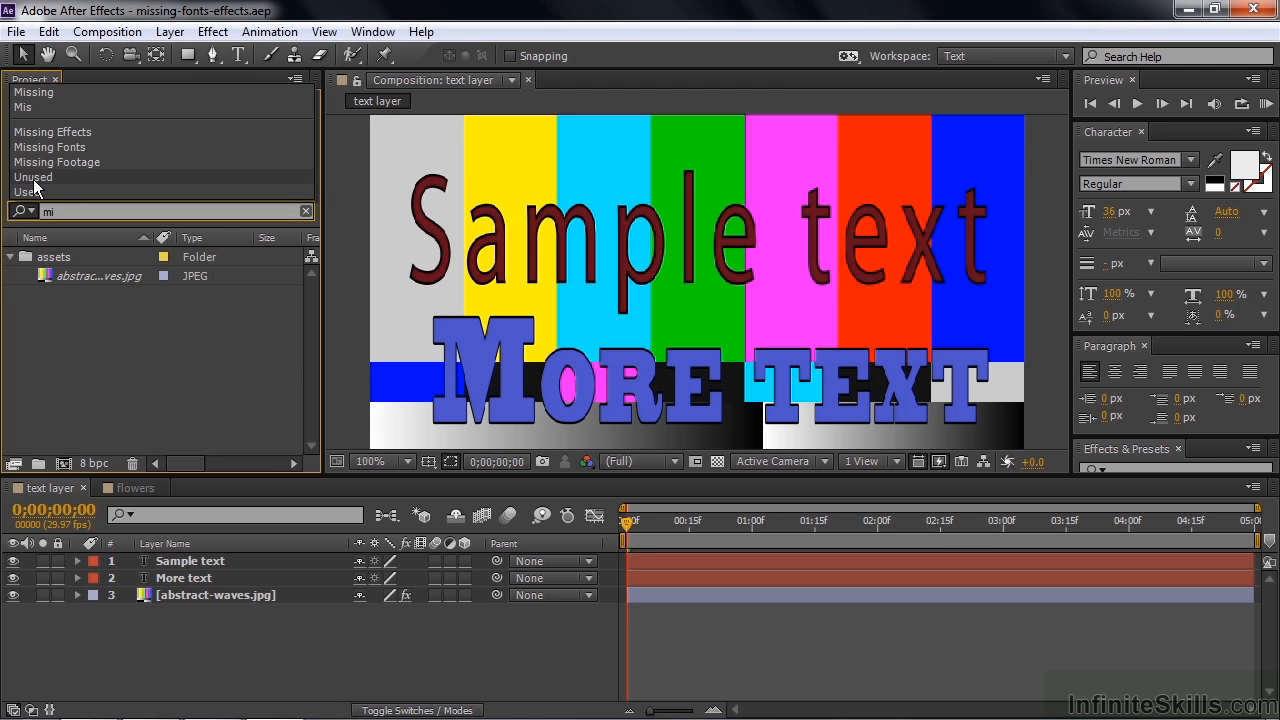
{"action": "mouse_move", "coordinate": [64, 162]}
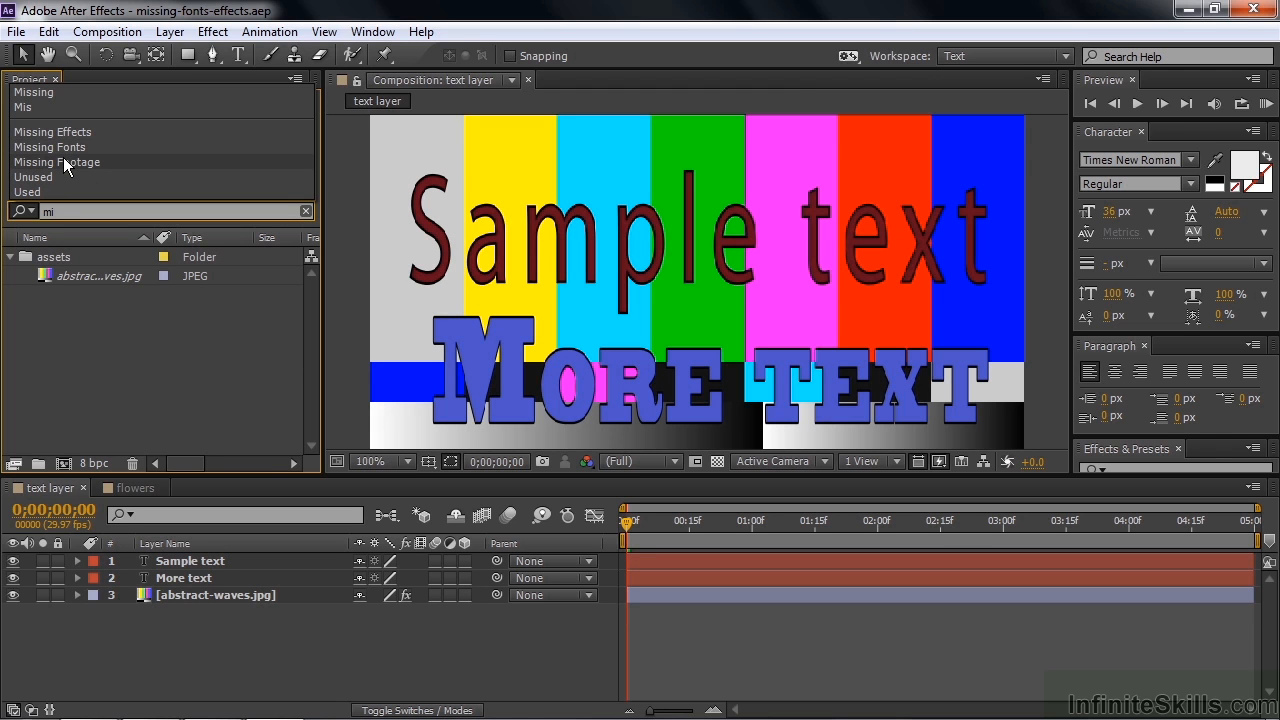
{"action": "mouse_move", "coordinate": [30, 176]}
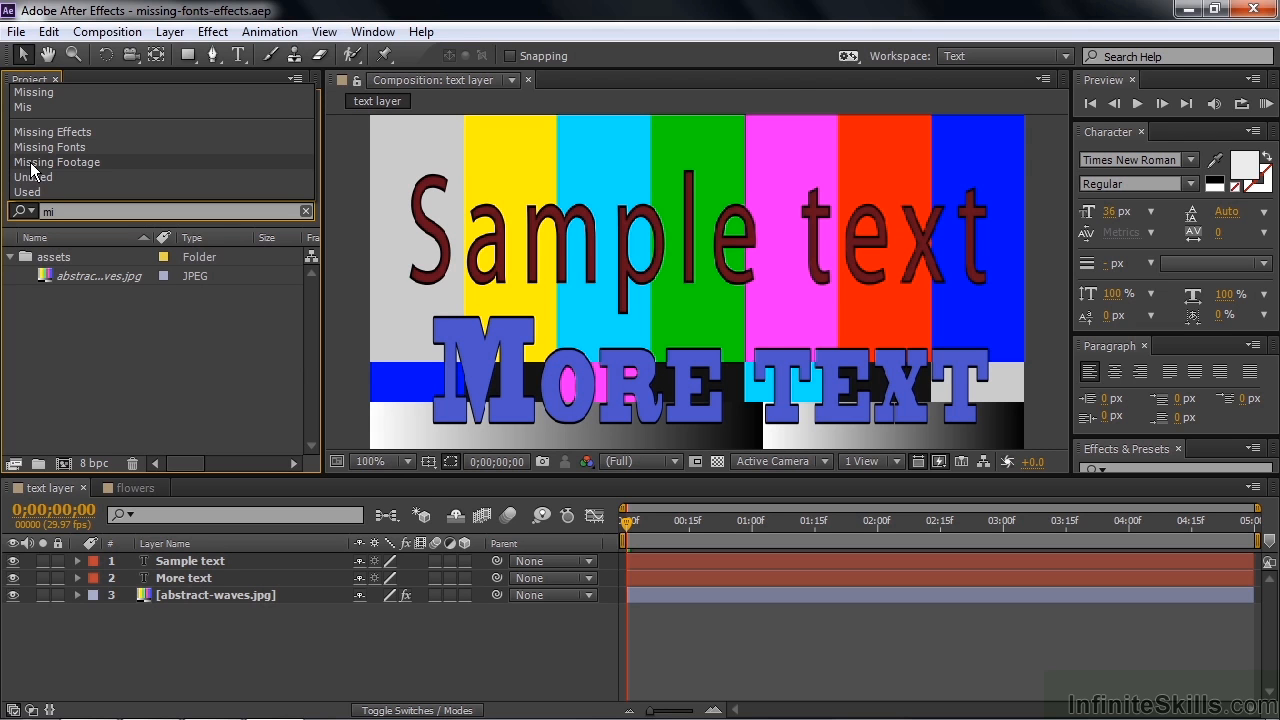
{"action": "left_click", "coordinate": [56, 162]}
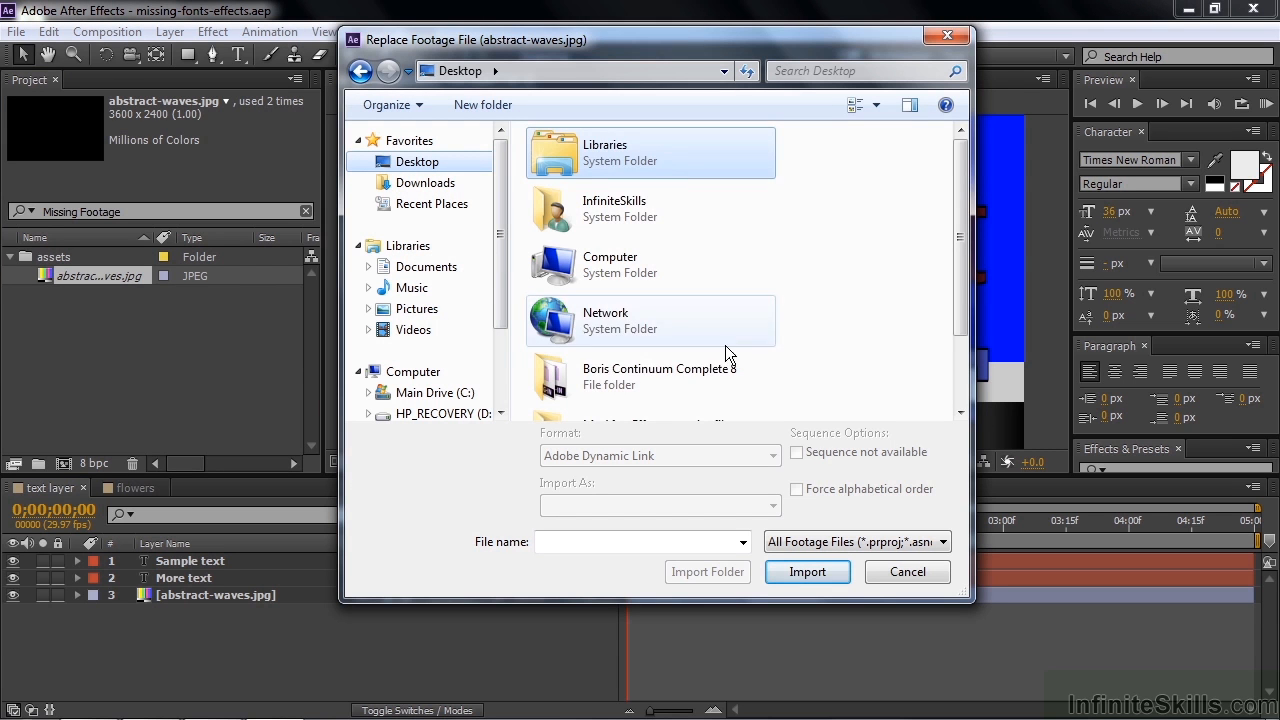
Step: In Replace Footage File, browse into Working Files and relink to abstract-waves-changed.jpg
{"action": "scroll", "scroll_direction": "down", "scroll_amount": 3}
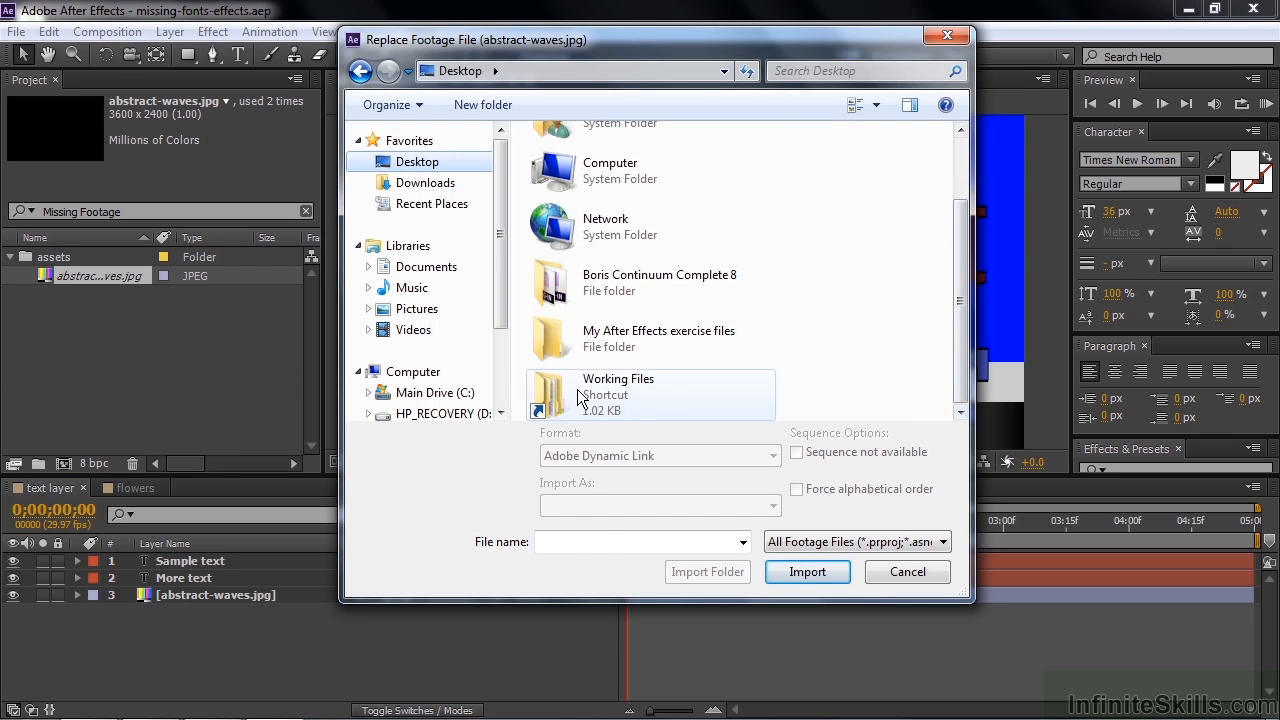
{"action": "double_click", "coordinate": [618, 394]}
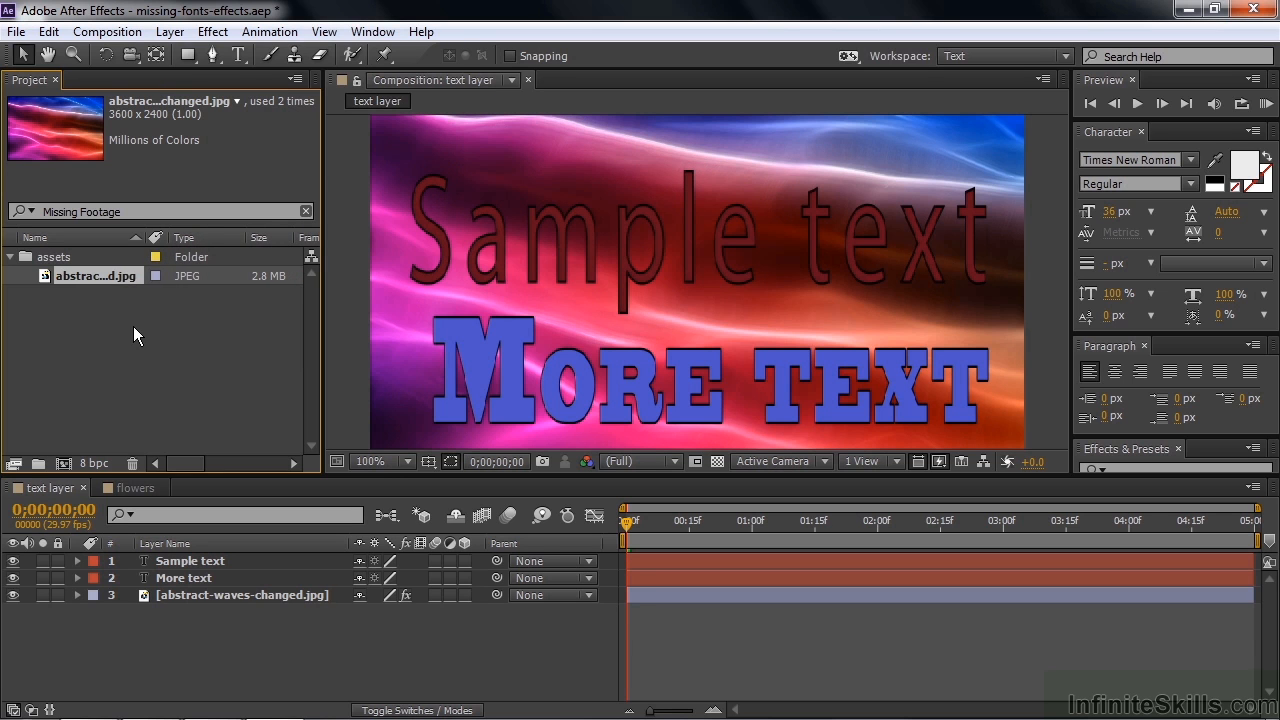
Step: Switch the Project search filter to Missing Fonts to surface the text layer comp
{"action": "left_click", "coordinate": [160, 212]}
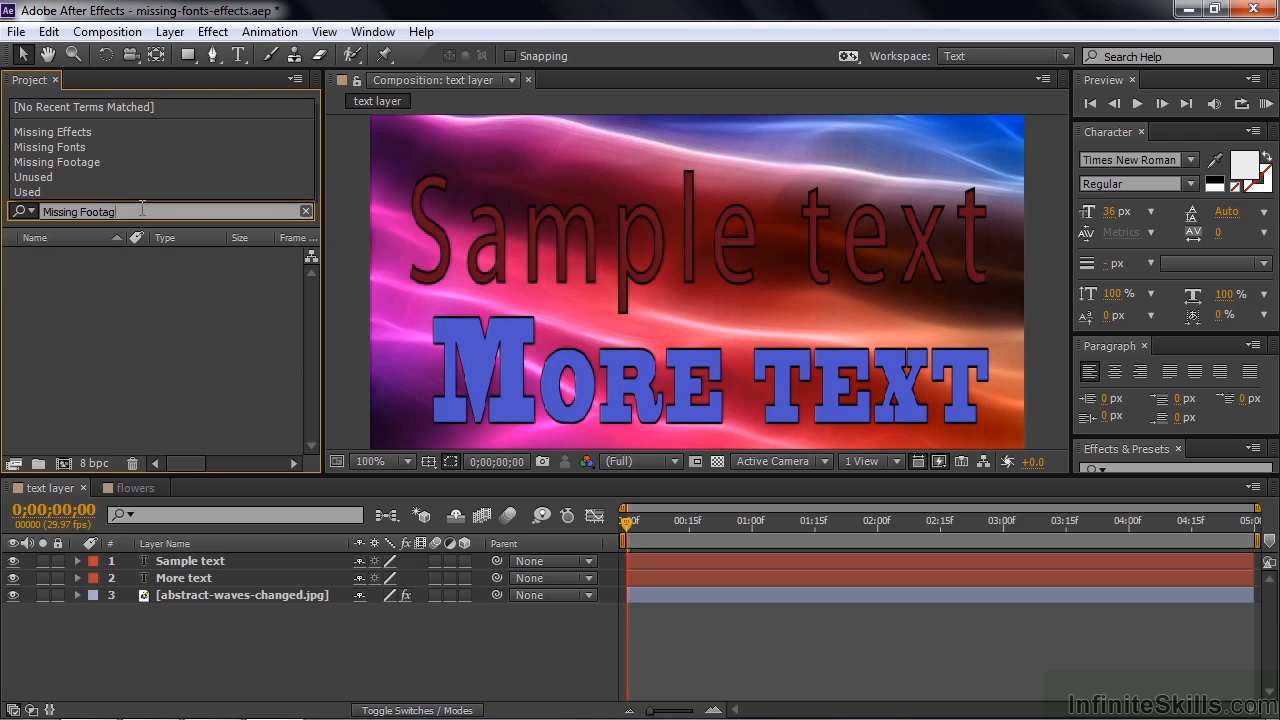
{"action": "key", "text": "backspace"}
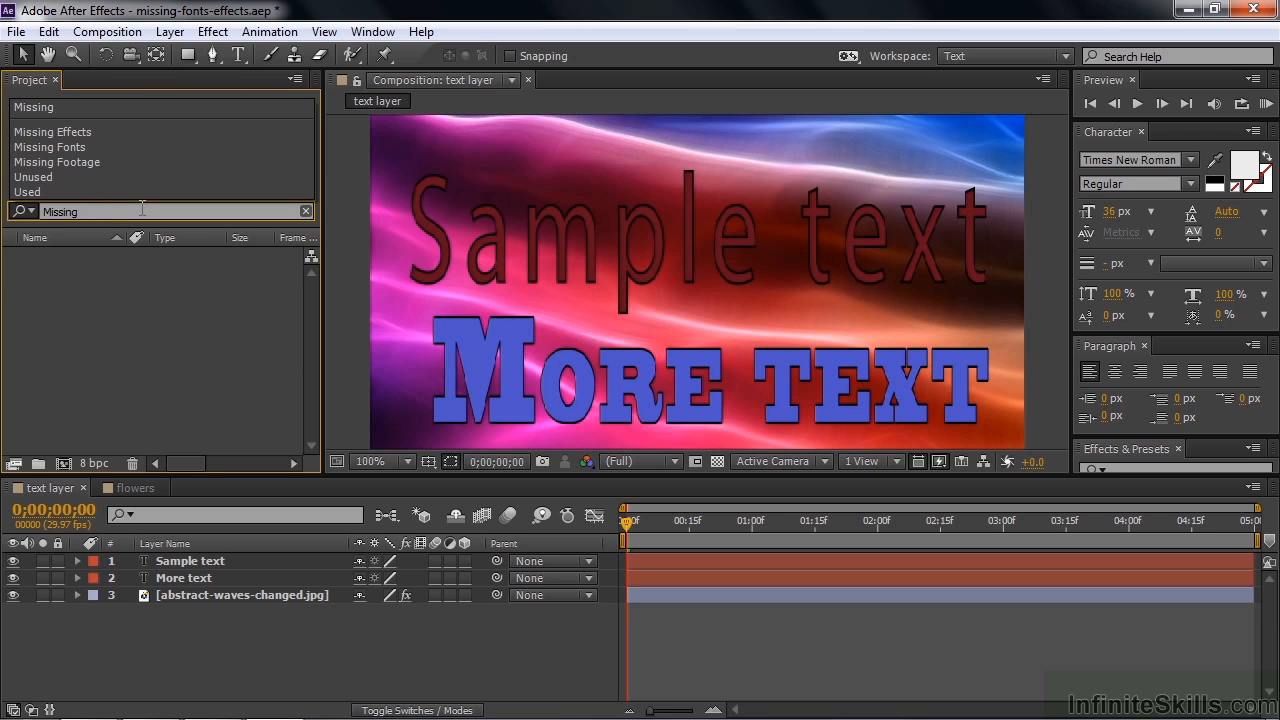
{"action": "left_click", "coordinate": [48, 148]}
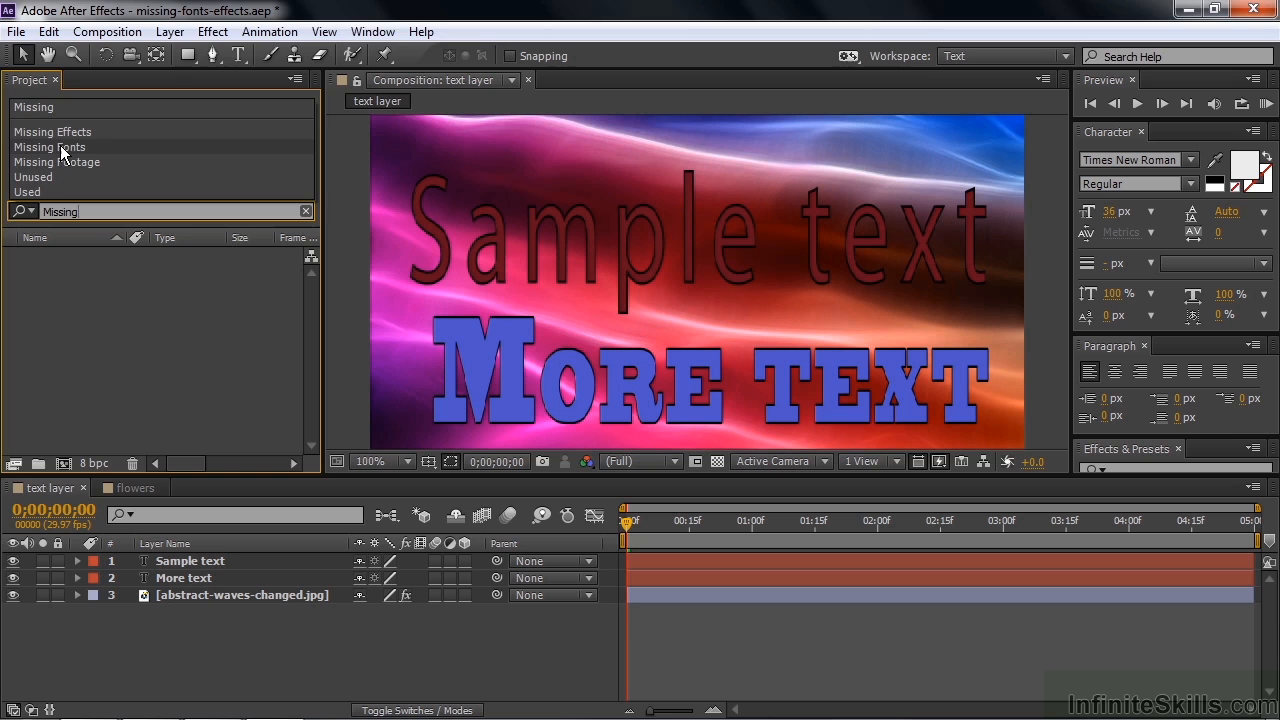
{"action": "left_click", "coordinate": [48, 148]}
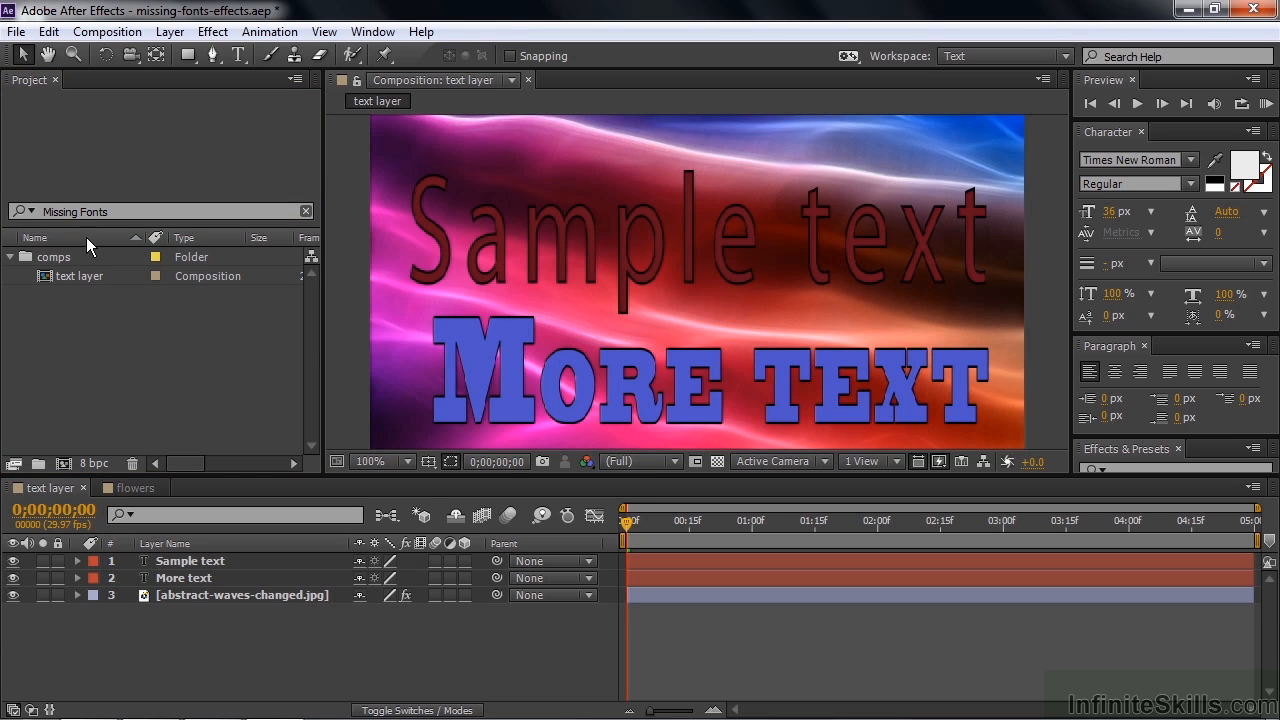
{"action": "mouse_move", "coordinate": [126, 284]}
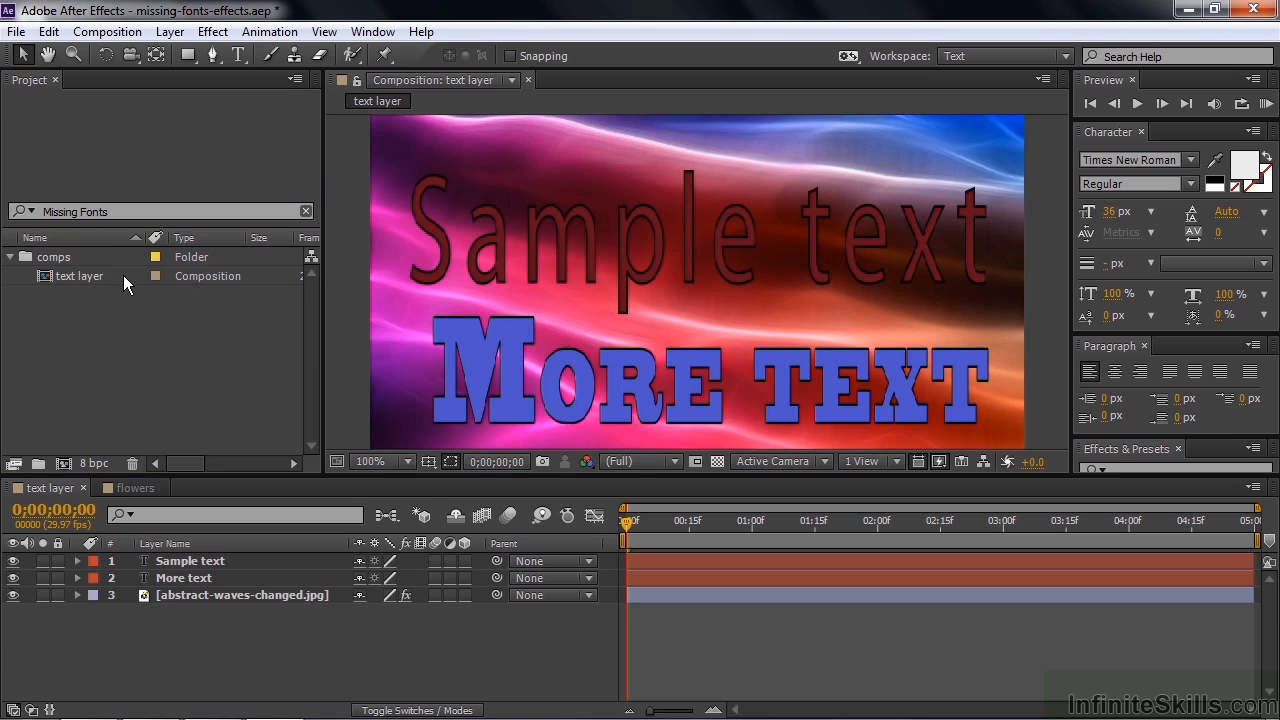
{"action": "mouse_move", "coordinate": [52, 278]}
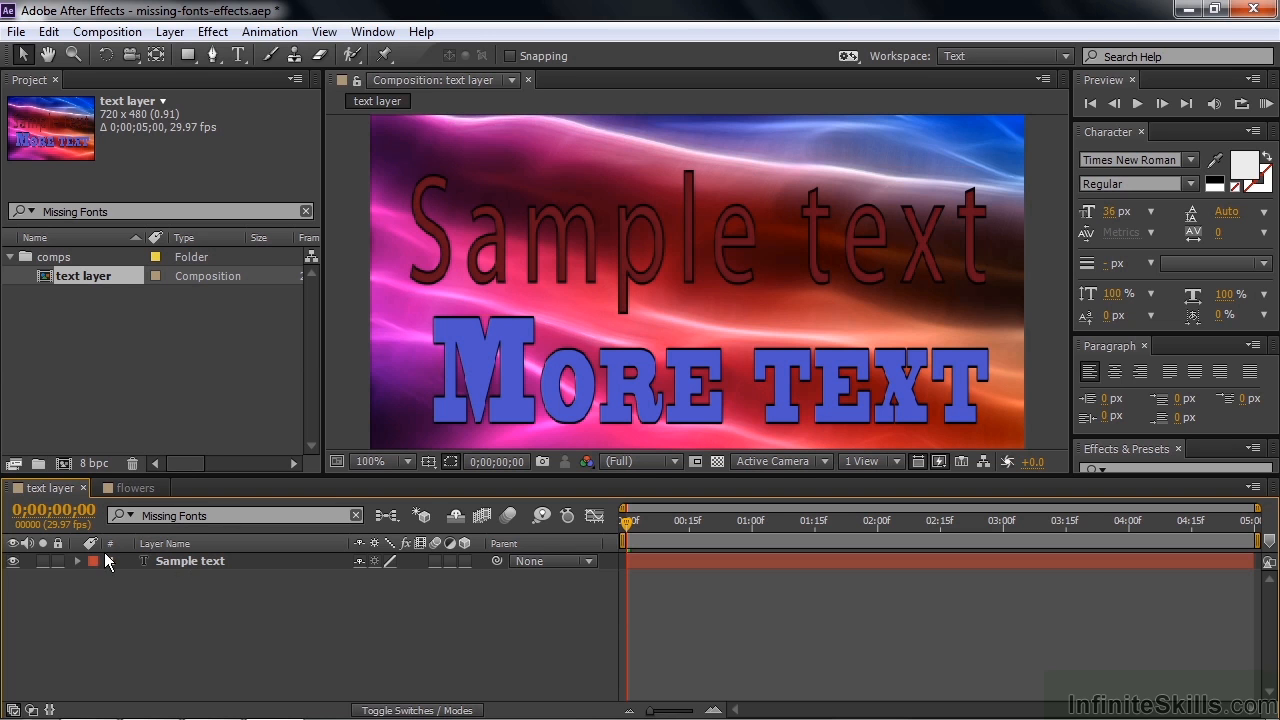
Step: Select the Sample text layer and show its bracketed AcademyEngraved font in the Character panel
{"action": "left_click", "coordinate": [190, 560]}
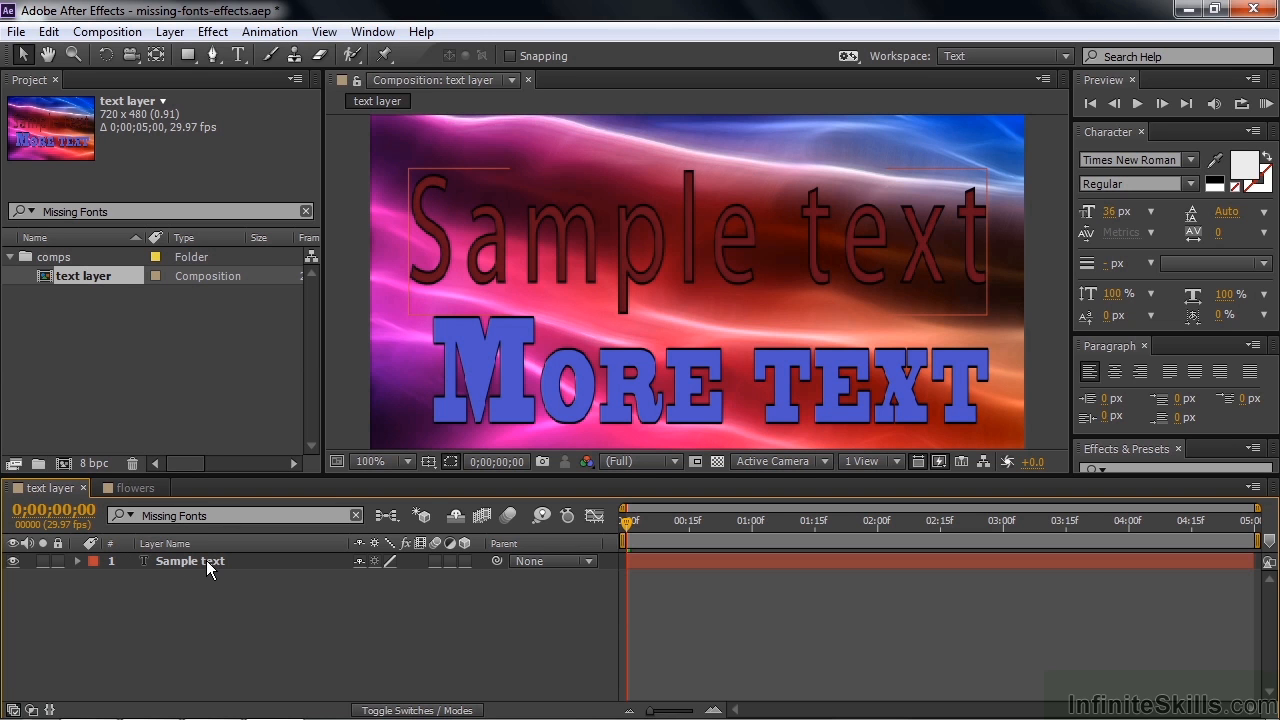
{"action": "mouse_move", "coordinate": [148, 568]}
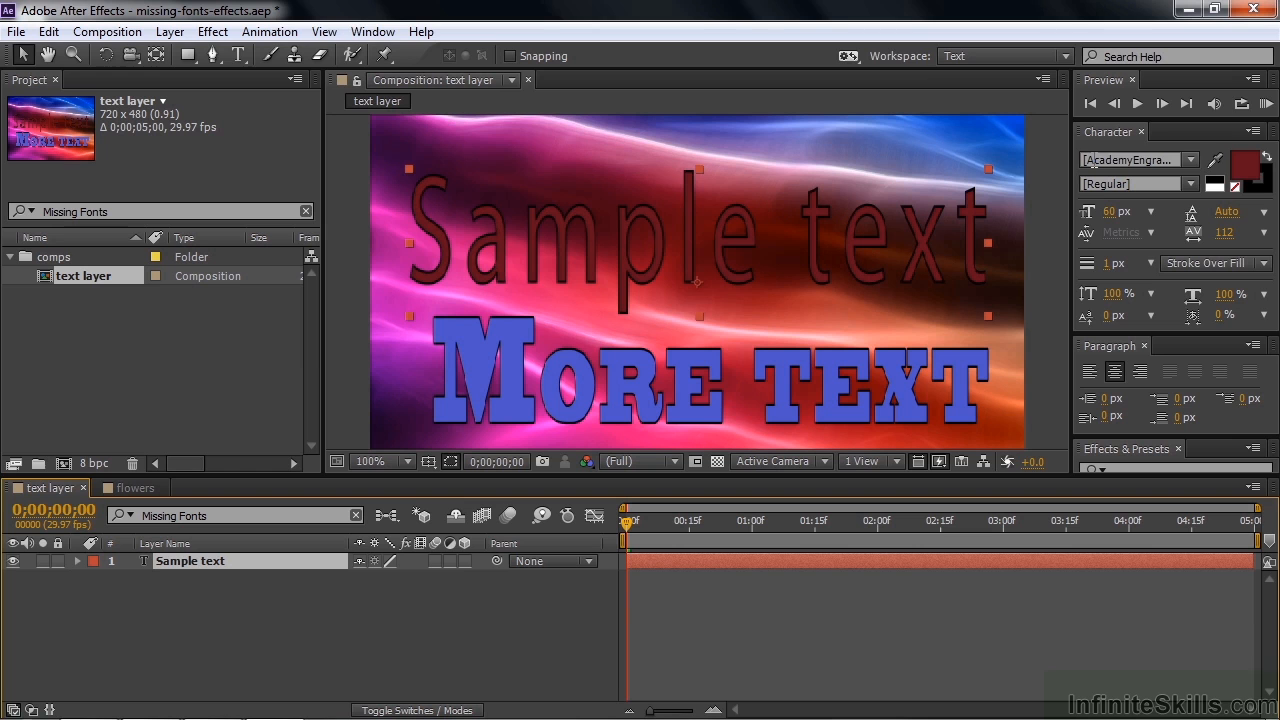
{"action": "left_click", "coordinate": [1130, 160]}
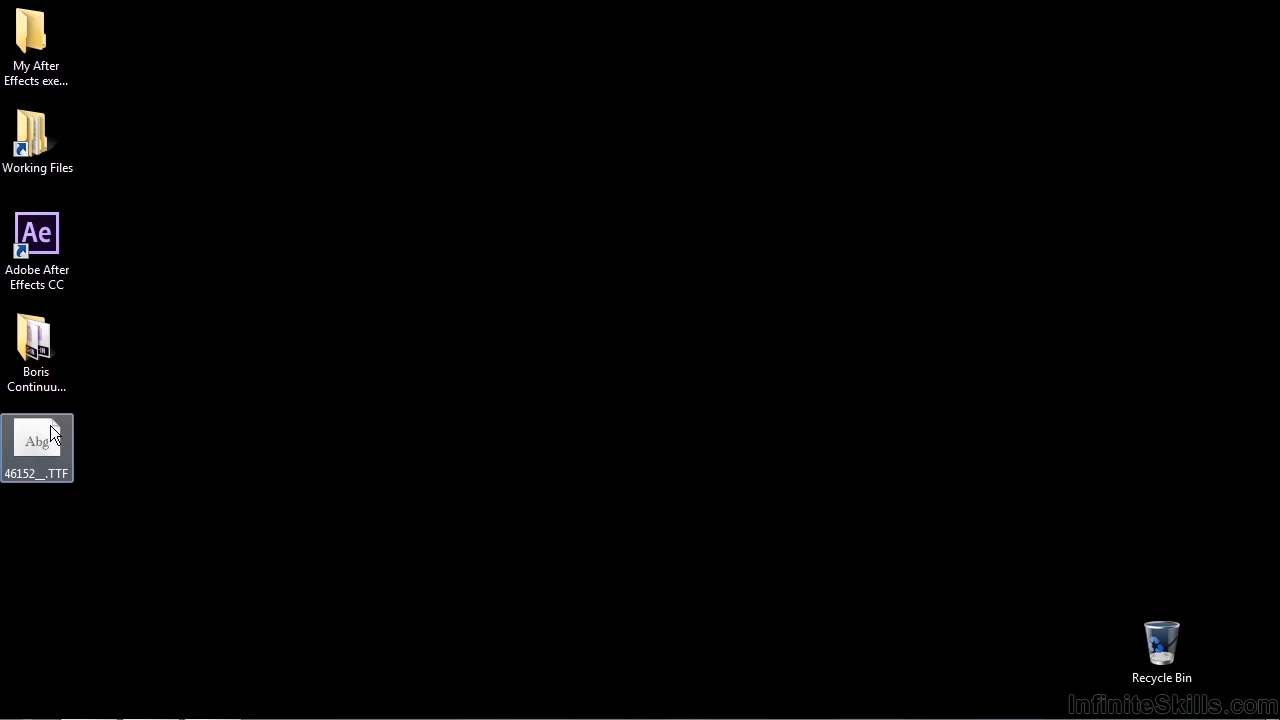
Step: Install the AcademyEngraved .TTF font file from the desktop via its context menu
{"action": "right_click", "coordinate": [36, 448]}
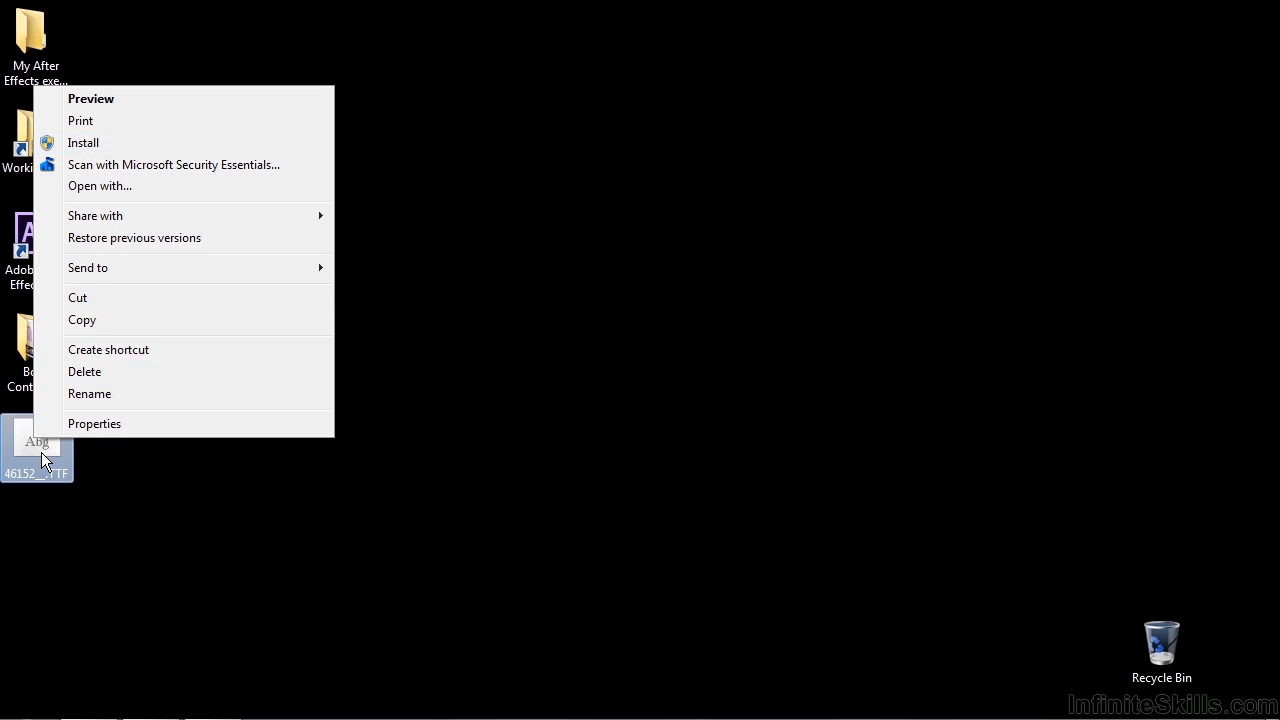
{"action": "left_click", "coordinate": [92, 98]}
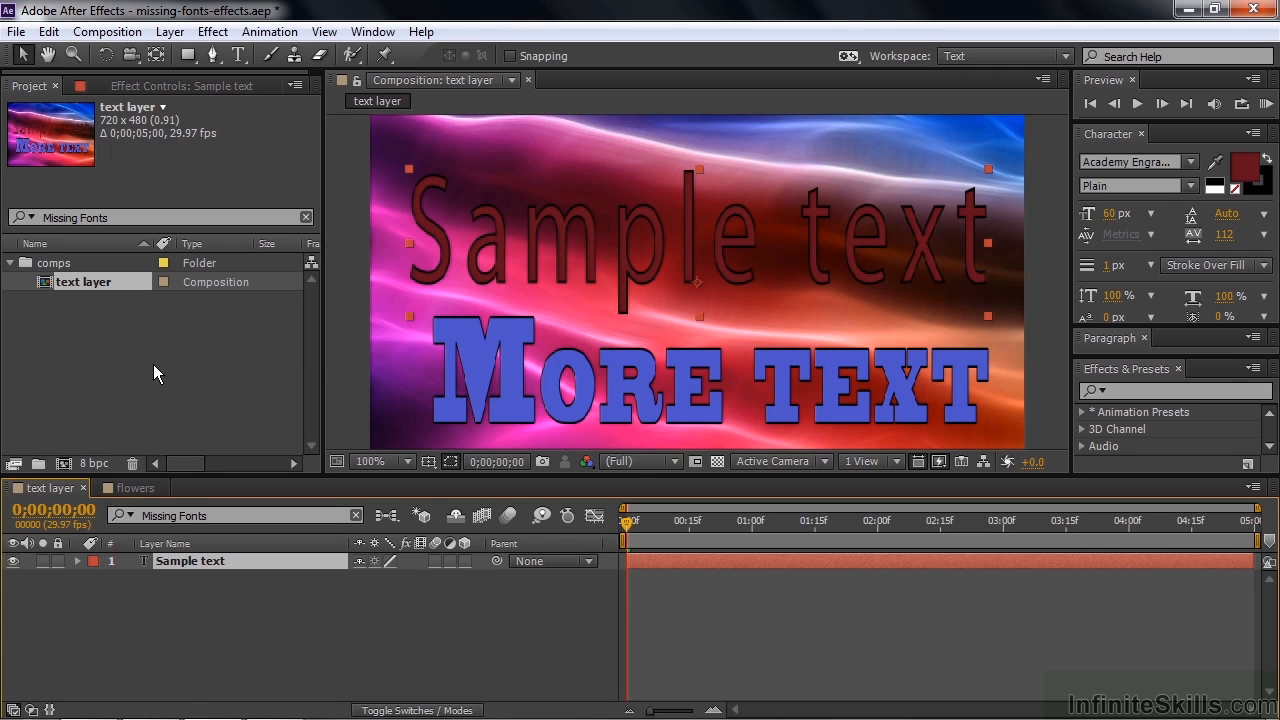
{"action": "mouse_move", "coordinate": [976, 270]}
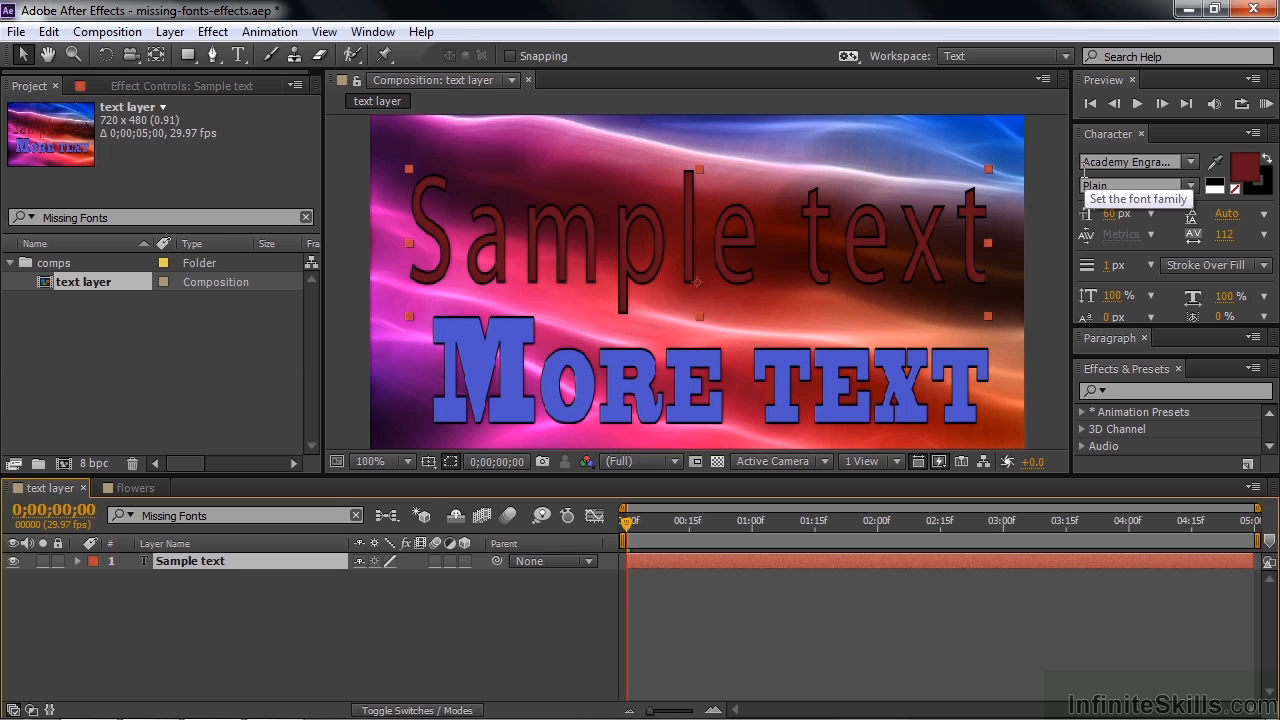
{"action": "mouse_move", "coordinate": [668, 216]}
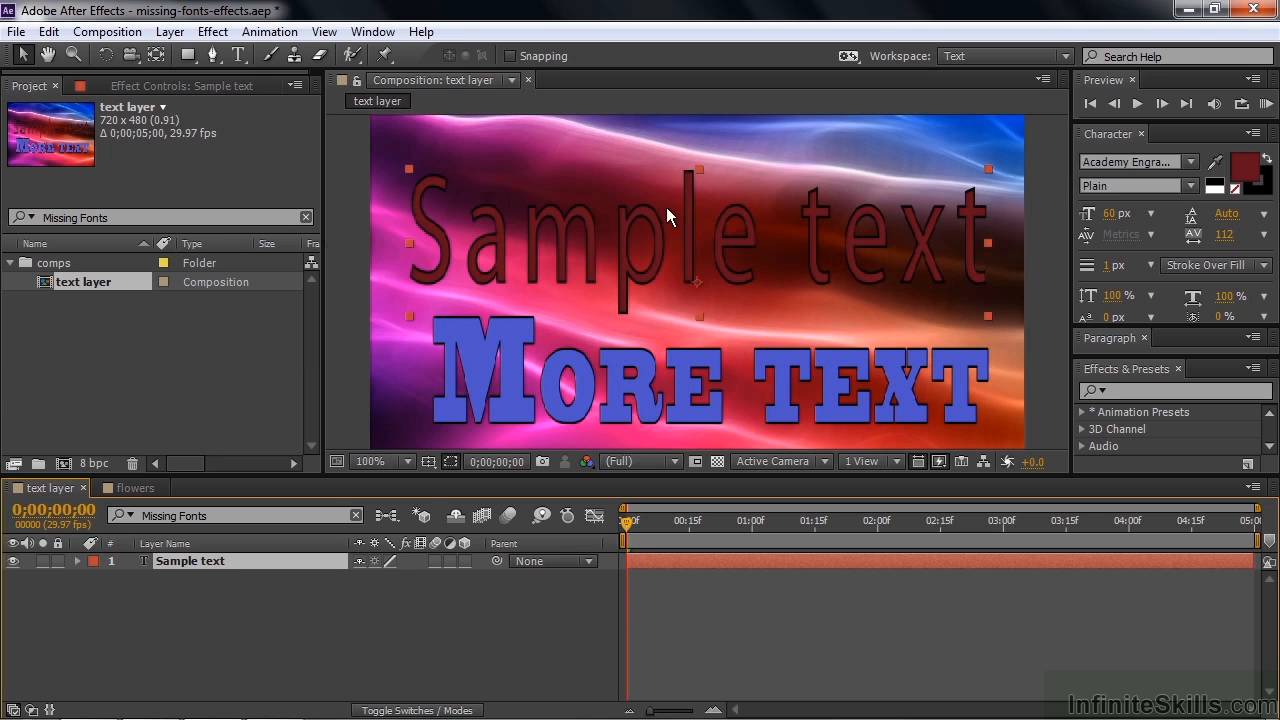
{"action": "mouse_move", "coordinate": [876, 232]}
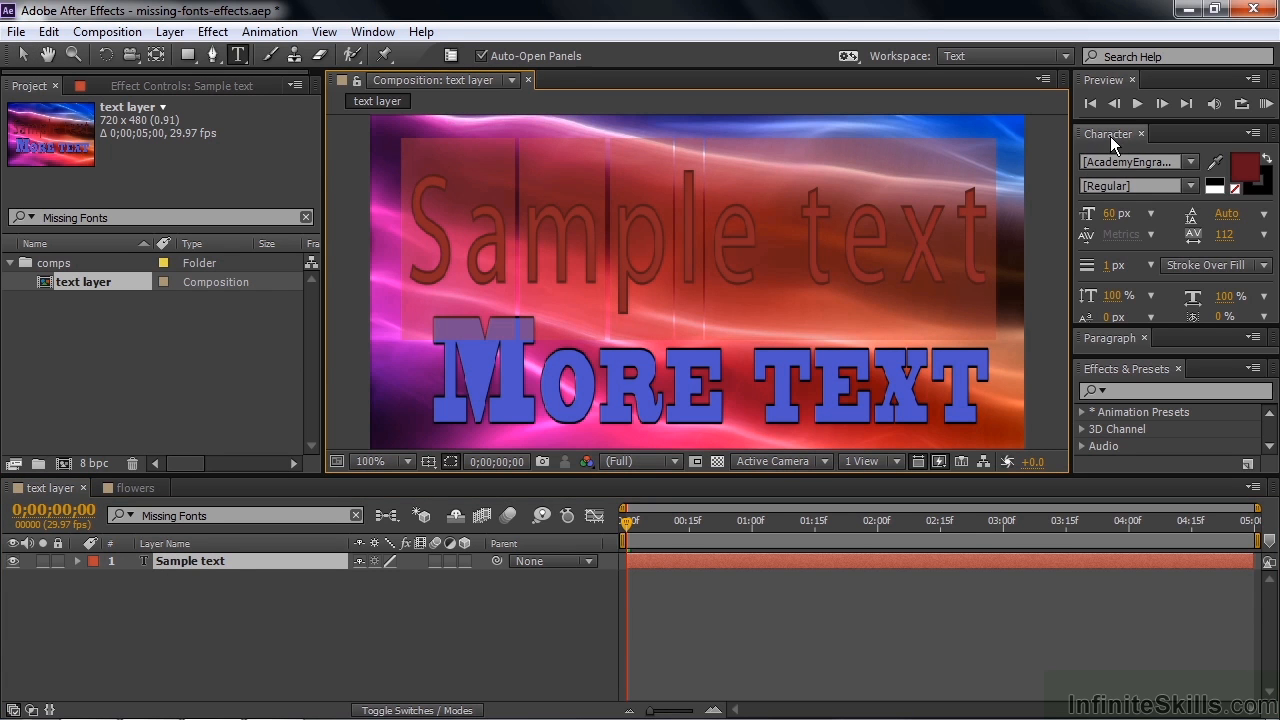
Step: Assign Academy Engraved LET to the Sample text layer from the Character font family list
{"action": "left_click", "coordinate": [1188, 162]}
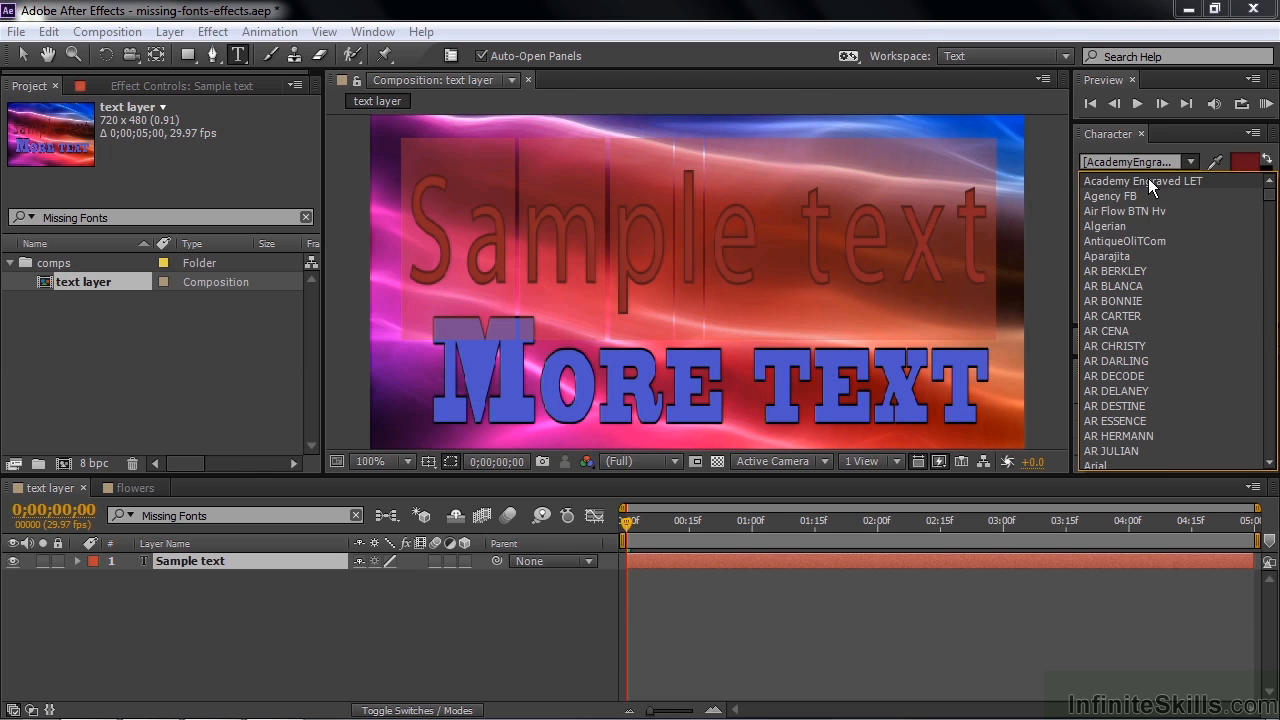
{"action": "left_click", "coordinate": [1144, 180]}
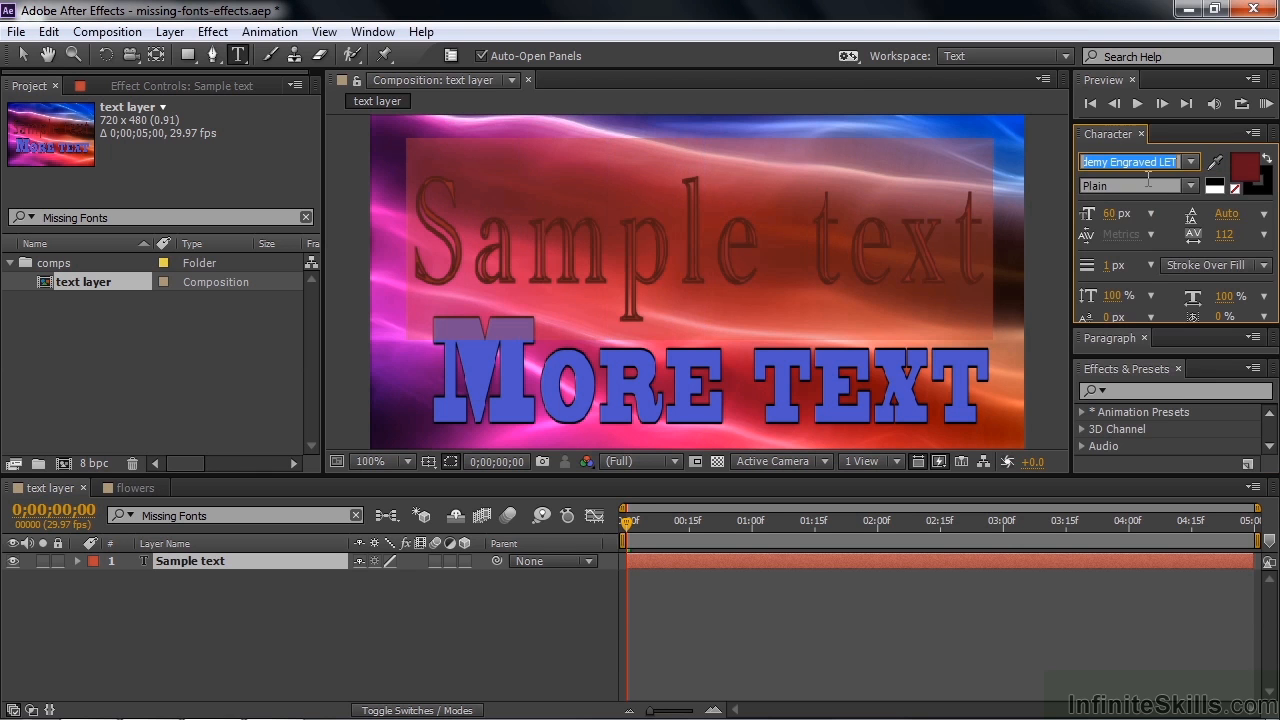
{"action": "mouse_move", "coordinate": [428, 598]}
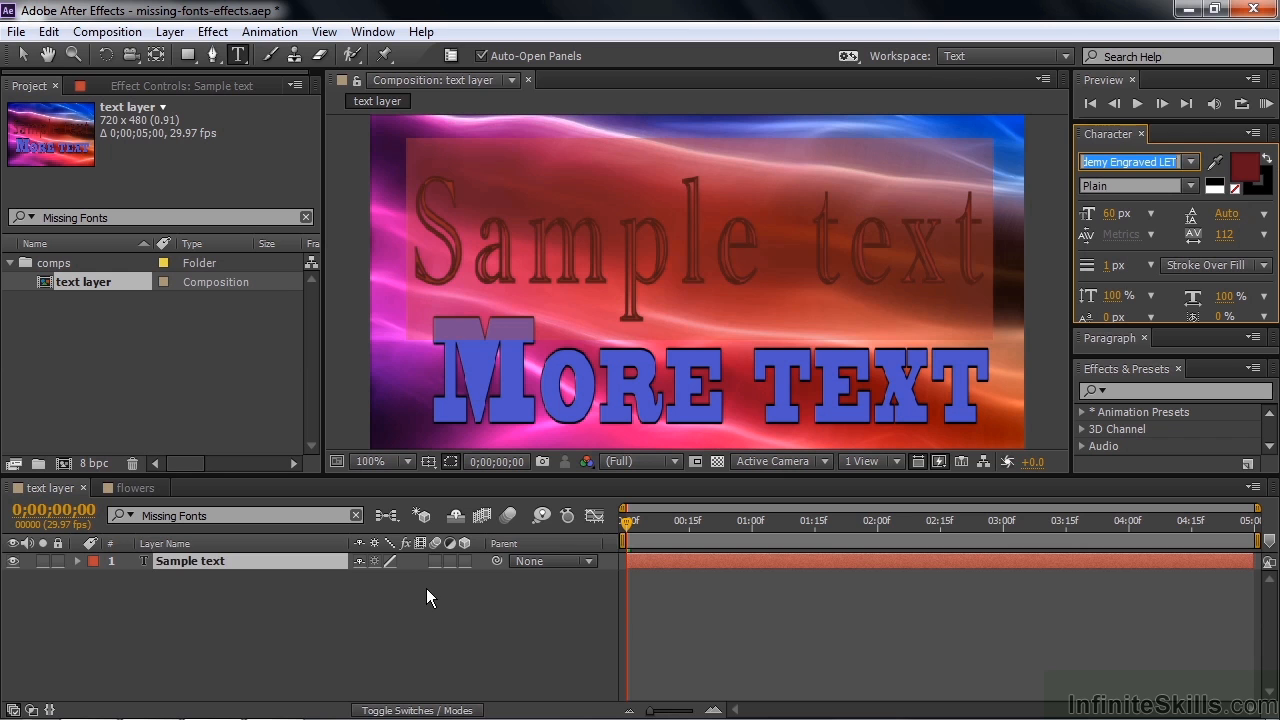
{"action": "left_click", "coordinate": [1130, 160]}
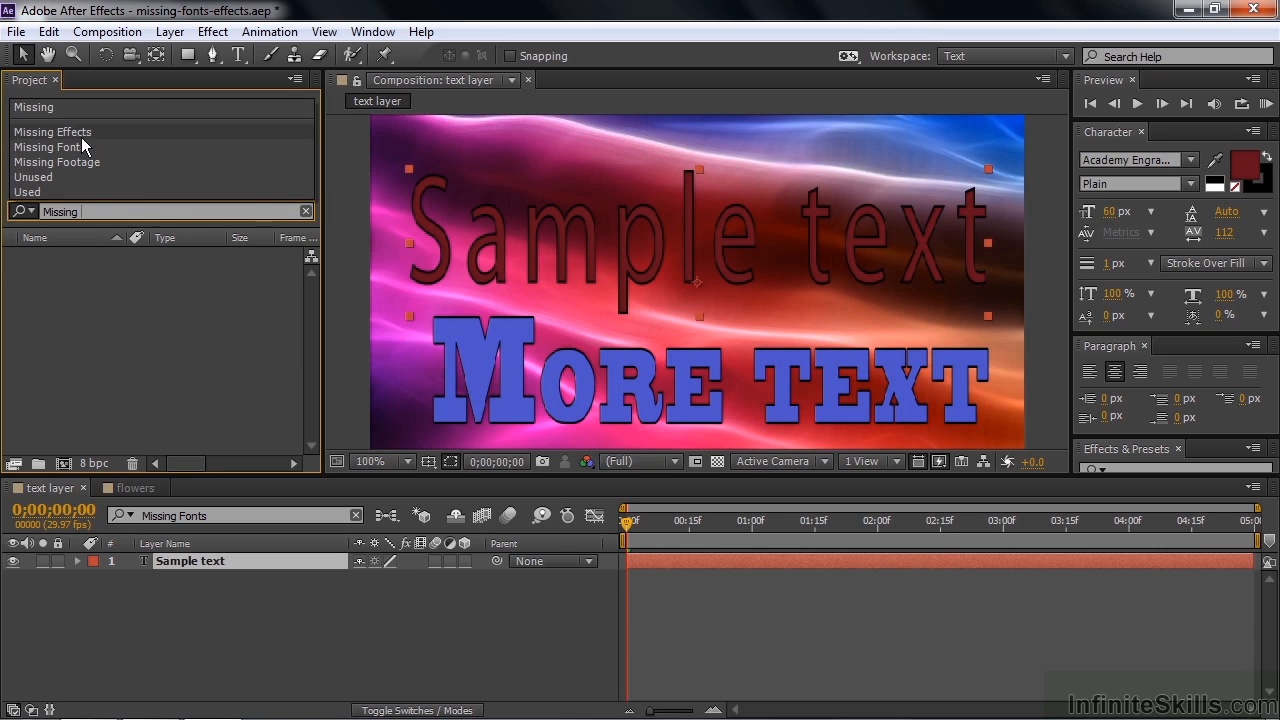
Step: Filter to Missing Effects, enter the flowers comp and expand flowers.jpg's effects to show BCC Water Color
{"action": "left_click", "coordinate": [52, 132]}
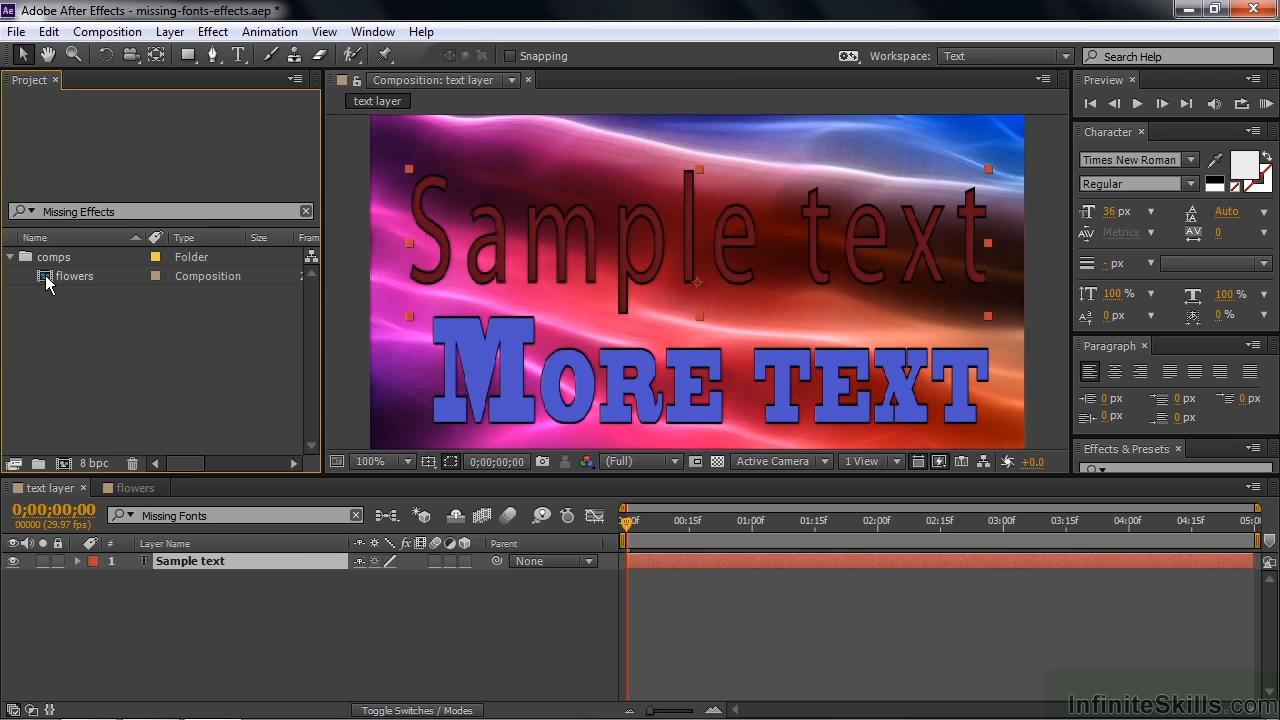
{"action": "double_click", "coordinate": [76, 276]}
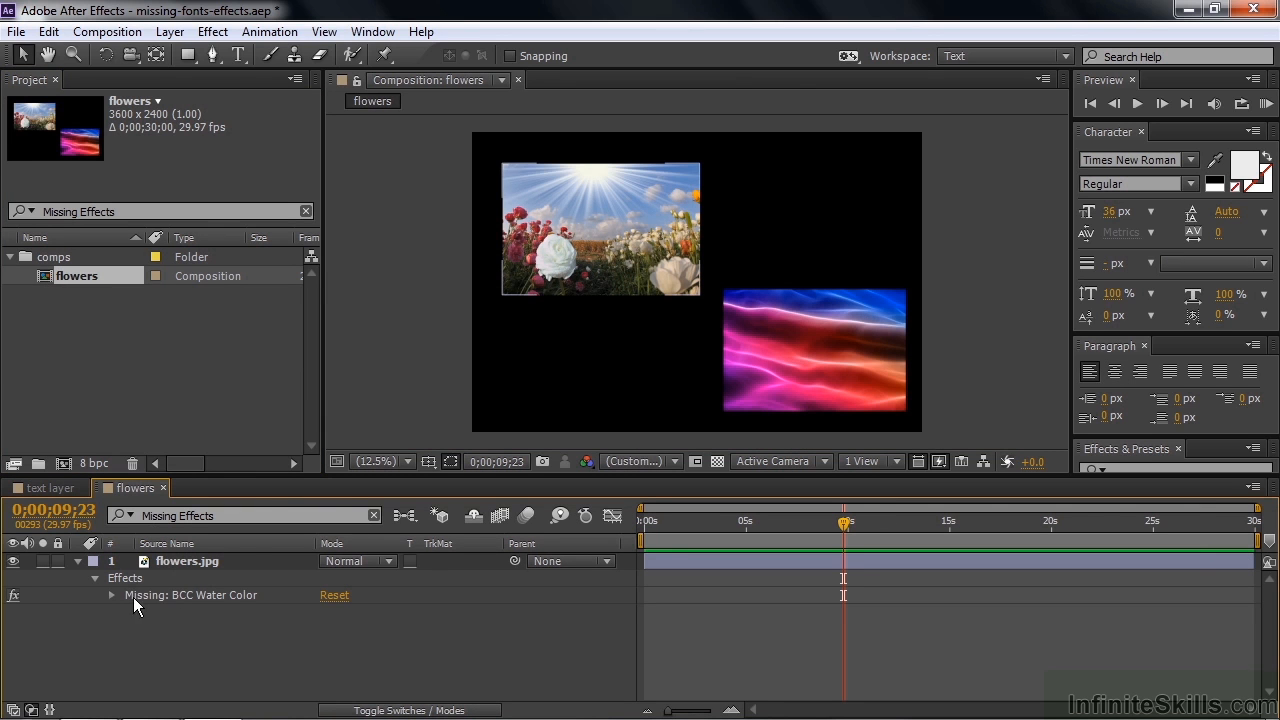
{"action": "mouse_move", "coordinate": [230, 600]}
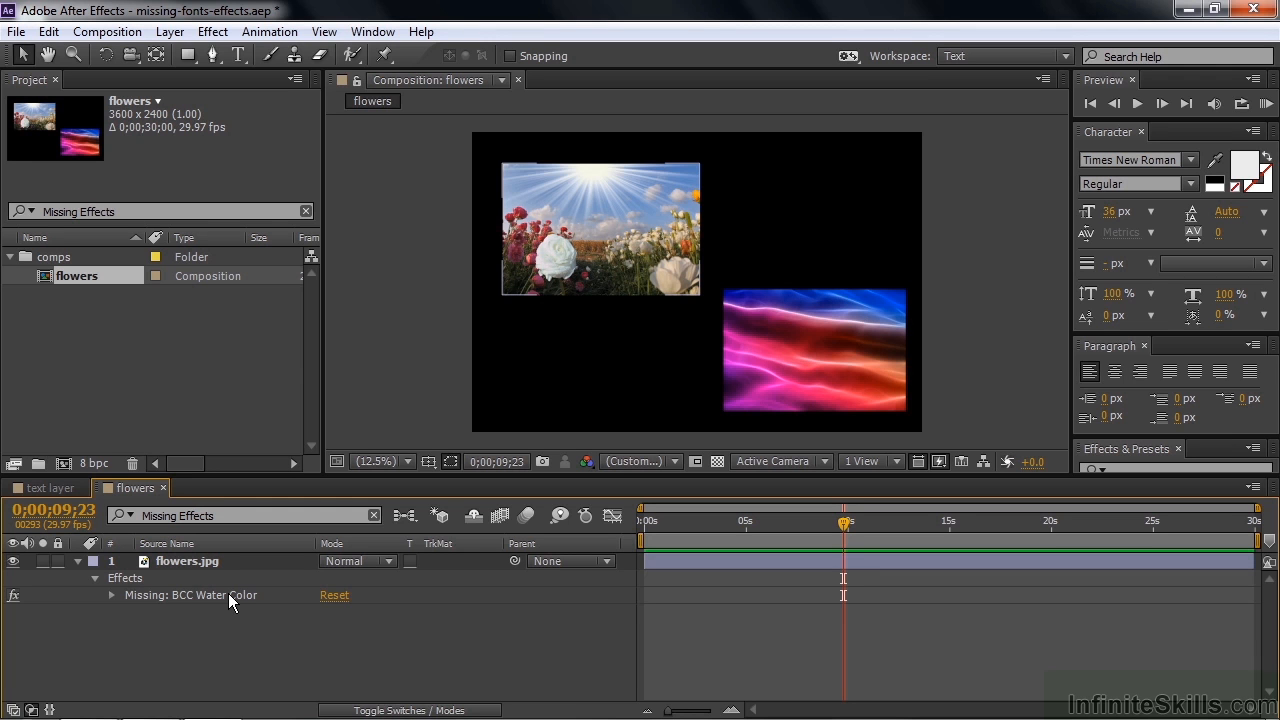
{"action": "left_click", "coordinate": [188, 560]}
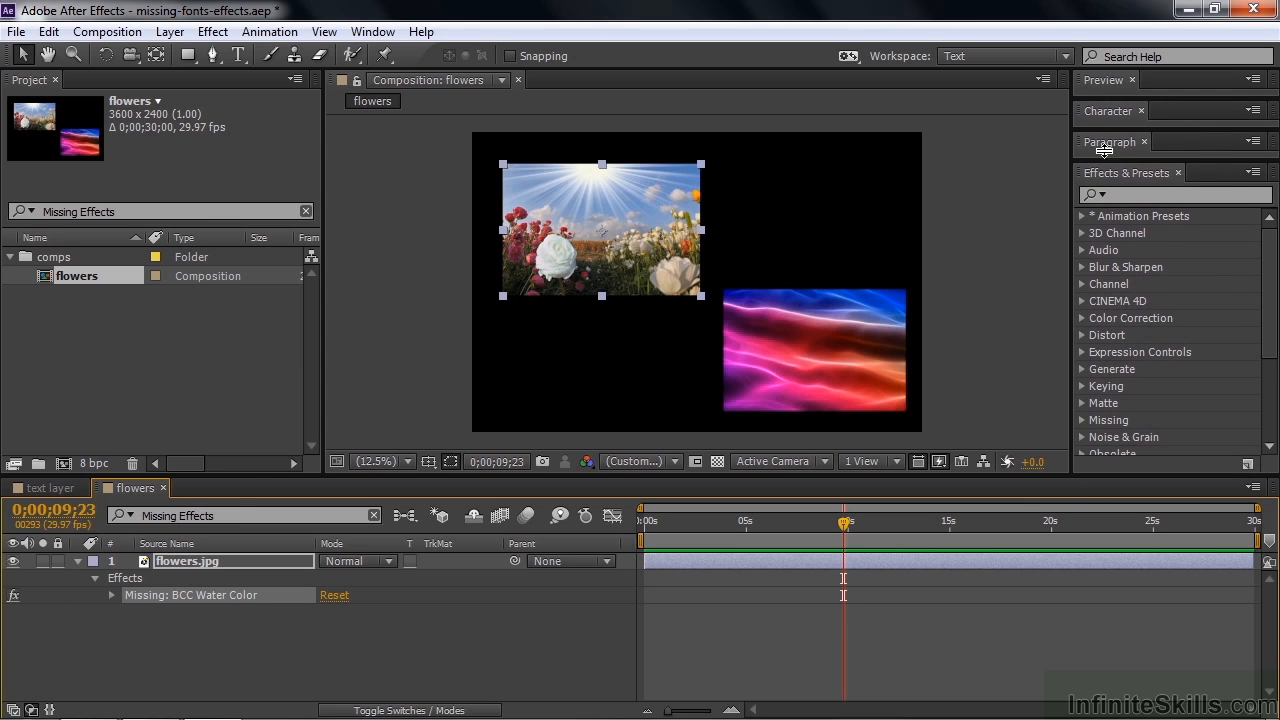
Step: Apply Posterize from the Stylize category to the flowers.jpg layer beneath the missing BCC Water Color
{"action": "scroll", "scroll_direction": "down", "scroll_amount": 3}
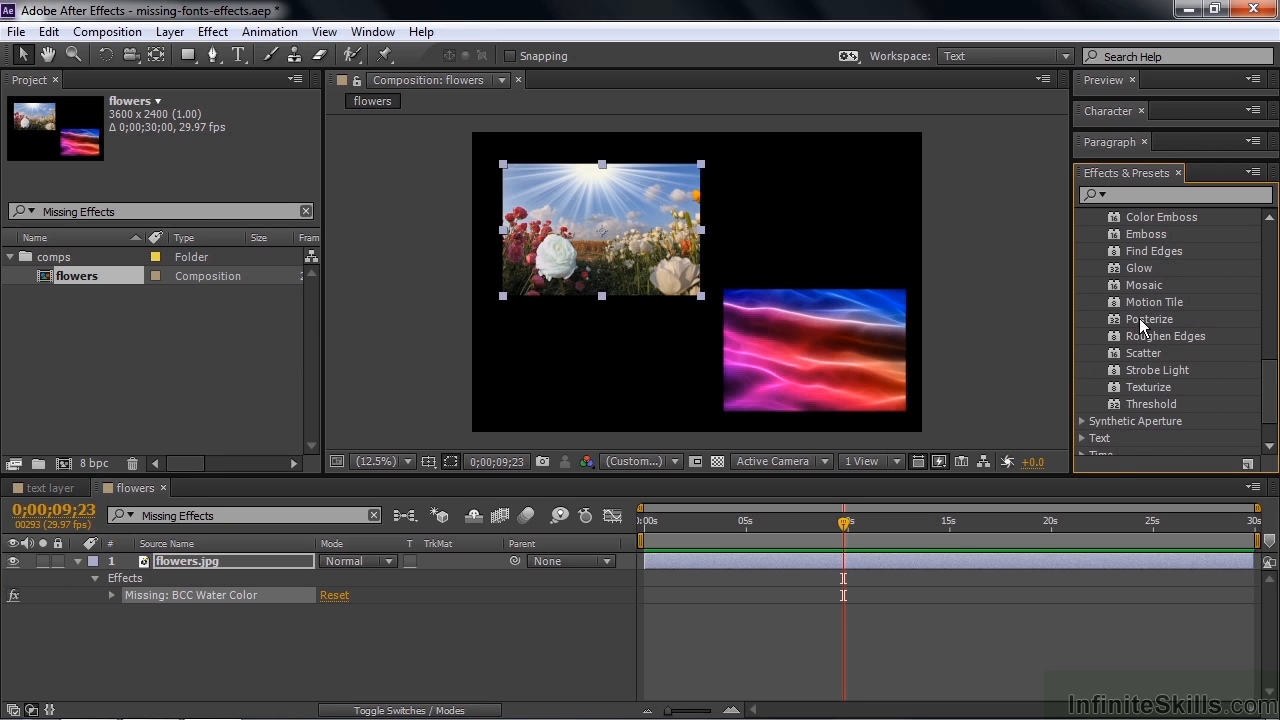
{"action": "double_click", "coordinate": [1148, 320]}
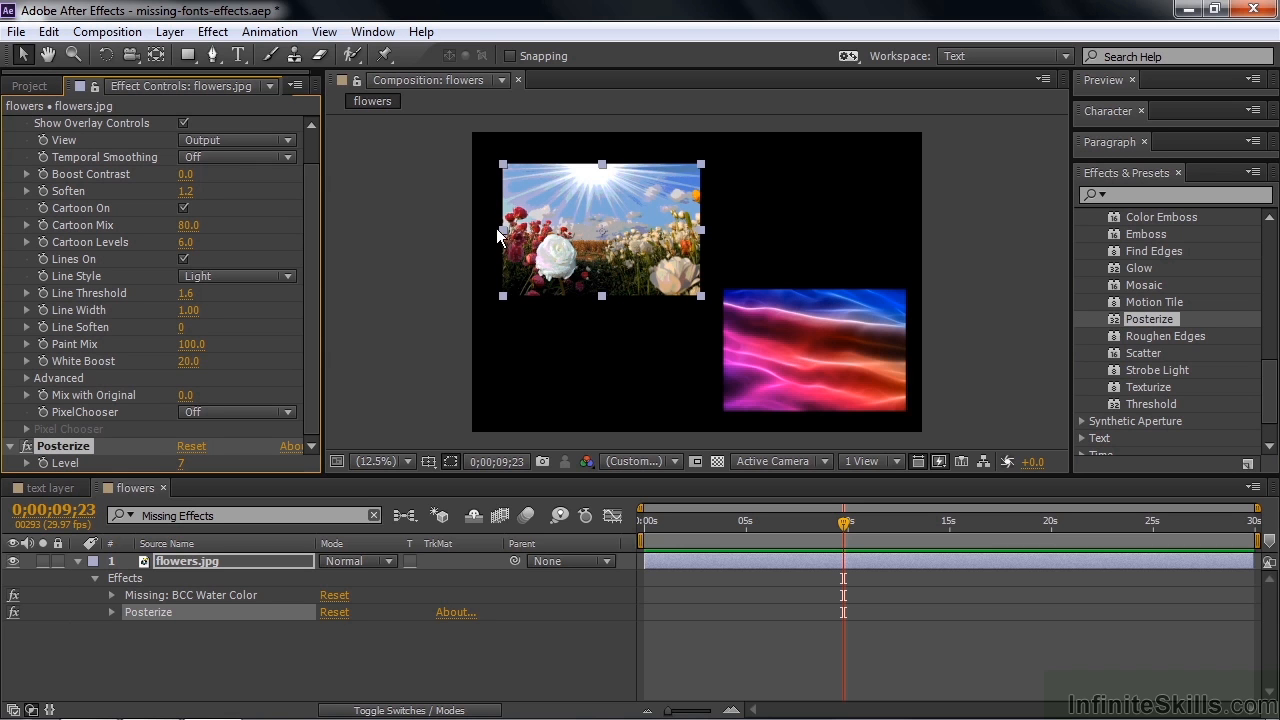
{"action": "mouse_move", "coordinate": [576, 260]}
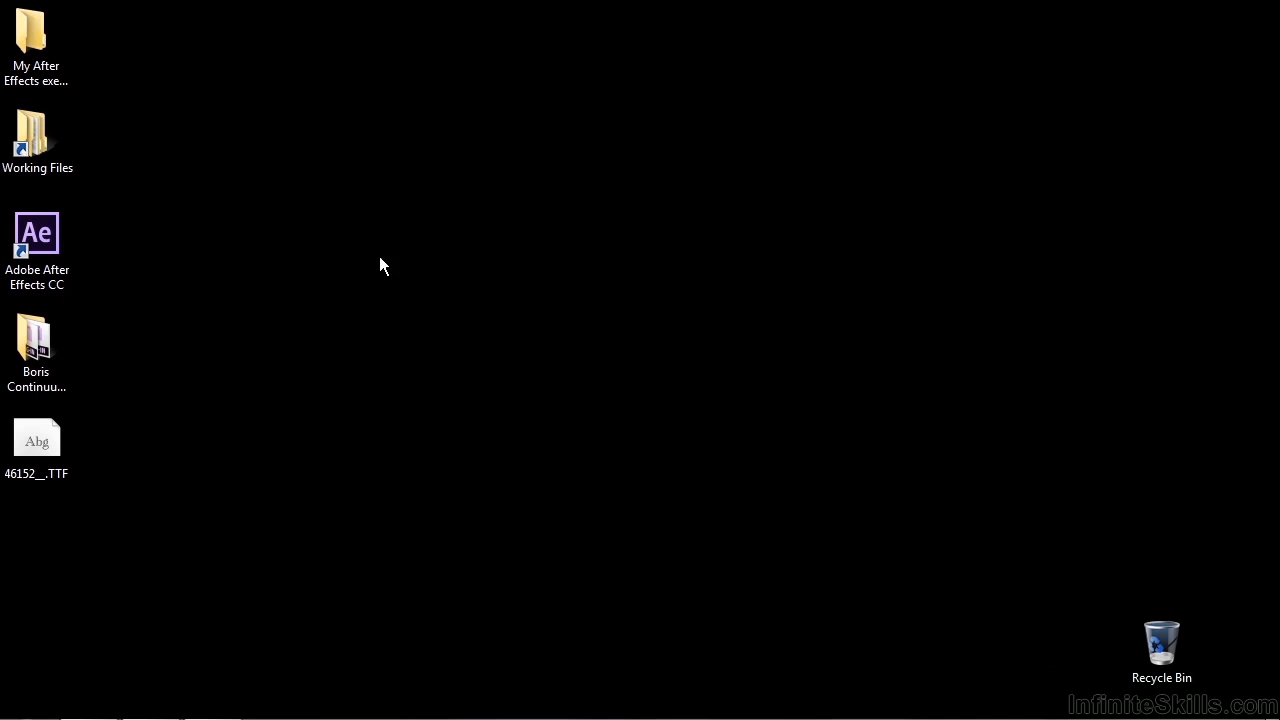
Step: Copy BCCWaterColor.aex from the Boris Continuum Complete 8 folder
{"action": "left_click", "coordinate": [36, 340]}
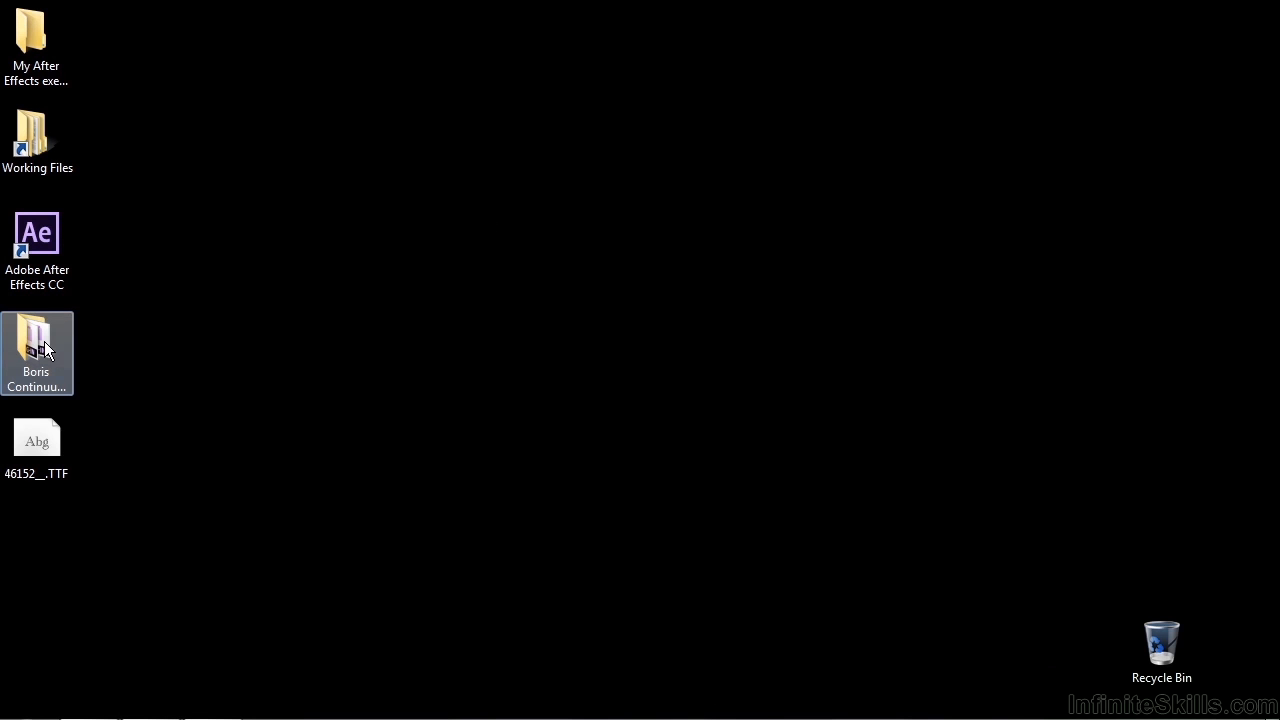
{"action": "double_click", "coordinate": [36, 344]}
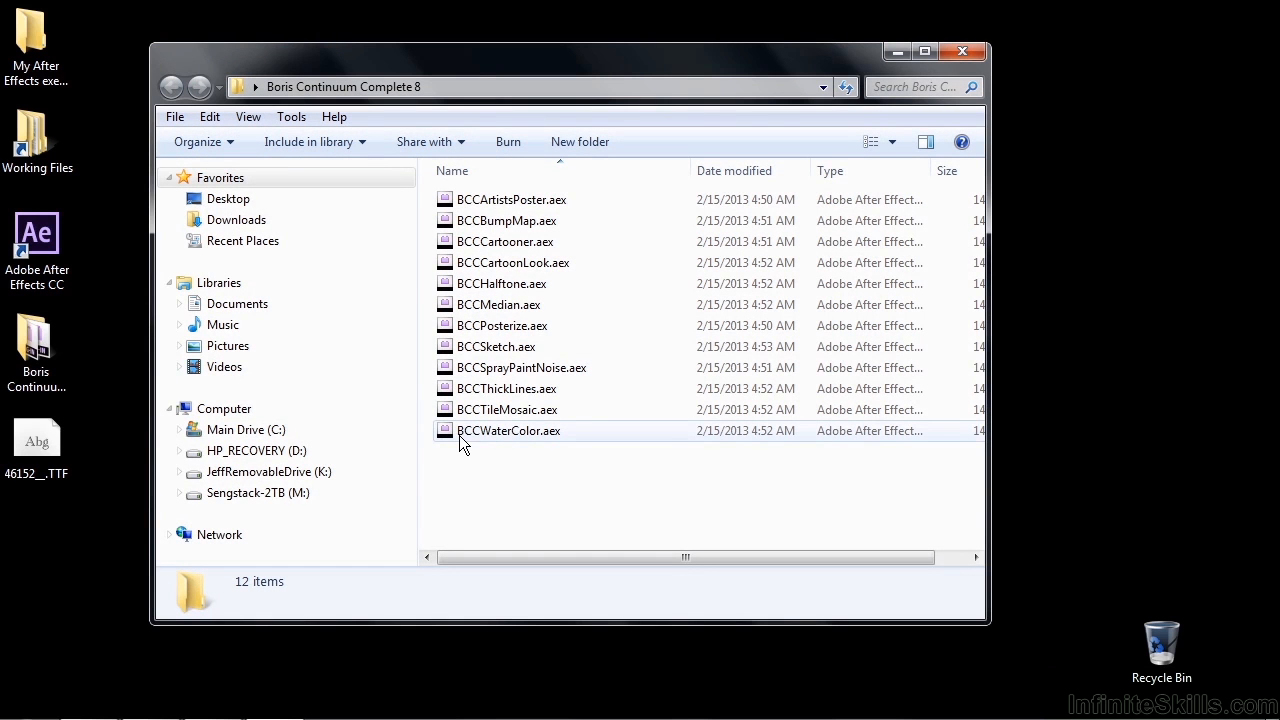
{"action": "right_click", "coordinate": [508, 430]}
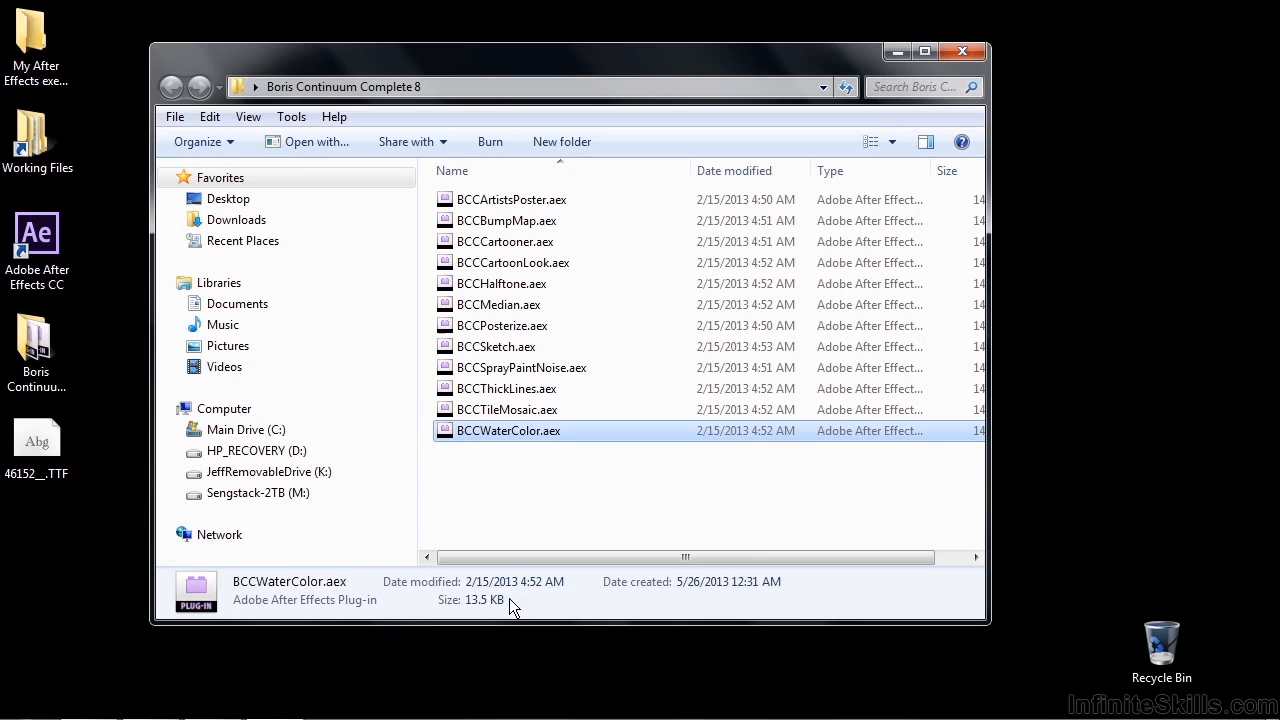
{"action": "mouse_move", "coordinate": [504, 452]}
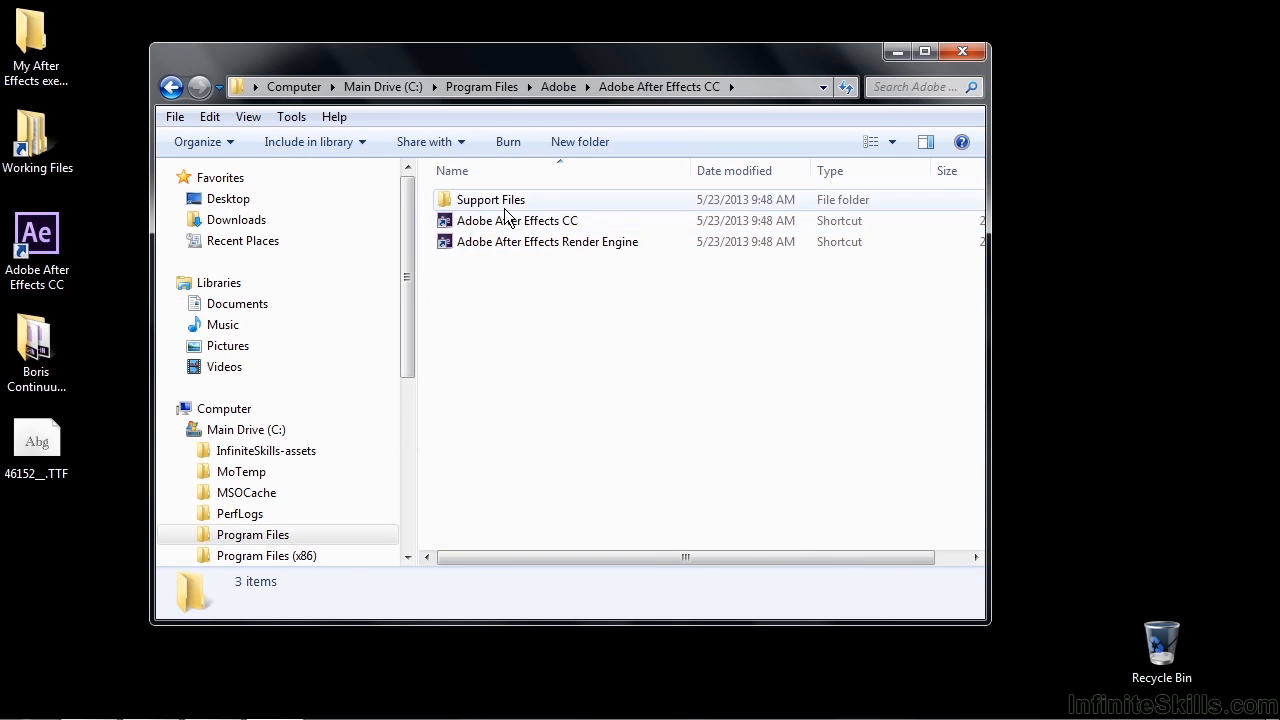
Step: Paste the plugin into Support Files > Plug-ins > Effects, granting administrator permission
{"action": "double_click", "coordinate": [490, 200]}
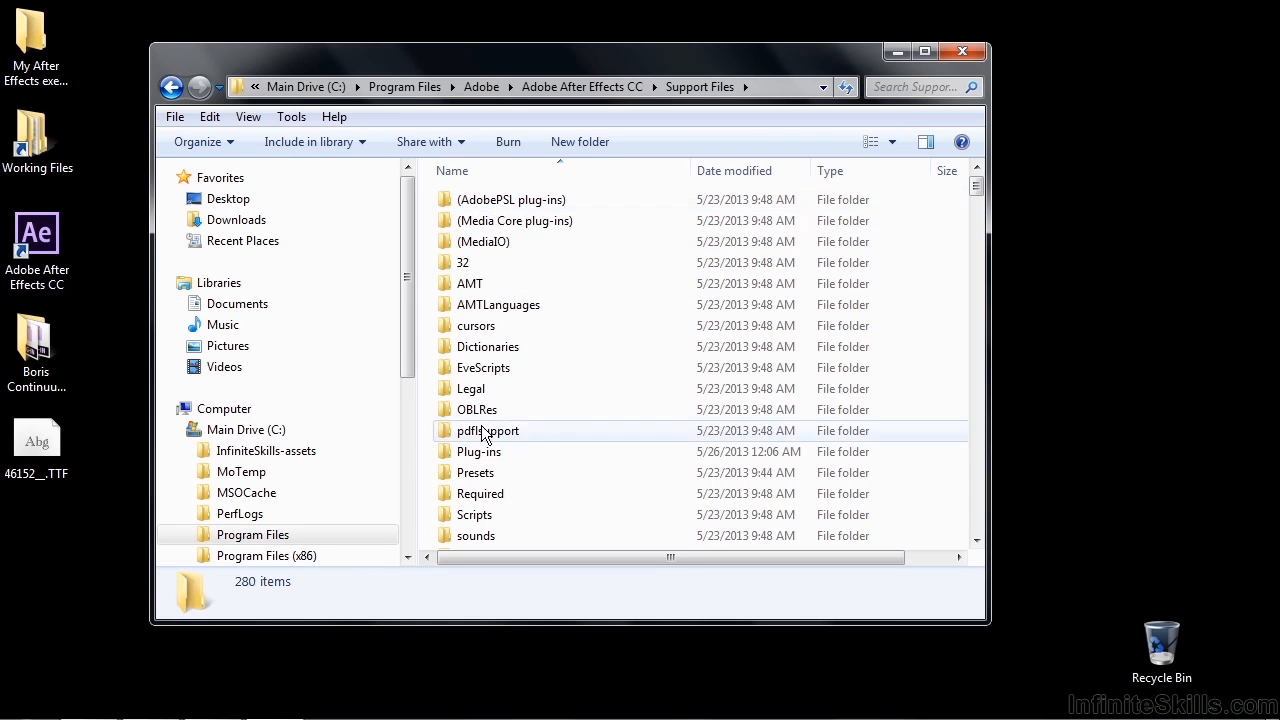
{"action": "double_click", "coordinate": [480, 452]}
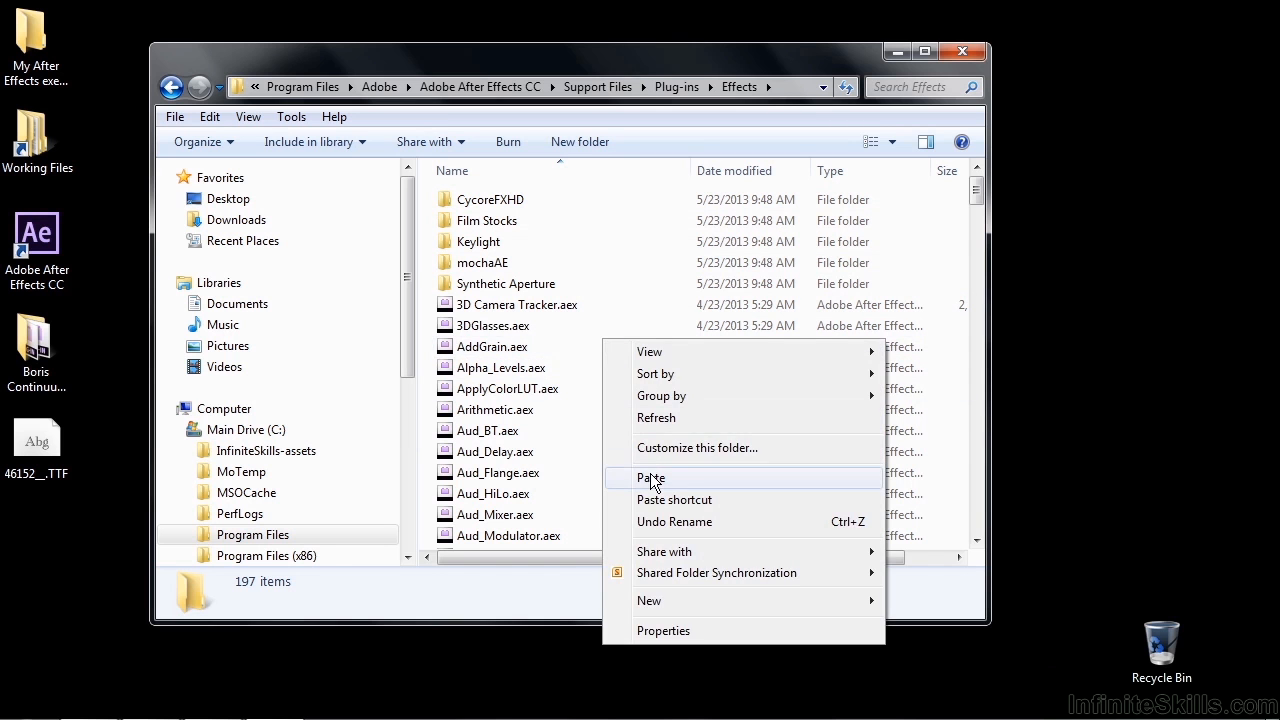
{"action": "left_click", "coordinate": [652, 476]}
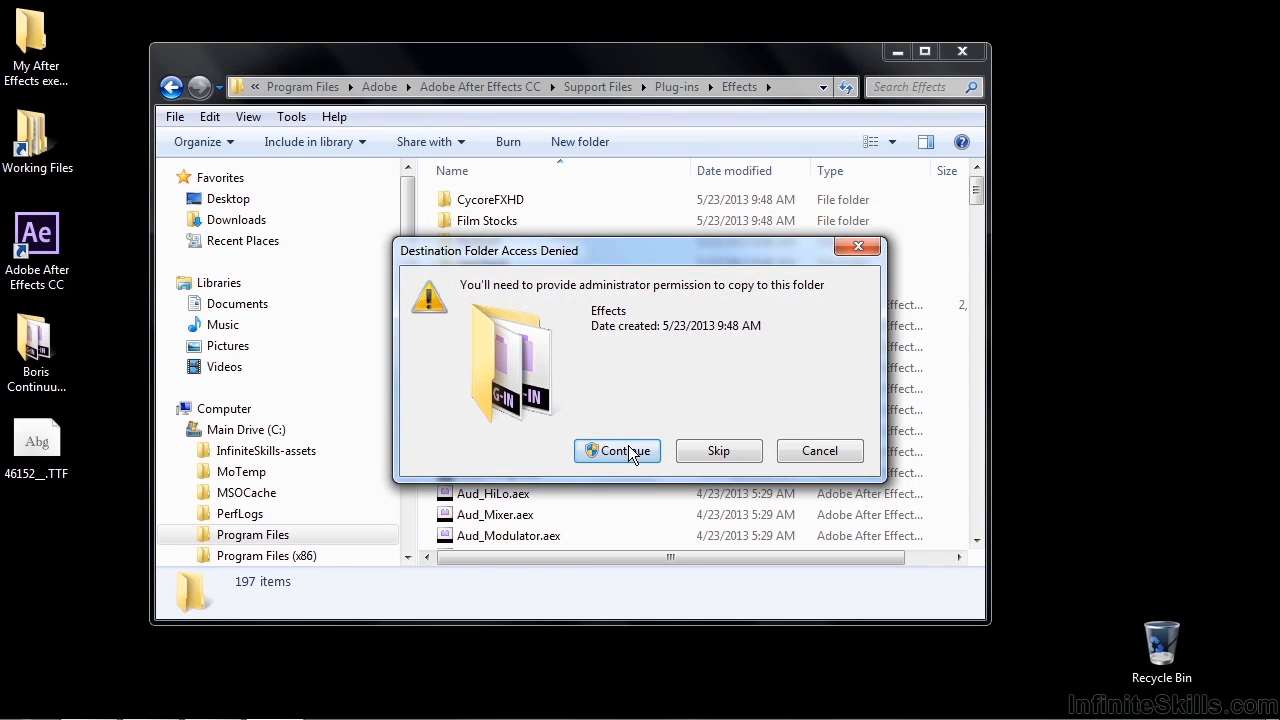
{"action": "left_click", "coordinate": [616, 452]}
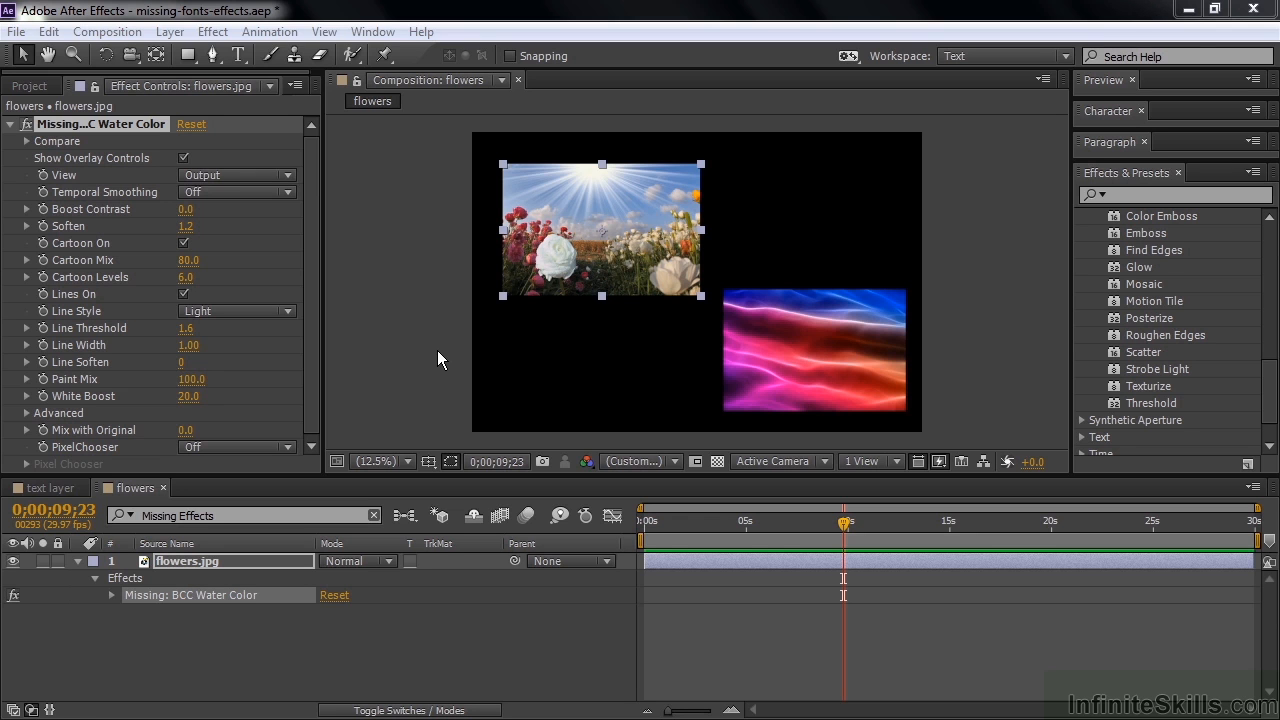
{"action": "mouse_move", "coordinate": [968, 242]}
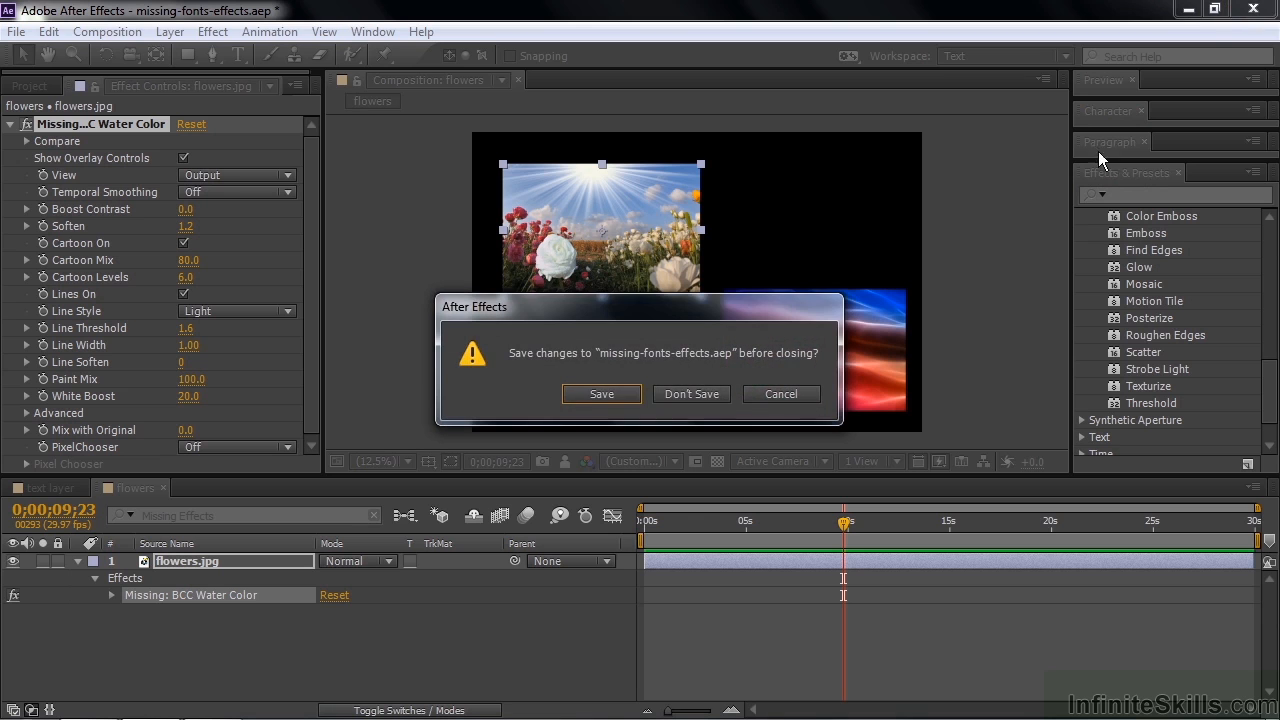
Step: Quit After Effects, choosing Don't Save at the save-changes prompt
{"action": "left_click", "coordinate": [690, 392]}
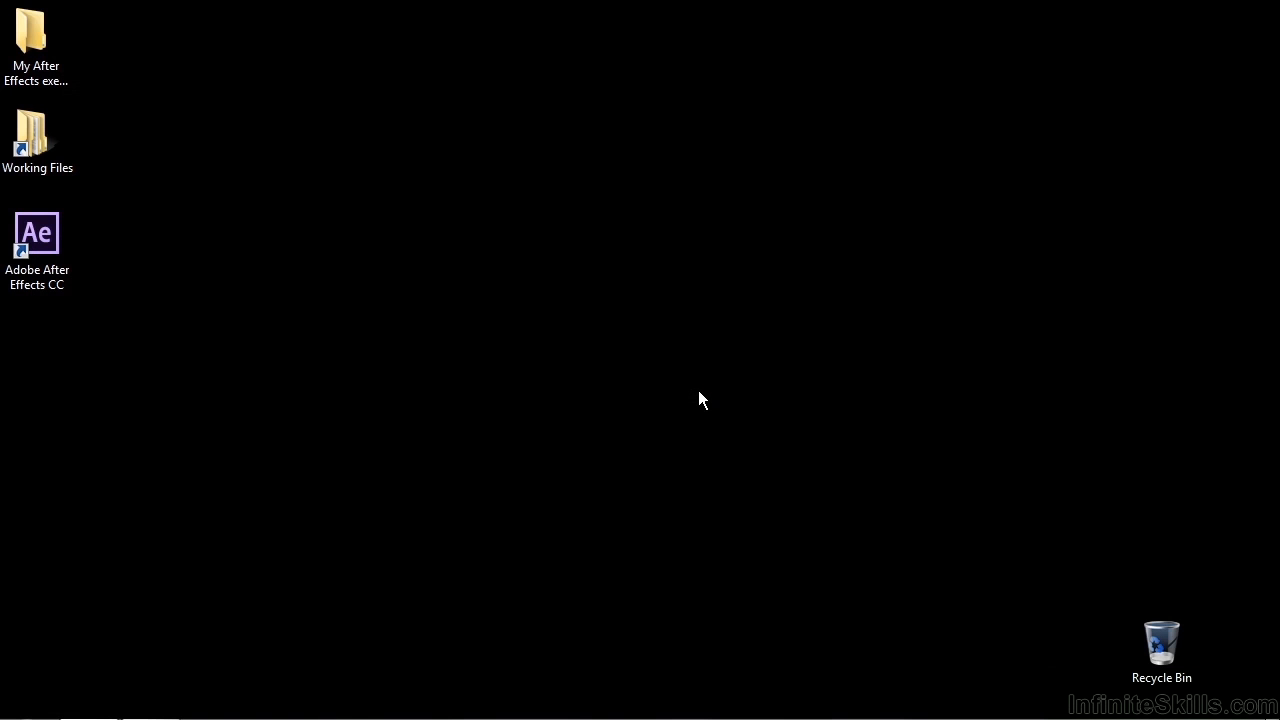
{"action": "mouse_move", "coordinate": [548, 336]}
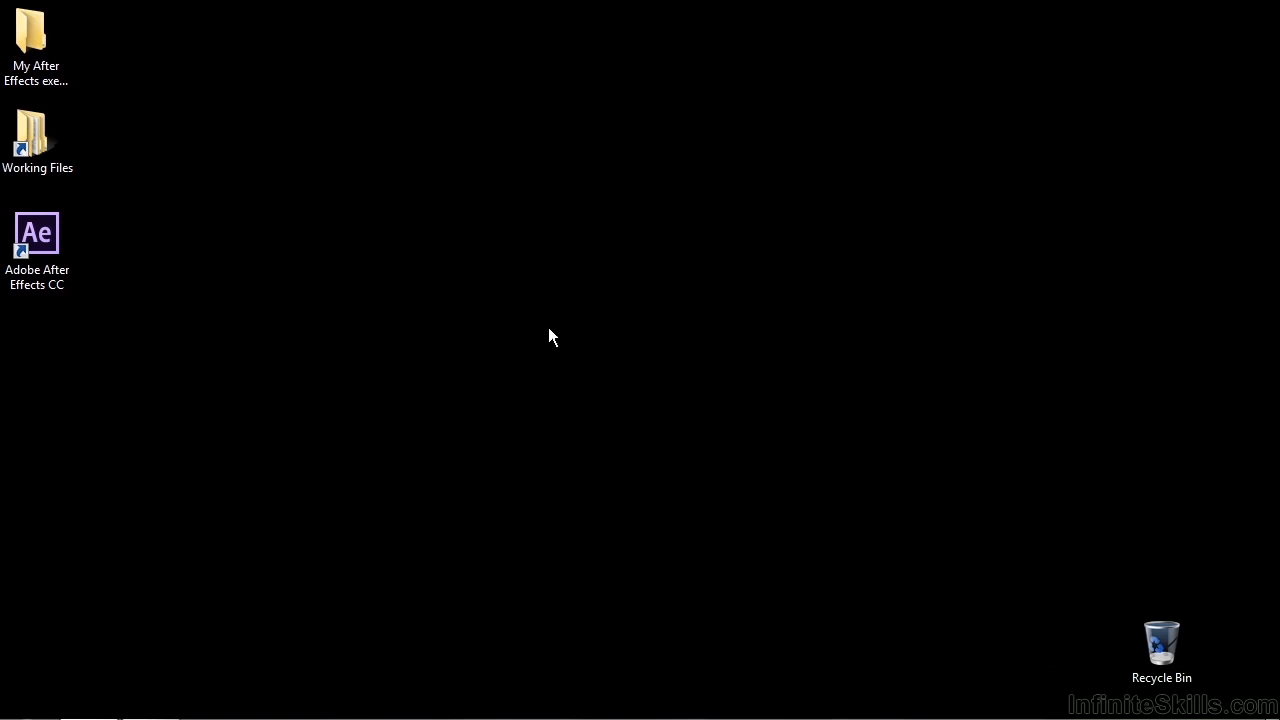
Step: Reopen missing-fonts-effects.aep from Working Files > After Effects projects
{"action": "double_click", "coordinate": [36, 136]}
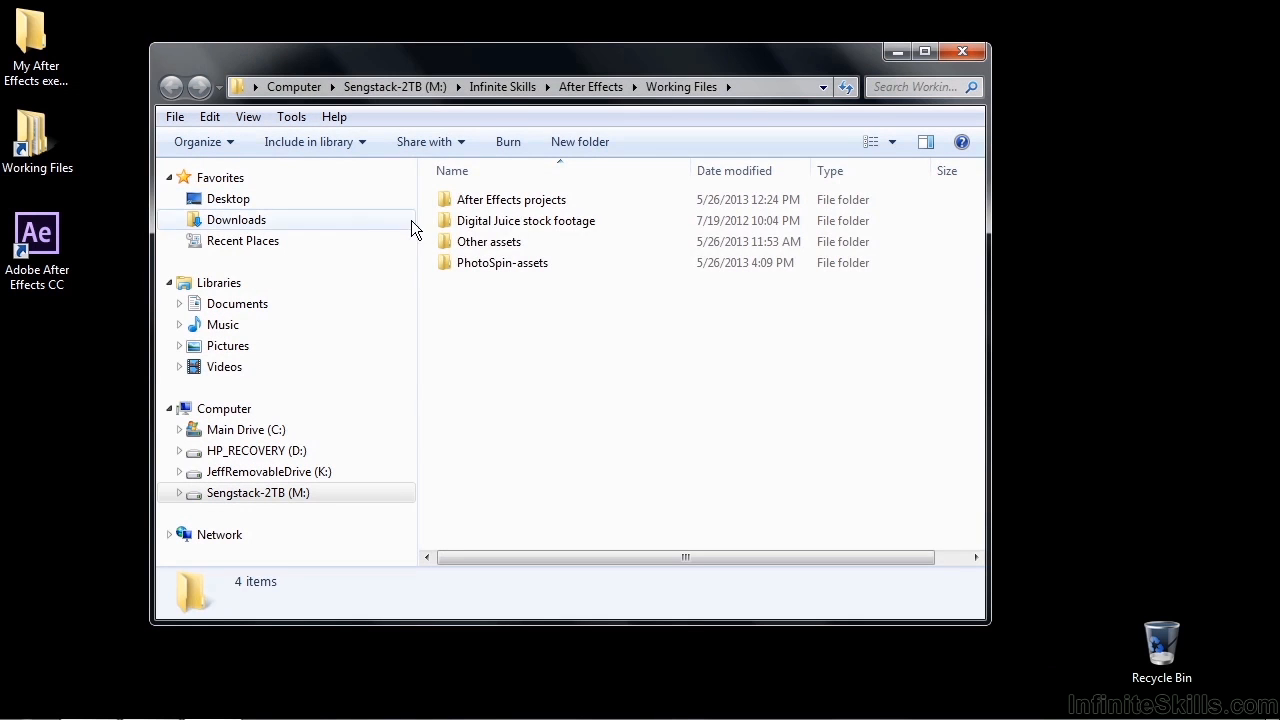
{"action": "double_click", "coordinate": [502, 262]}
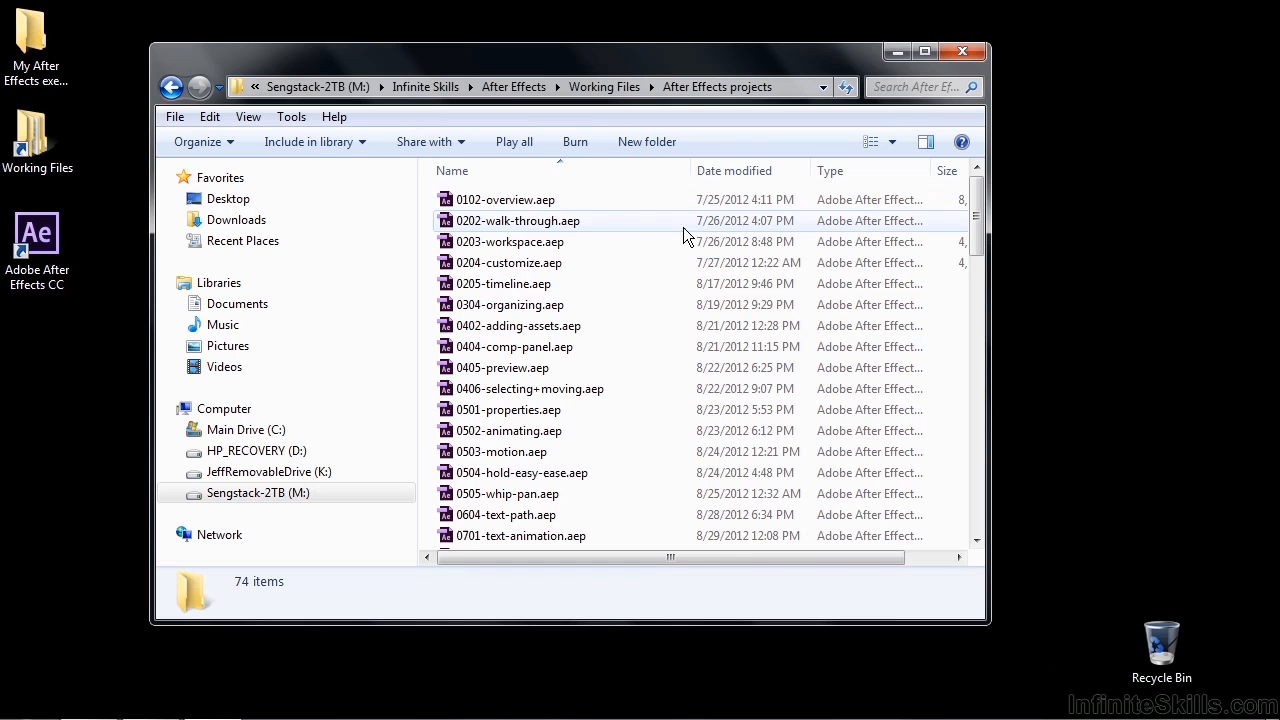
{"action": "scroll", "scroll_direction": "down", "scroll_amount": 3}
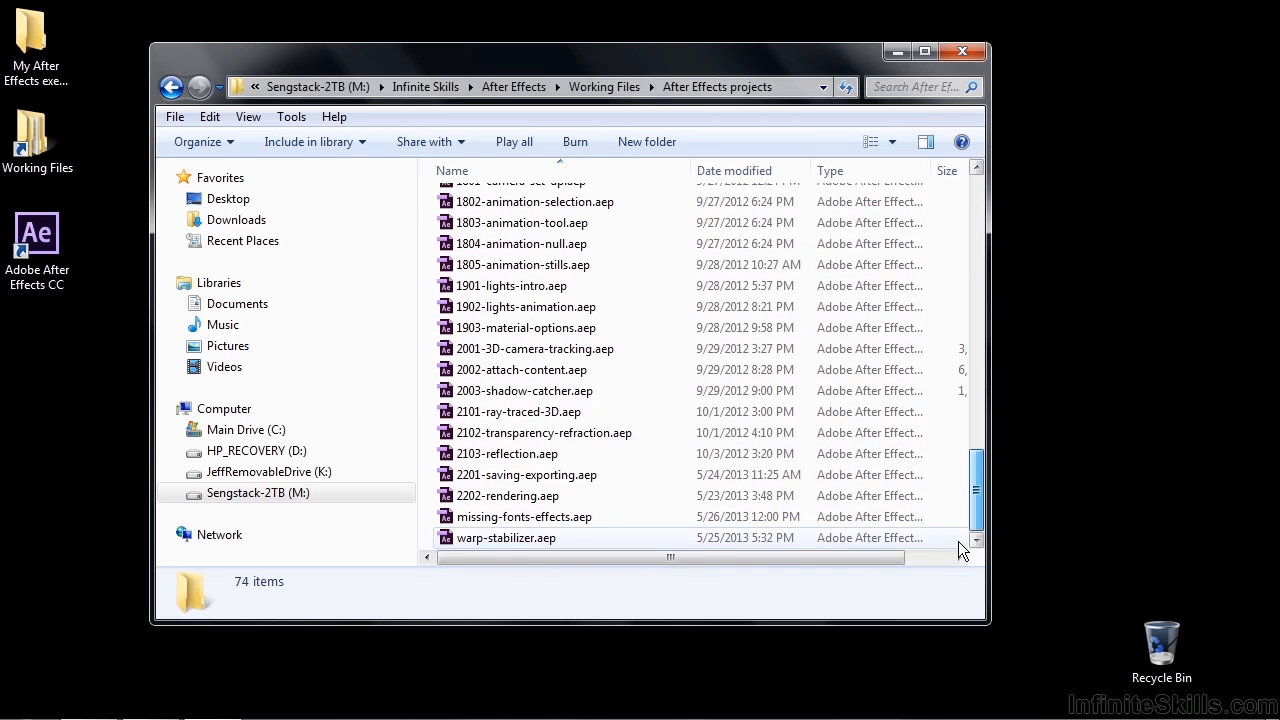
{"action": "double_click", "coordinate": [524, 516]}
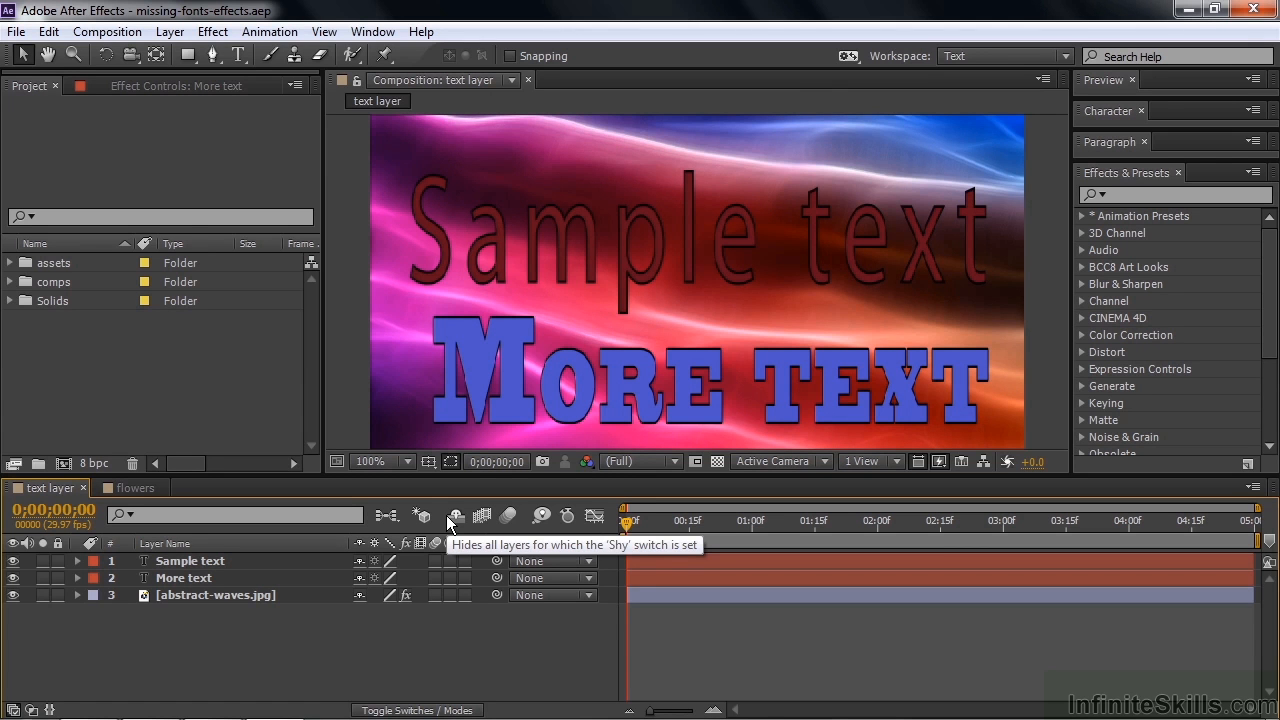
Step: Confirm flowers.jpg's BCC Water Color effect loads in Effect Controls, then return to the text layer comp
{"action": "left_click", "coordinate": [132, 488]}
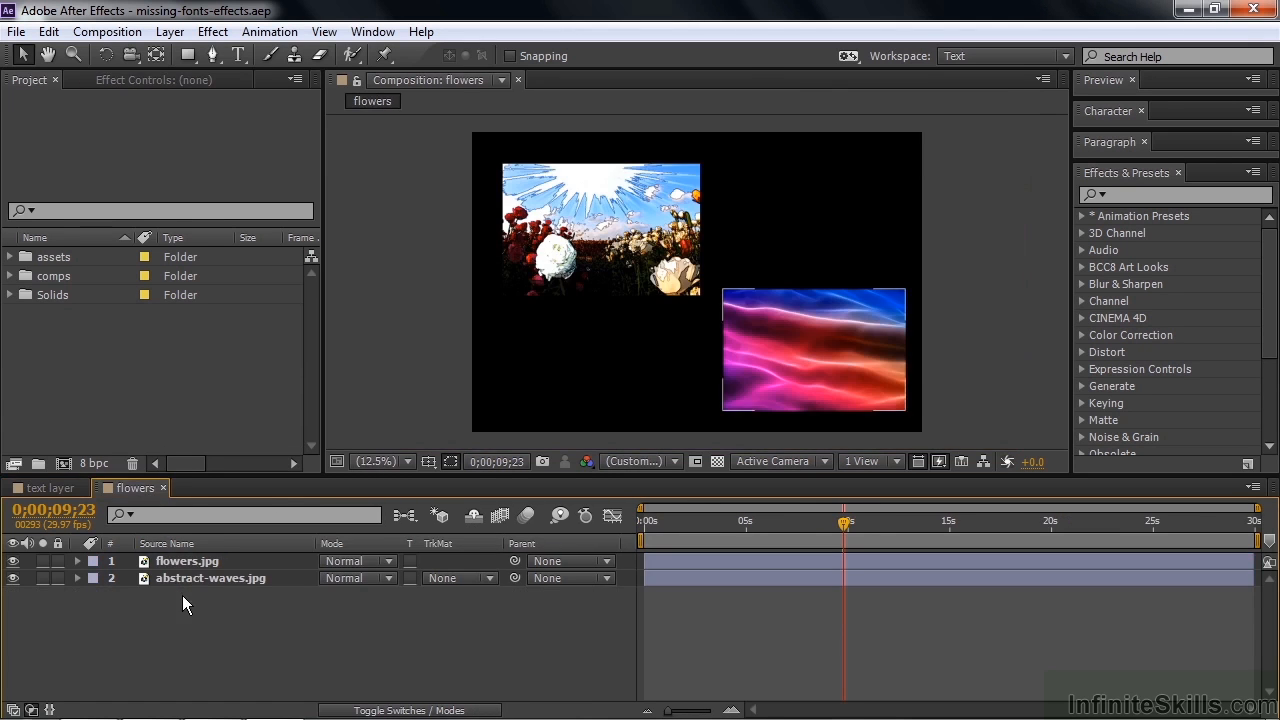
{"action": "left_click", "coordinate": [188, 560]}
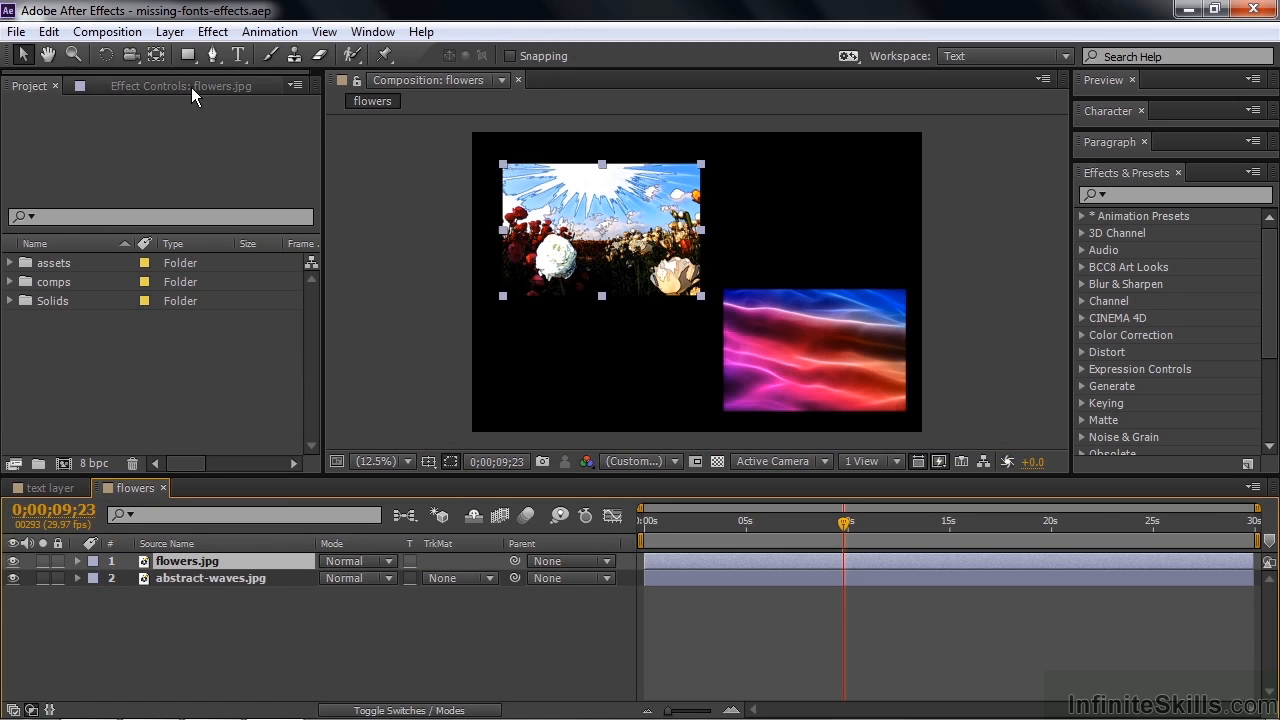
{"action": "left_click", "coordinate": [180, 84]}
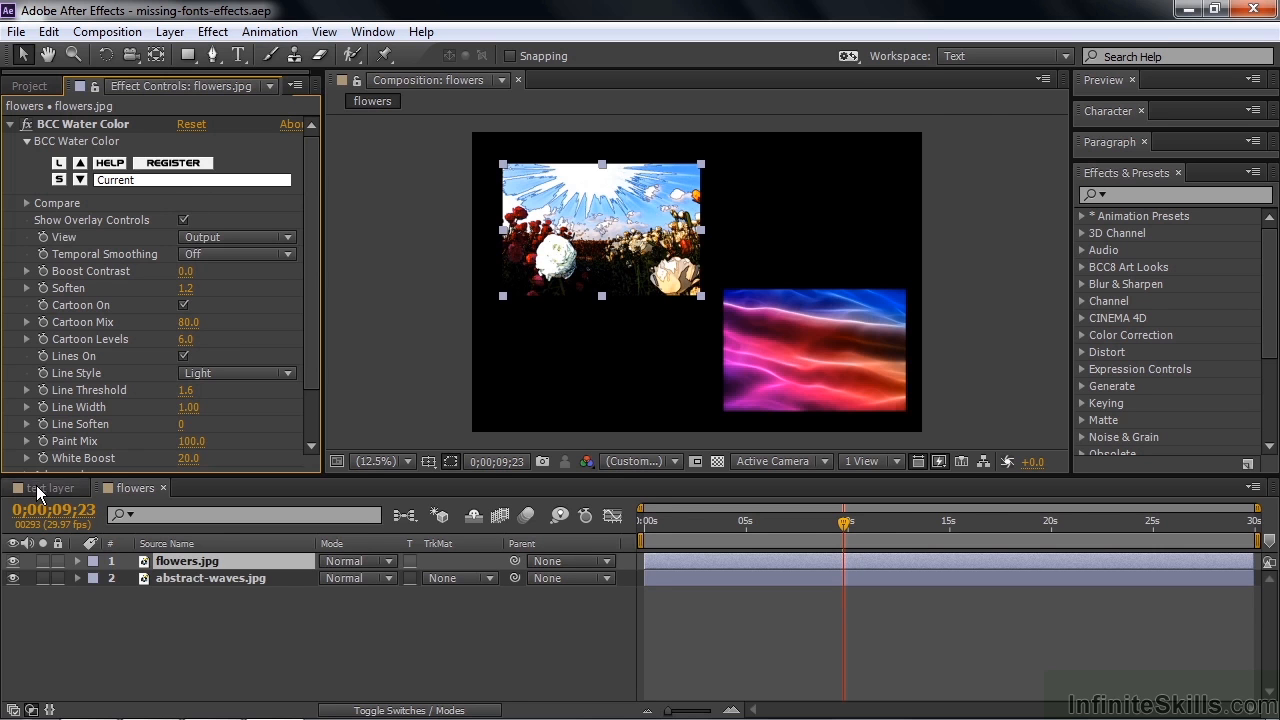
{"action": "left_click", "coordinate": [50, 488]}
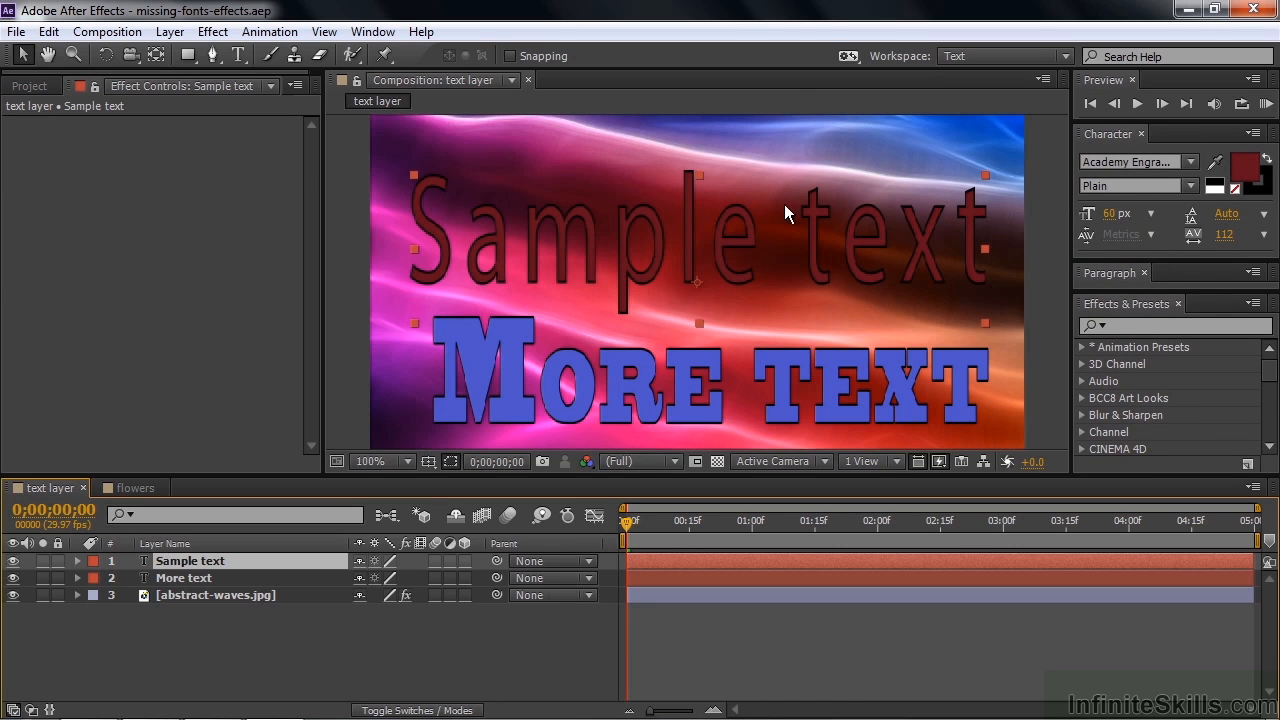
{"action": "mouse_move", "coordinate": [428, 232]}
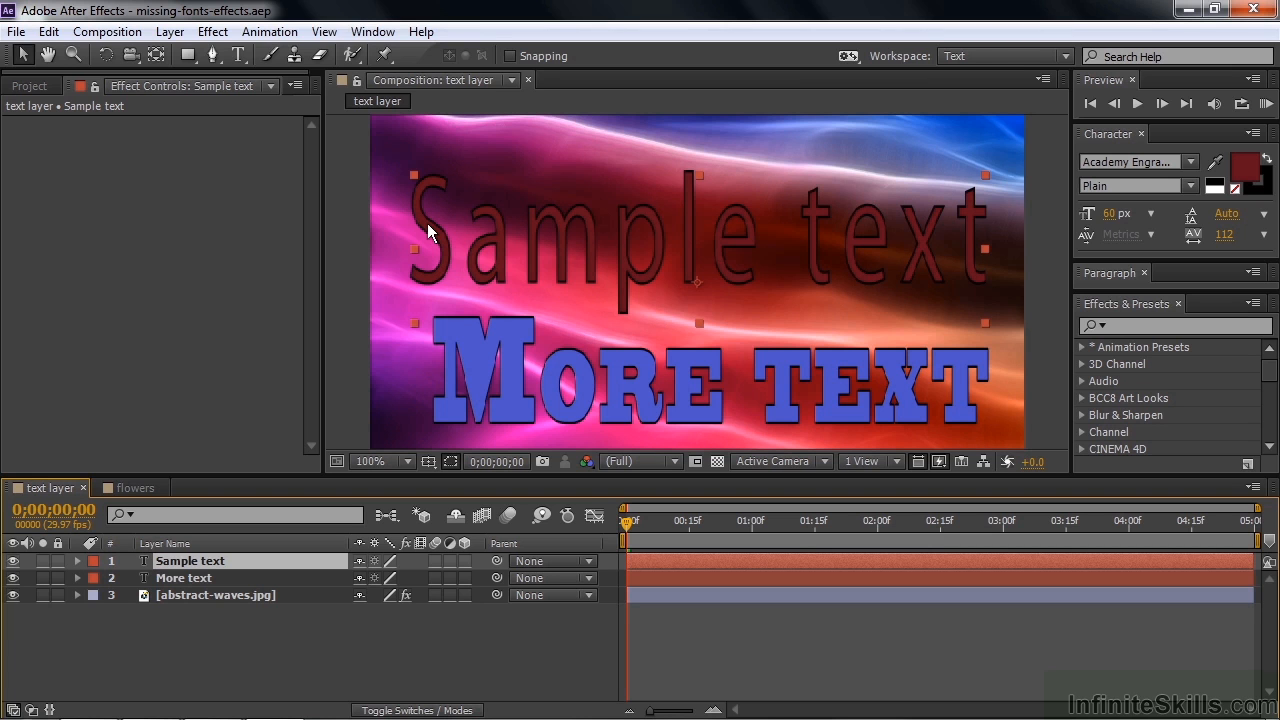
{"action": "mouse_move", "coordinate": [164, 568]}
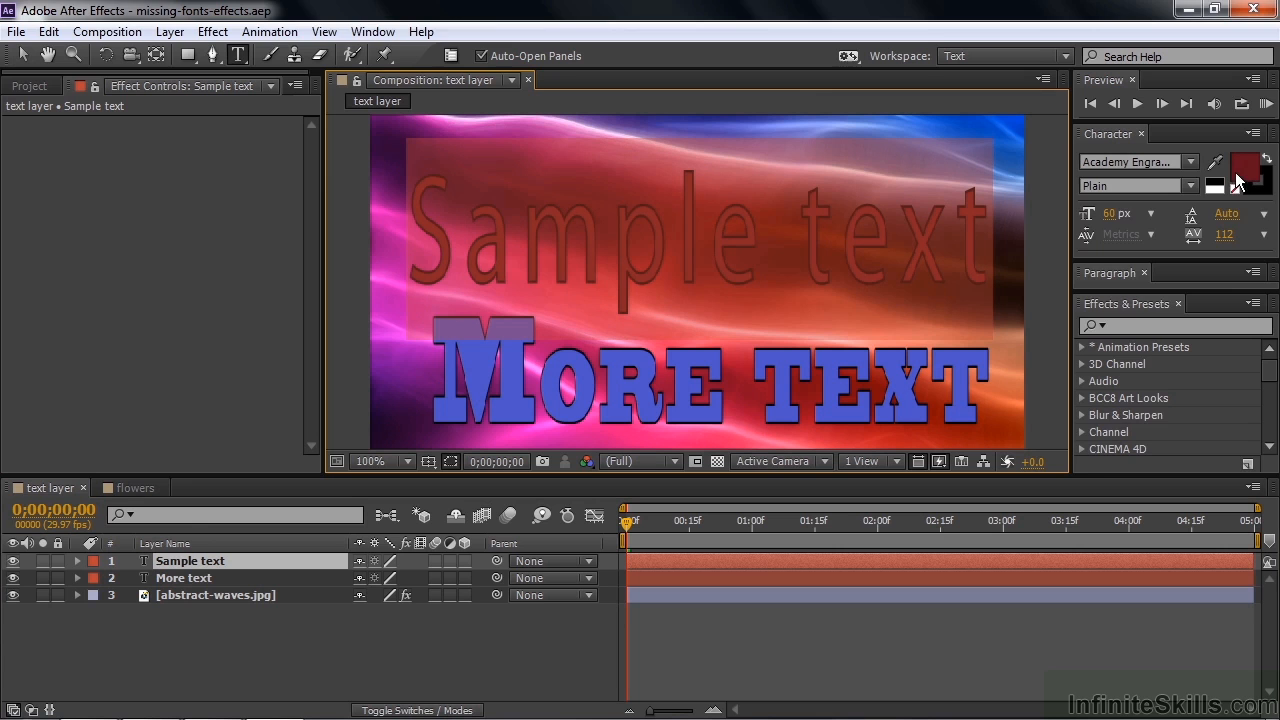
Step: Switch Sample text to Agency FB, then back to Academy Engraved Plain
{"action": "left_click", "coordinate": [1190, 162]}
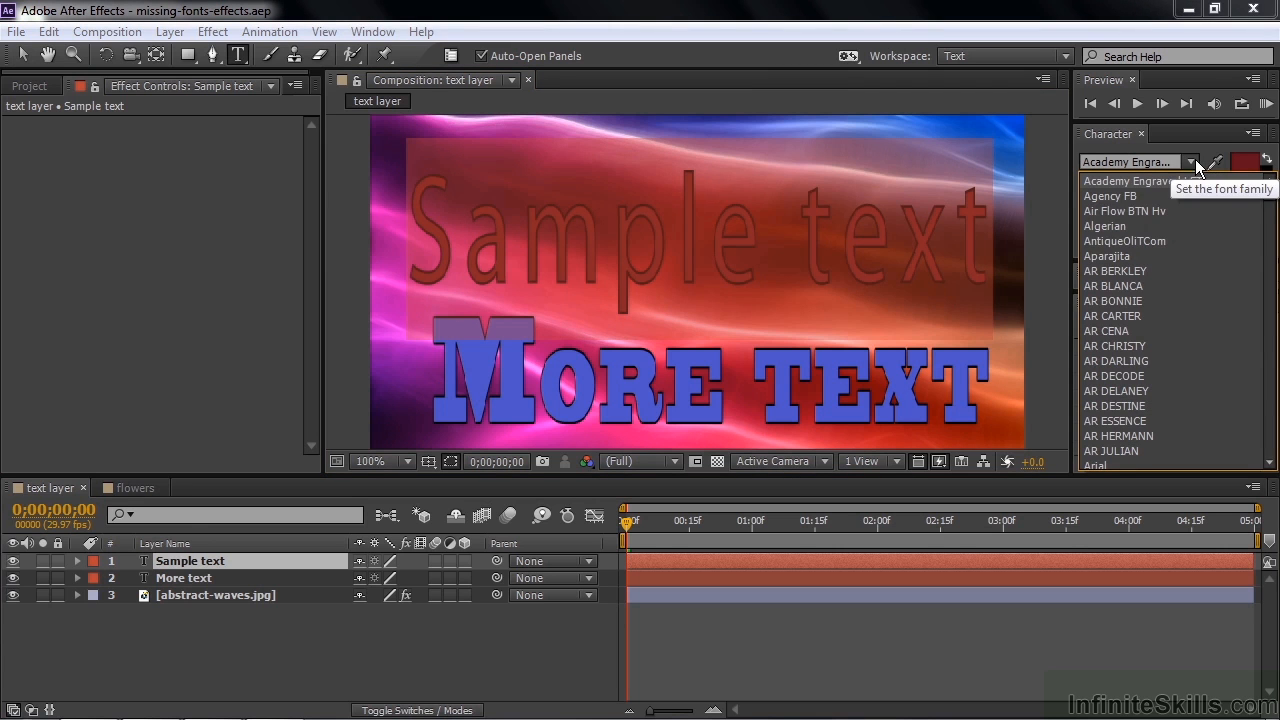
{"action": "left_click", "coordinate": [1110, 196]}
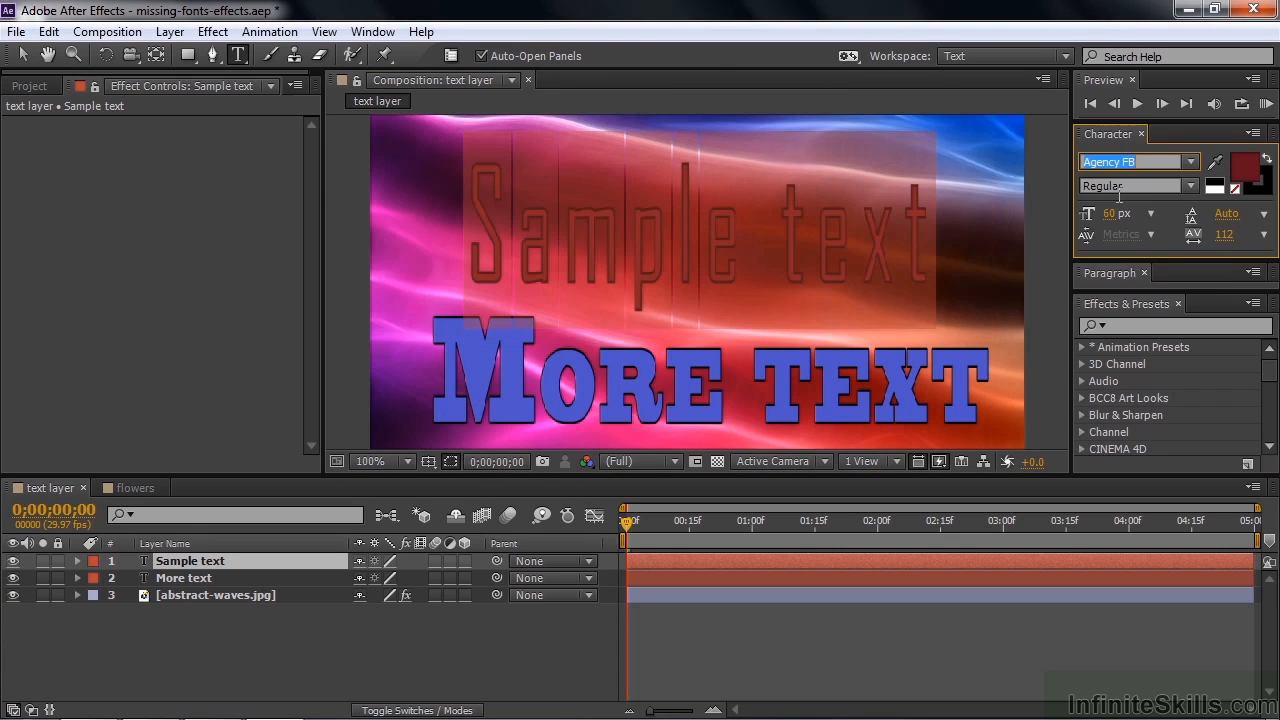
{"action": "left_click", "coordinate": [1190, 160]}
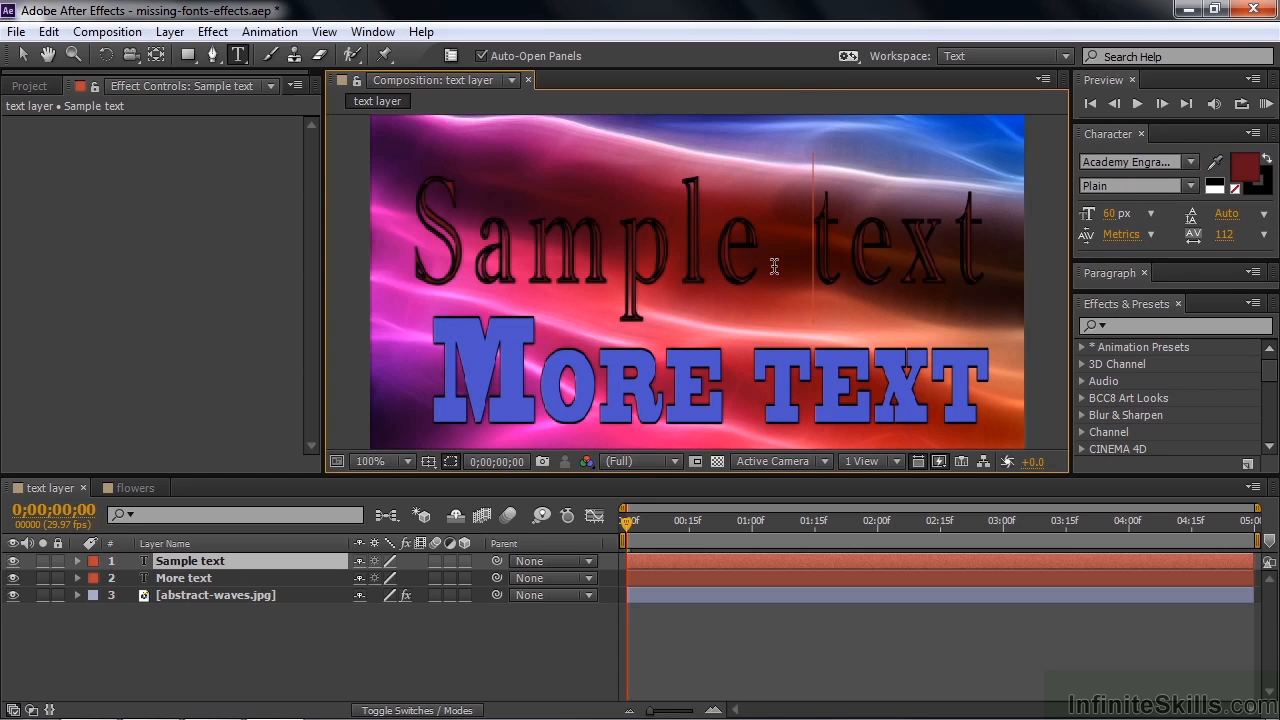
{"action": "mouse_move", "coordinate": [408, 450]}
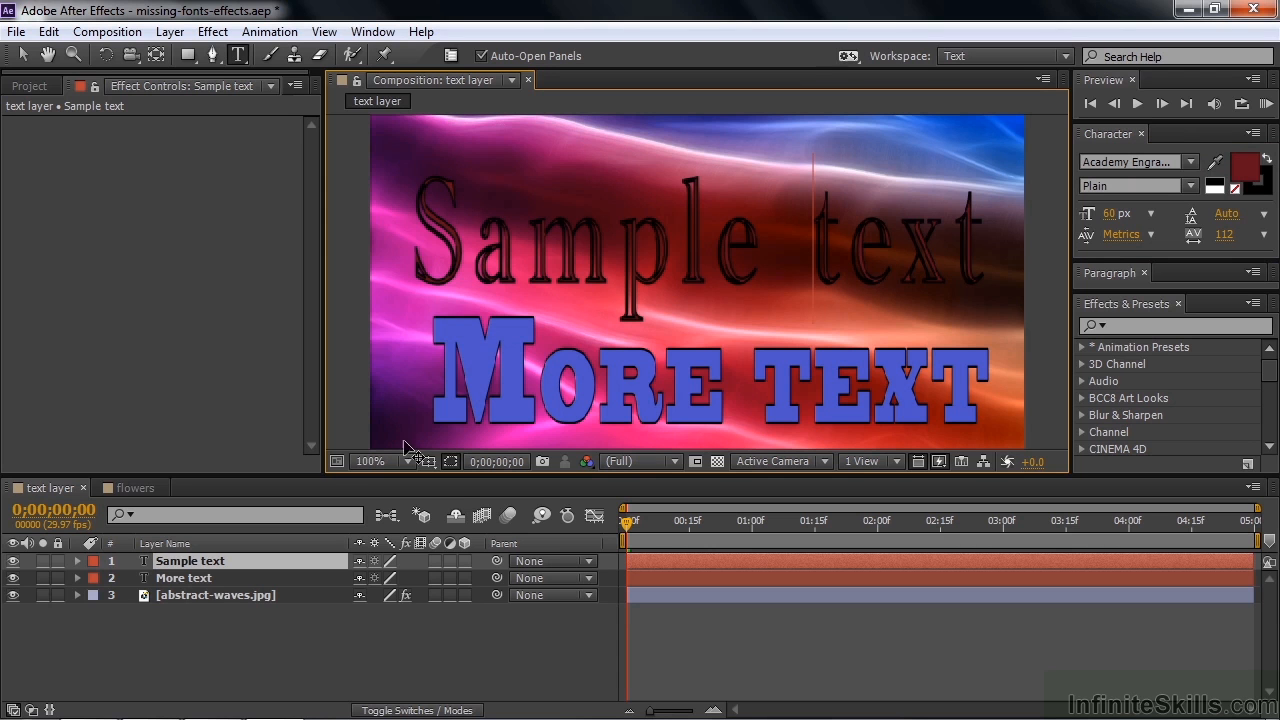
{"action": "mouse_move", "coordinate": [210, 604]}
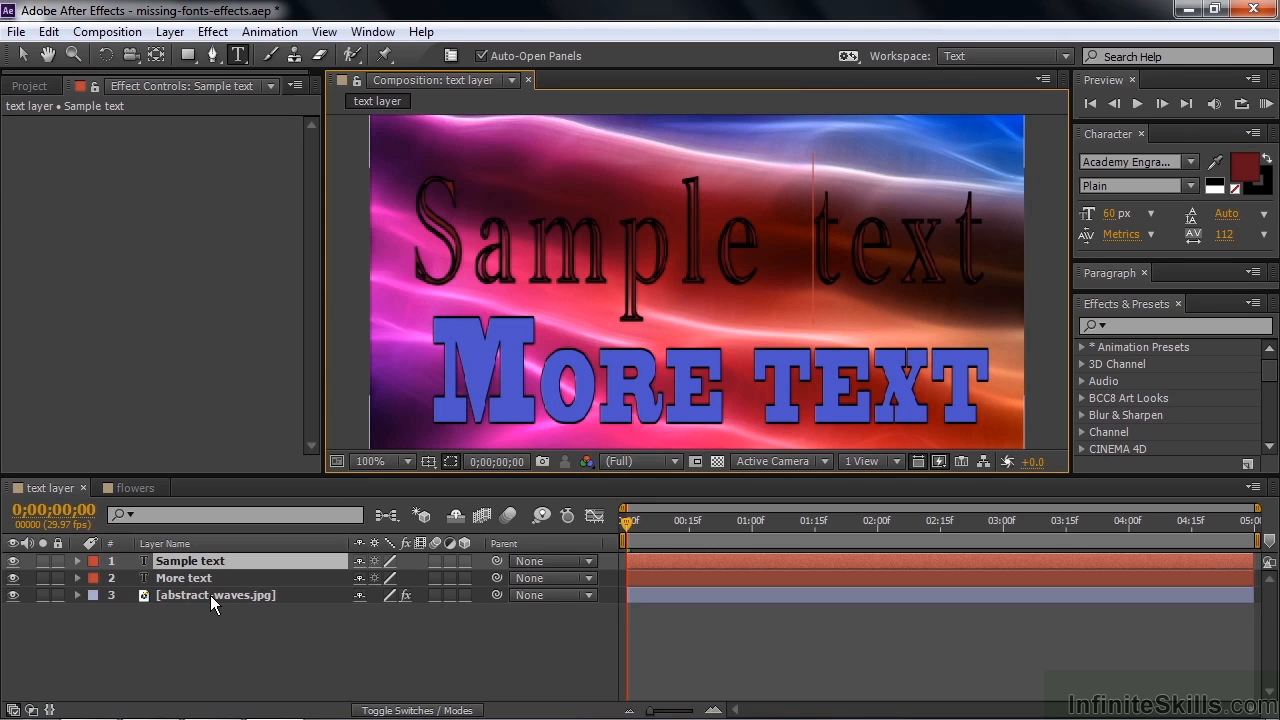